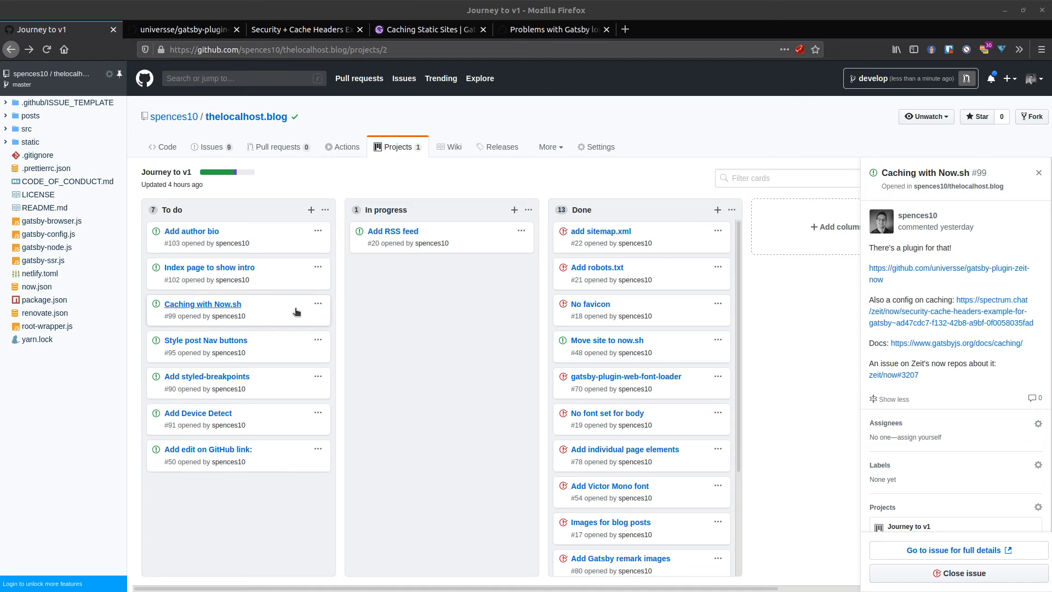
mouse_move(202, 304)
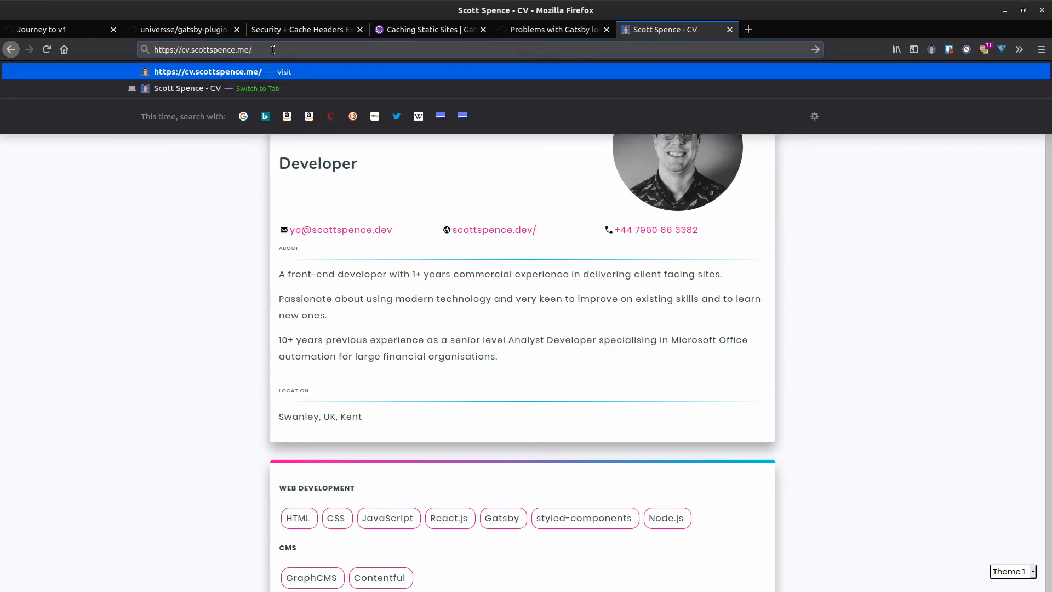
Step: Visit a bogus path on the CV site, then thelocalhost.blog/dfdsfgsd, to compare their 404 pages
type("klklsdf")
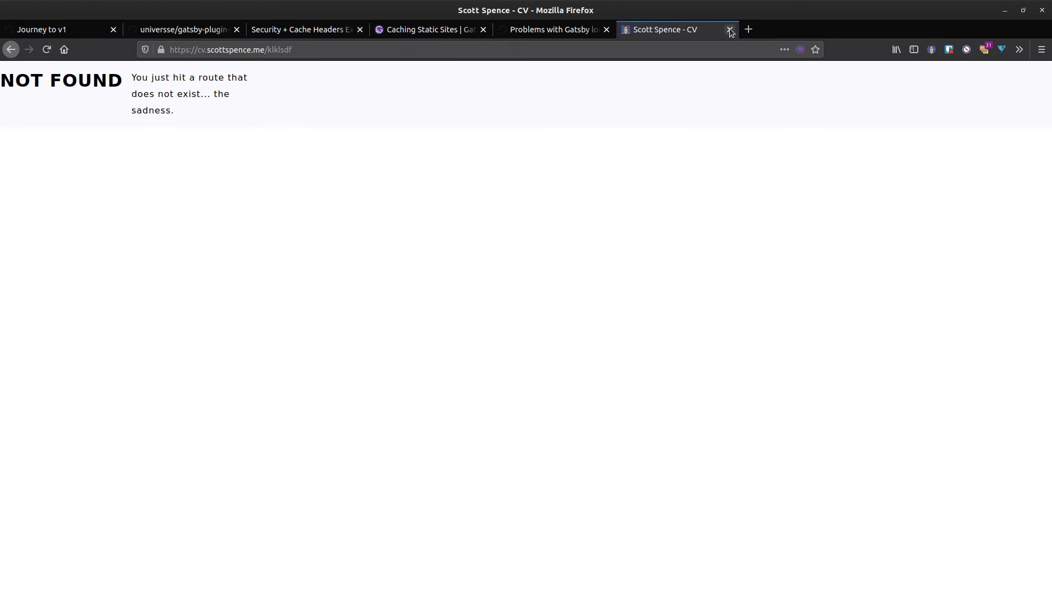
mouse_move(728, 32)
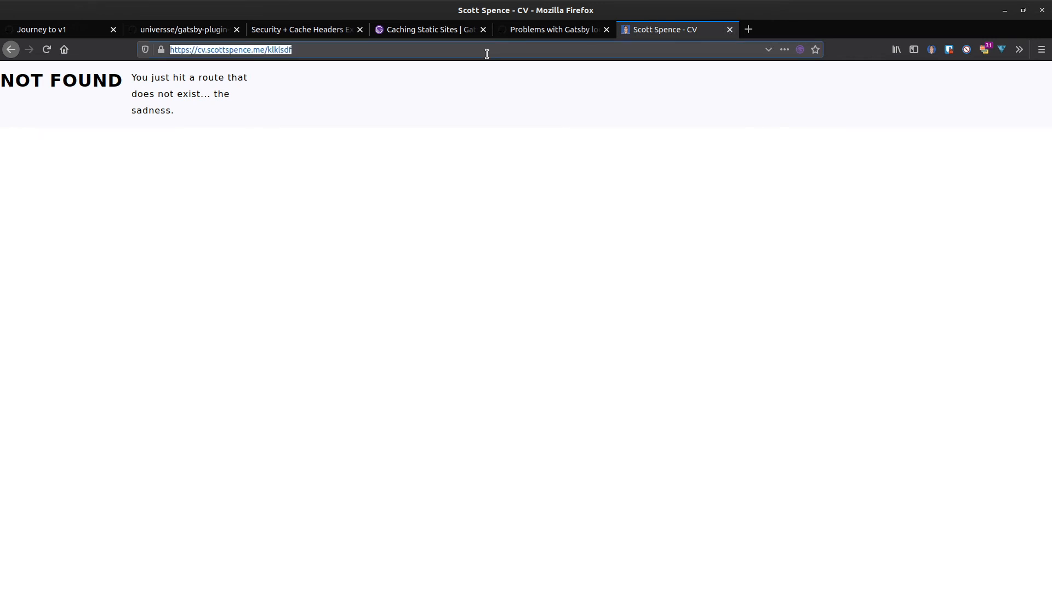
type("https://thelocalhost.blog")
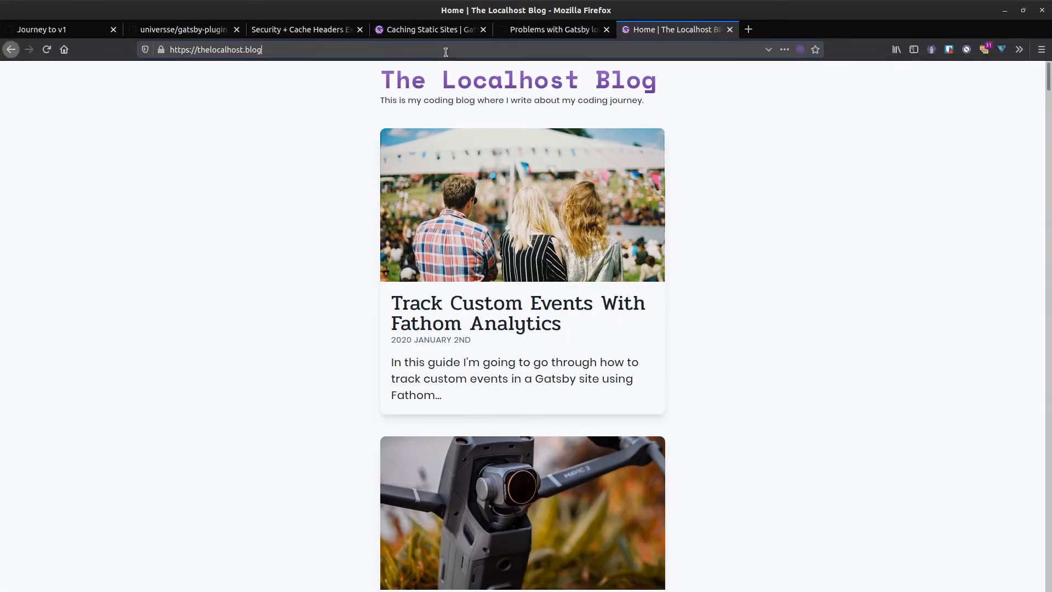
type("/dfdsfgsd")
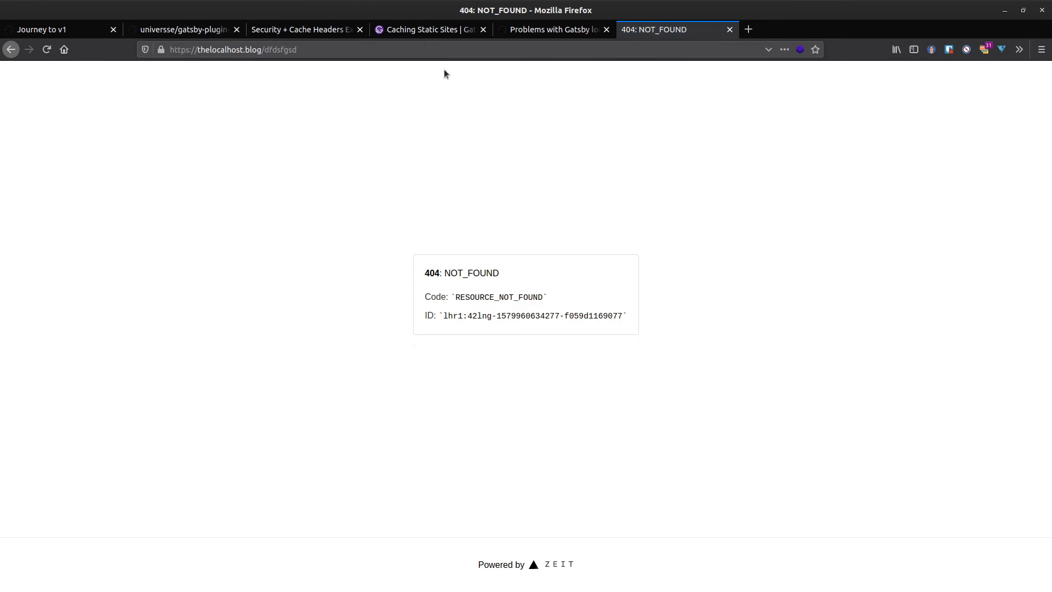
mouse_move(565, 545)
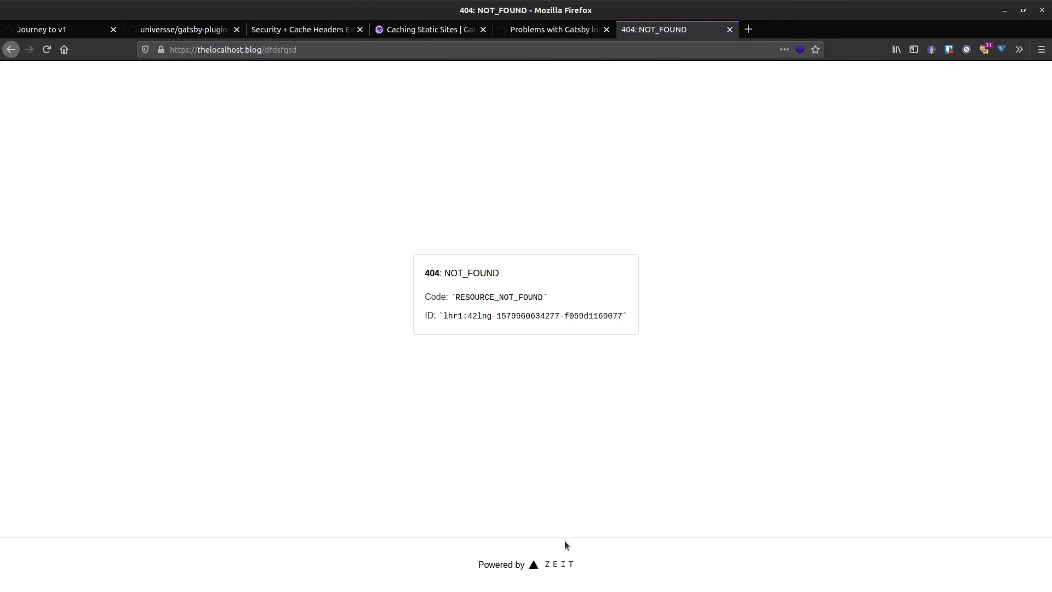
mouse_move(548, 573)
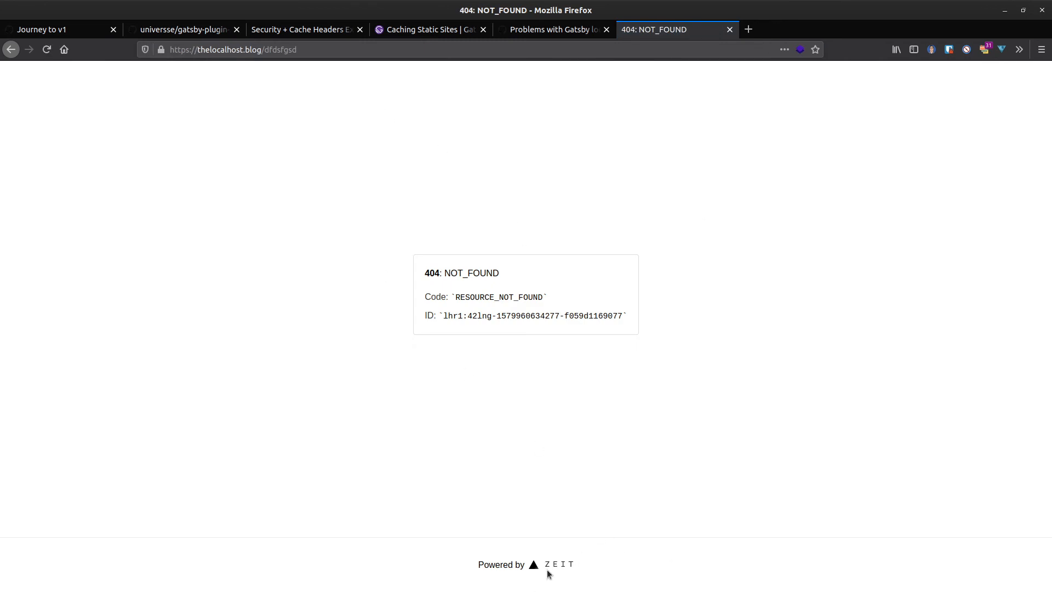
mouse_move(629, 73)
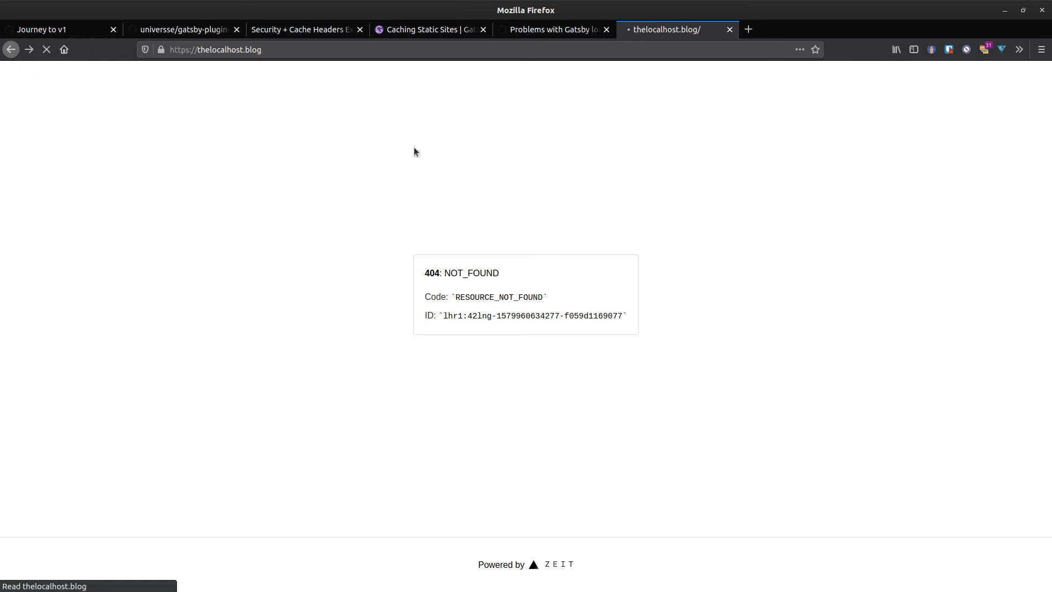
Step: Skim the Gatsby 404/Now routing issue and caching docs, then show the Security + Cache Headers post
left_click(552, 28)
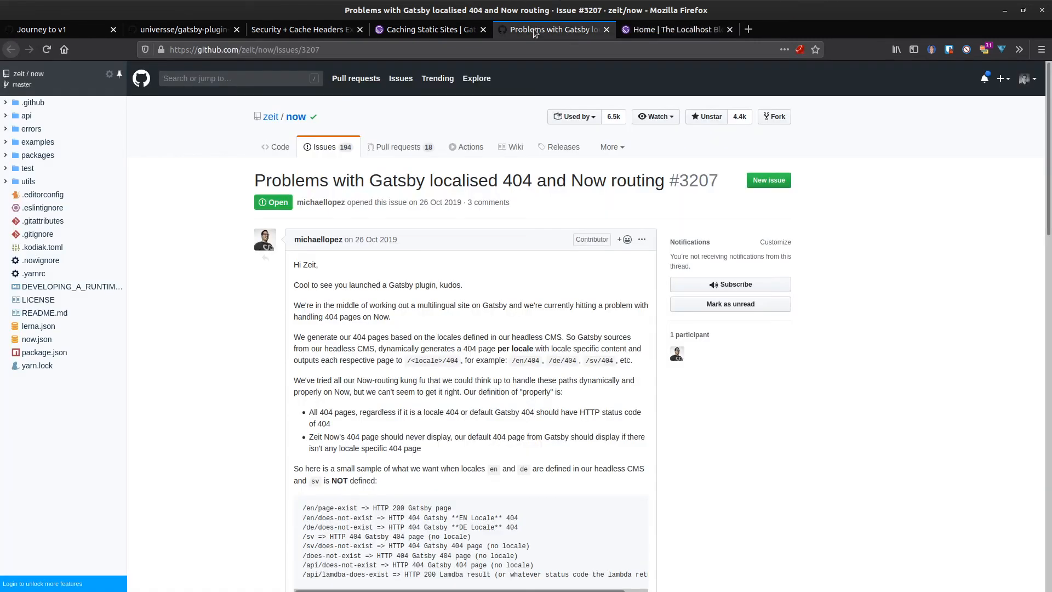
scroll("down", 3)
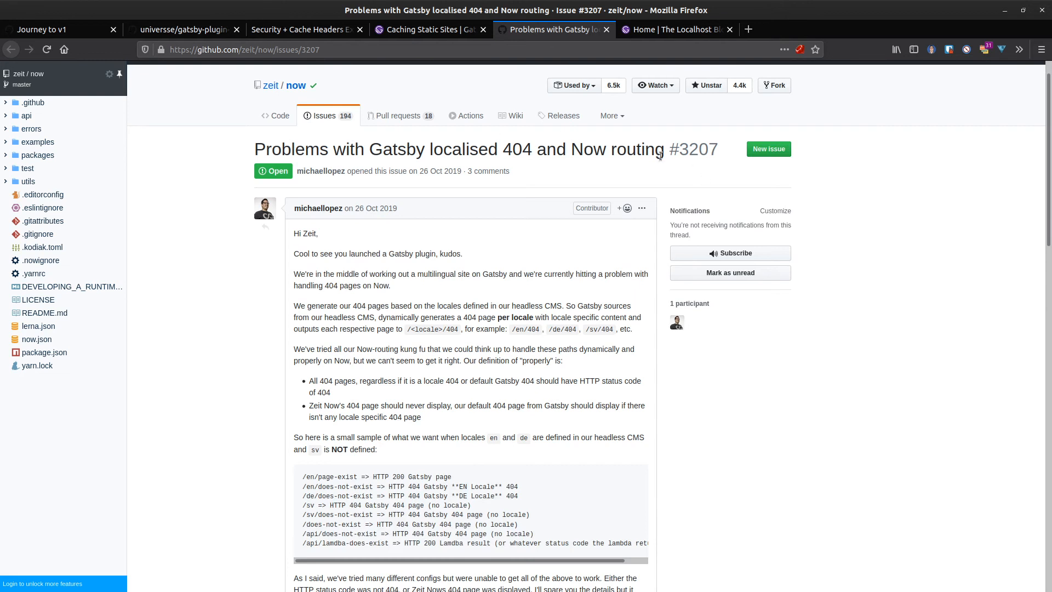
left_click(427, 28)
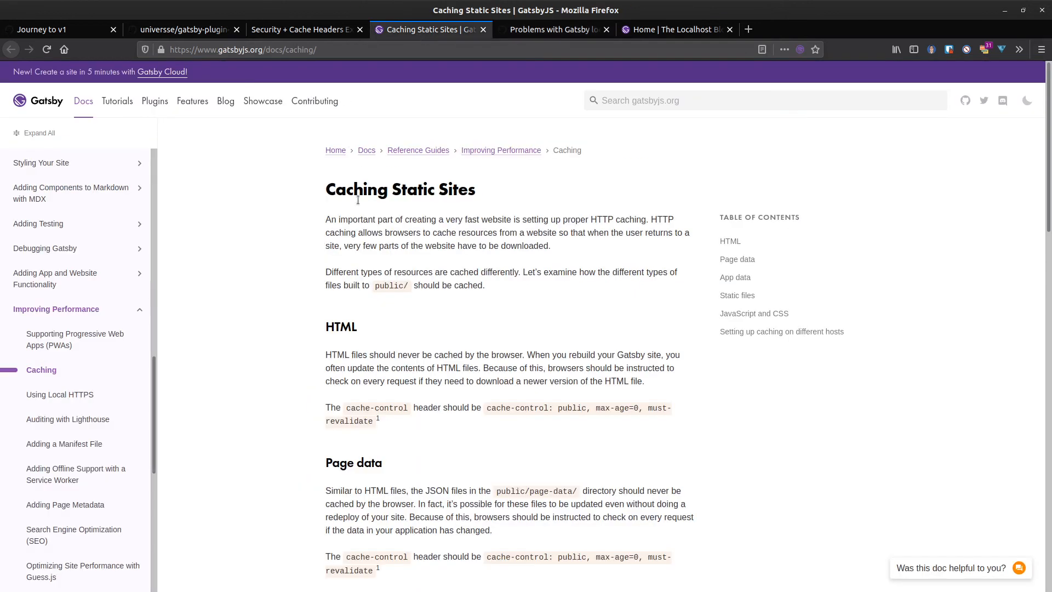
scroll("down", 3)
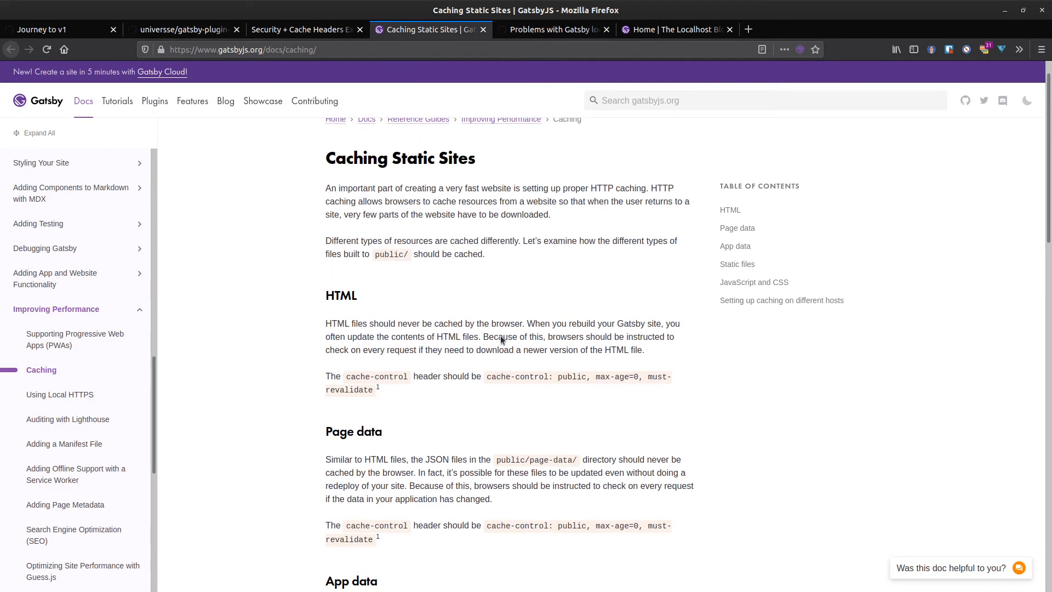
left_click(303, 29)
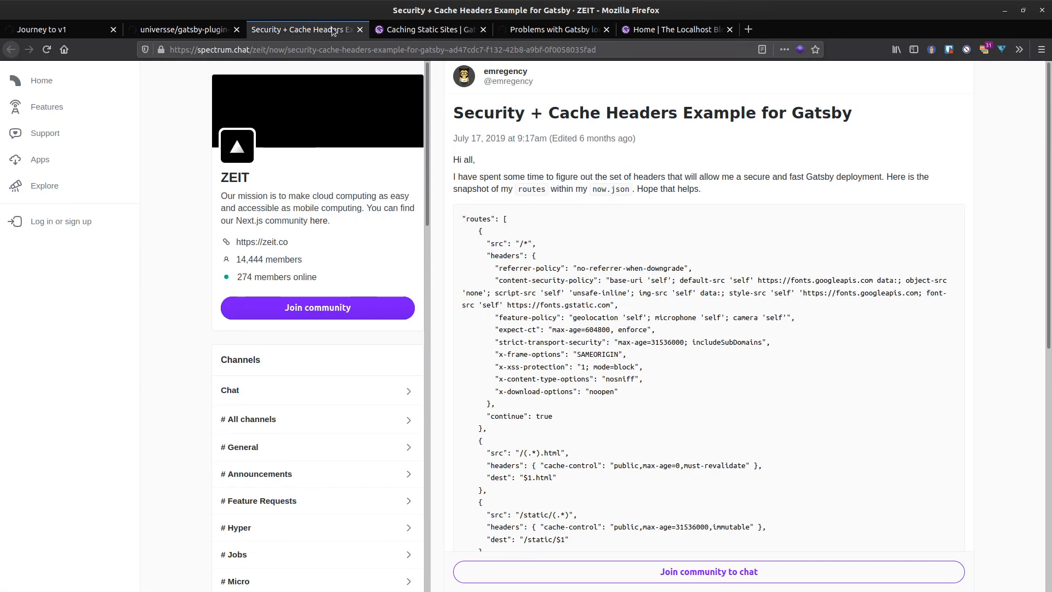
mouse_move(448, 287)
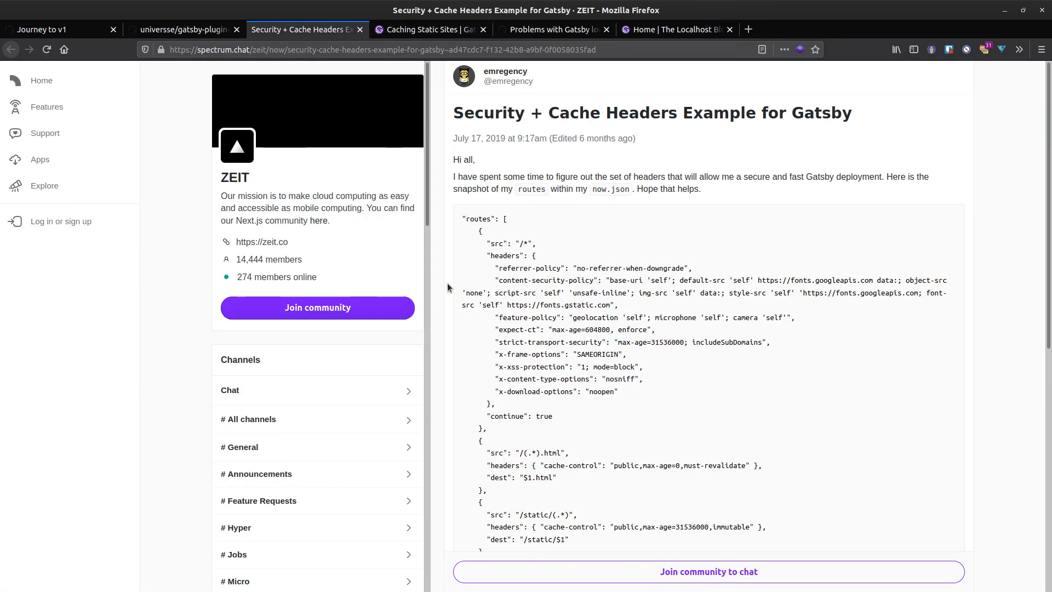
mouse_move(226, 205)
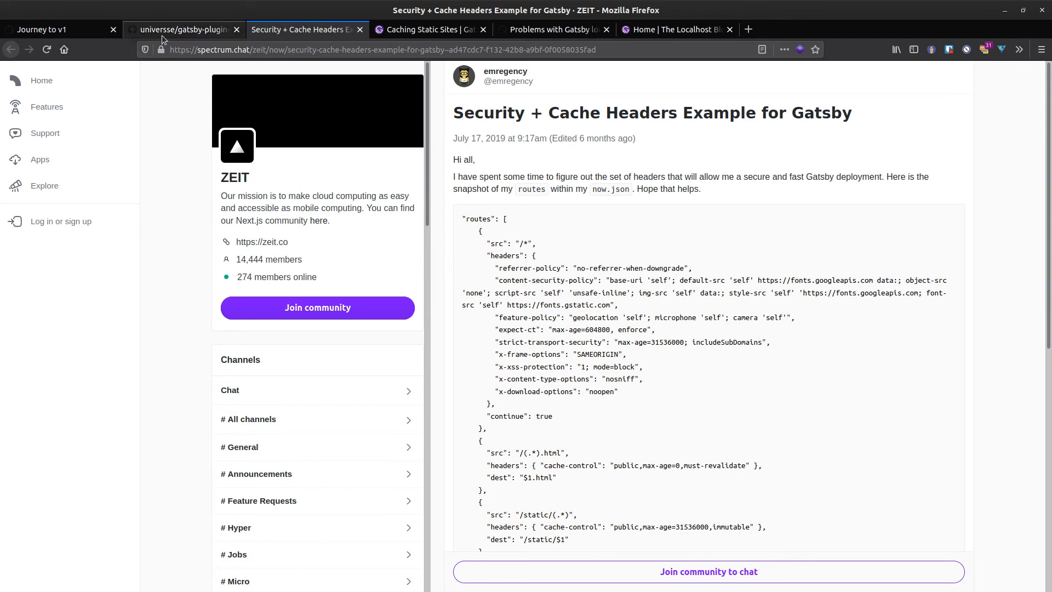
Step: Read the gatsby-plugin-zeit-now README install steps and globalHeaders example
left_click(183, 29)
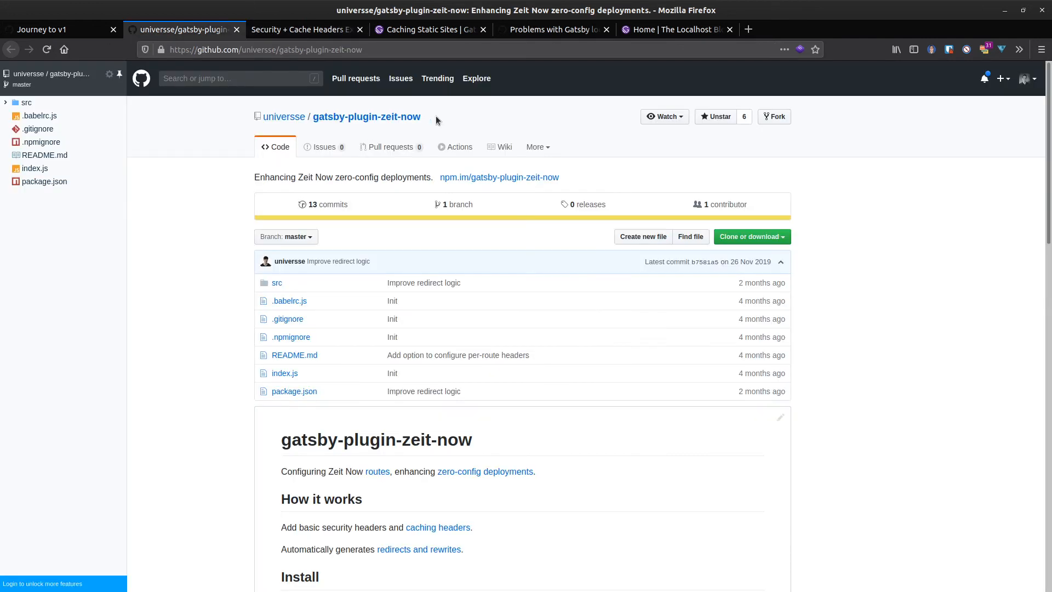
double_click(366, 116)
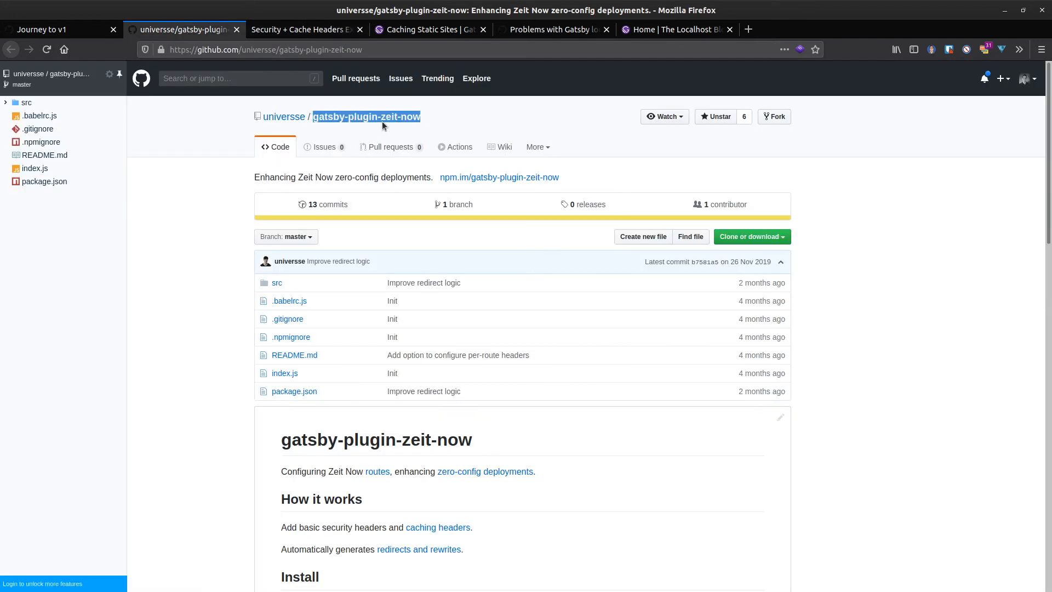
scroll("down", 3)
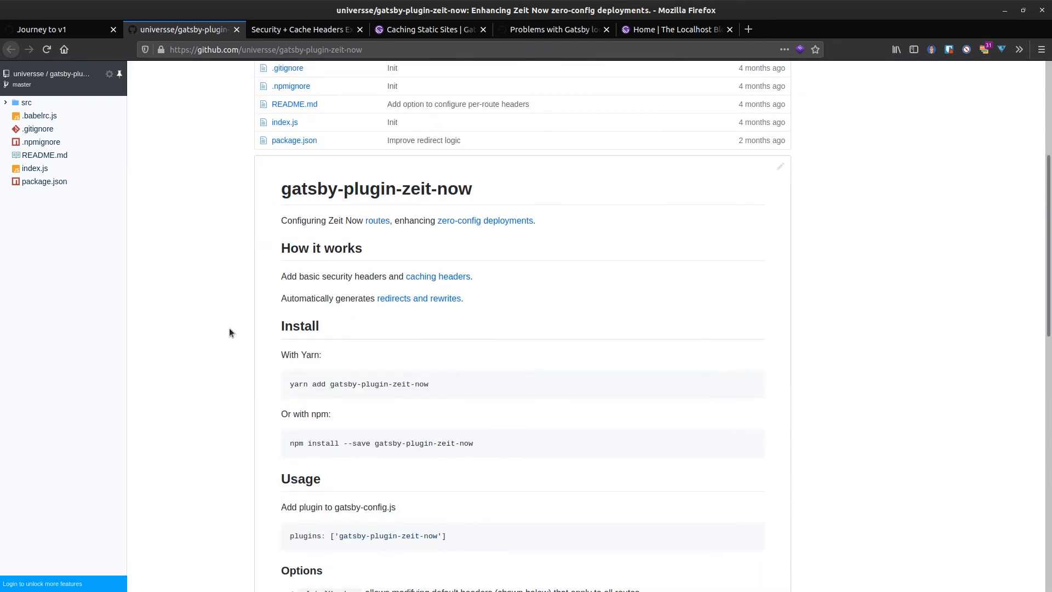
scroll("down", 3)
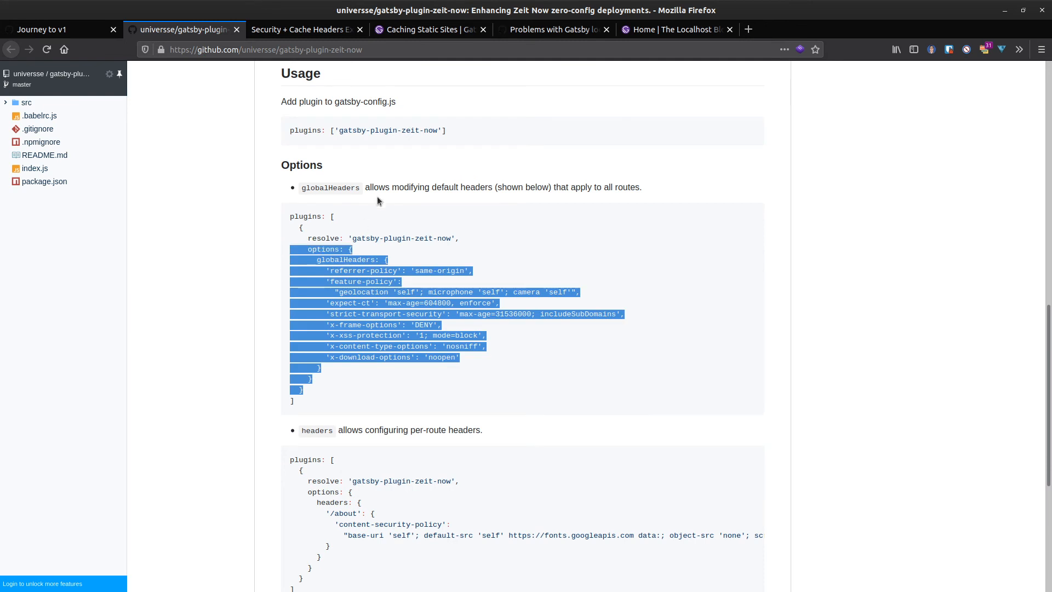
left_click(505, 213)
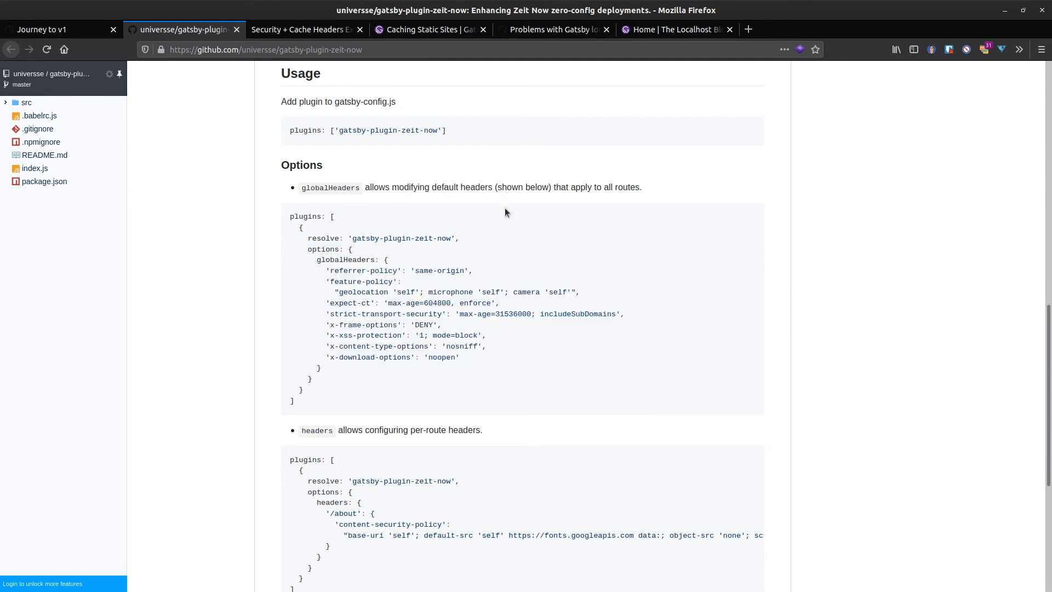
Step: Select the per-route headers example code and read the remaining options
scroll("down", 3)
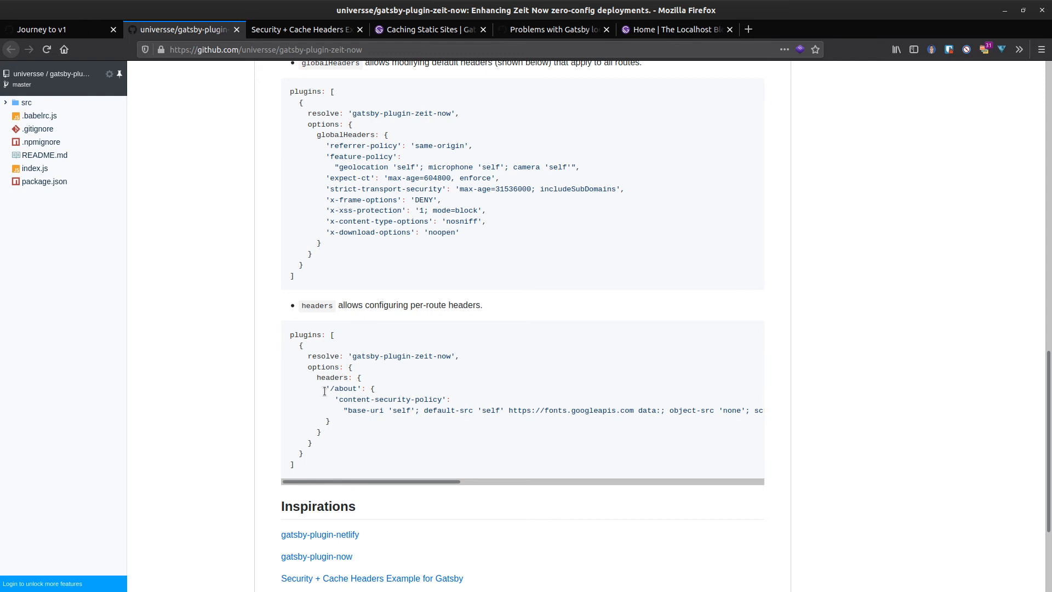
mouse_move(279, 340)
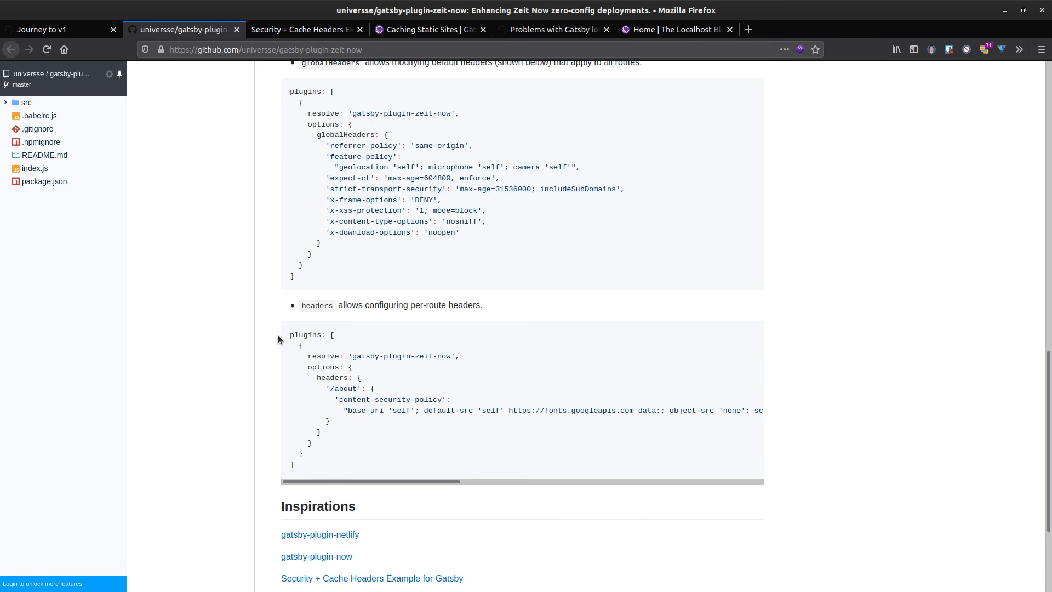
left_click_drag(285, 336, 401, 465)
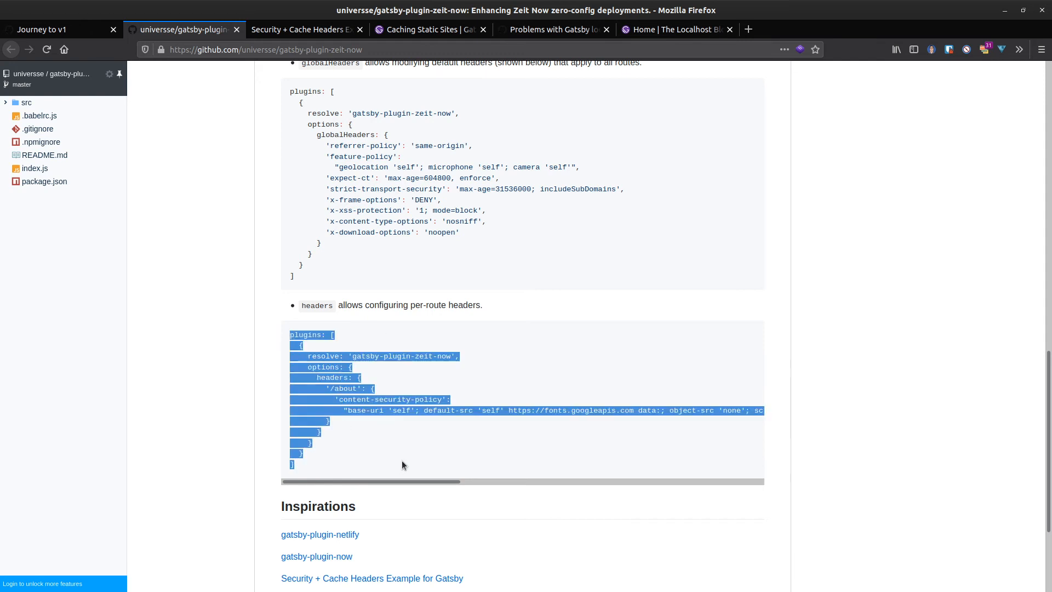
scroll("down", 3)
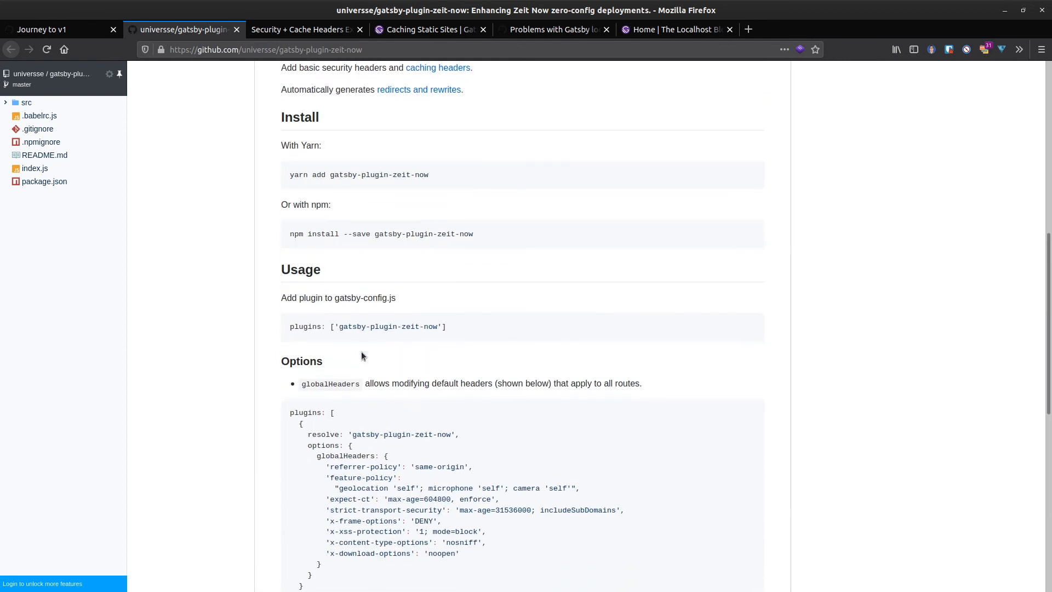
scroll("down", 3)
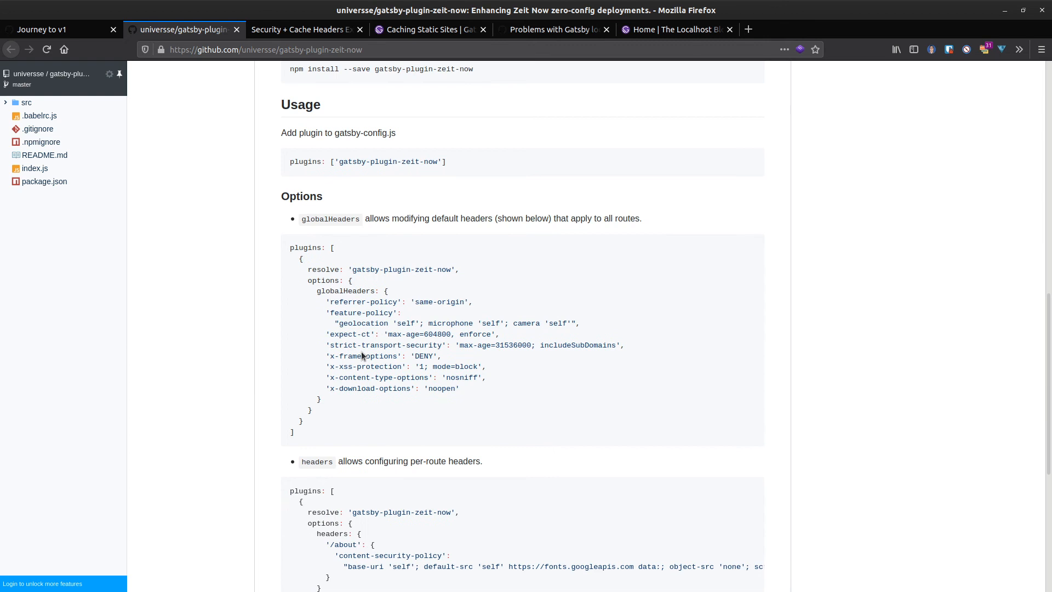
mouse_move(362, 354)
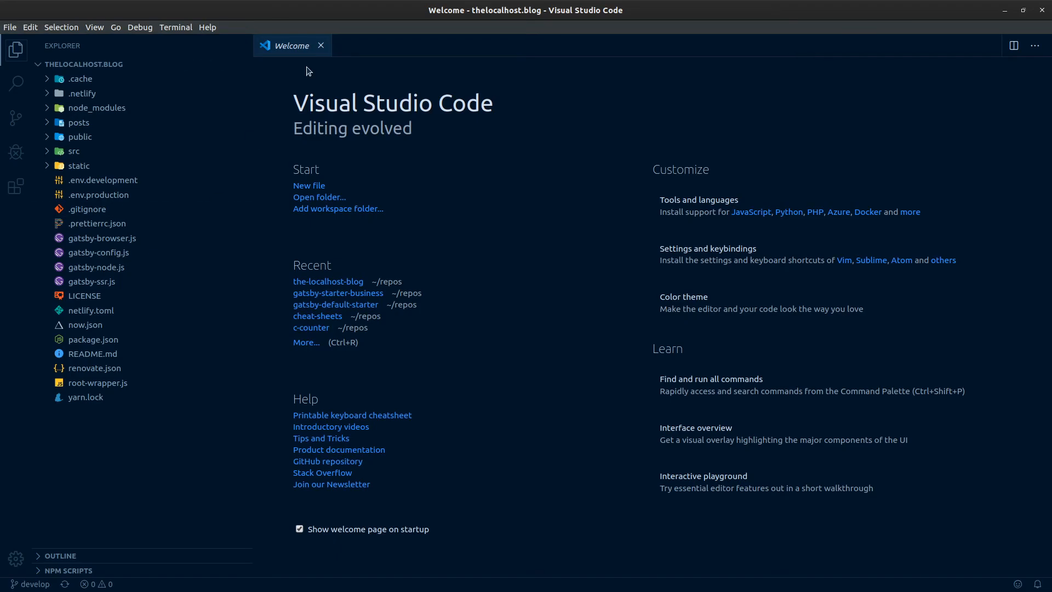
Step: Close the Welcome page of the thelocalhost.blog project
left_click(320, 46)
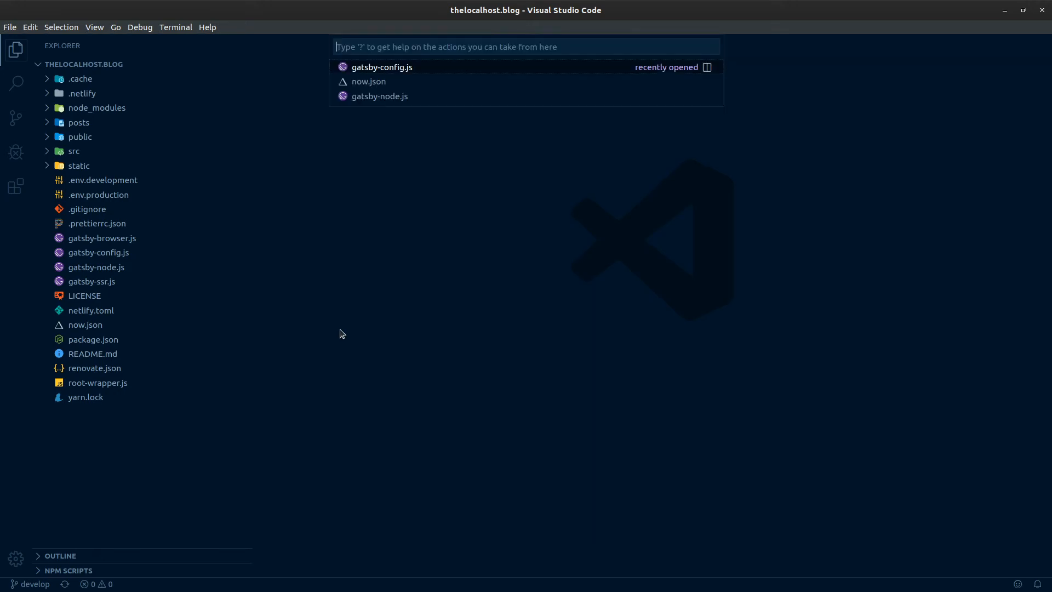
Step: Reopen gatsby-config.js via quick search 'conf' and scroll to the plugins list for the zeit-now entry
left_click(382, 67)
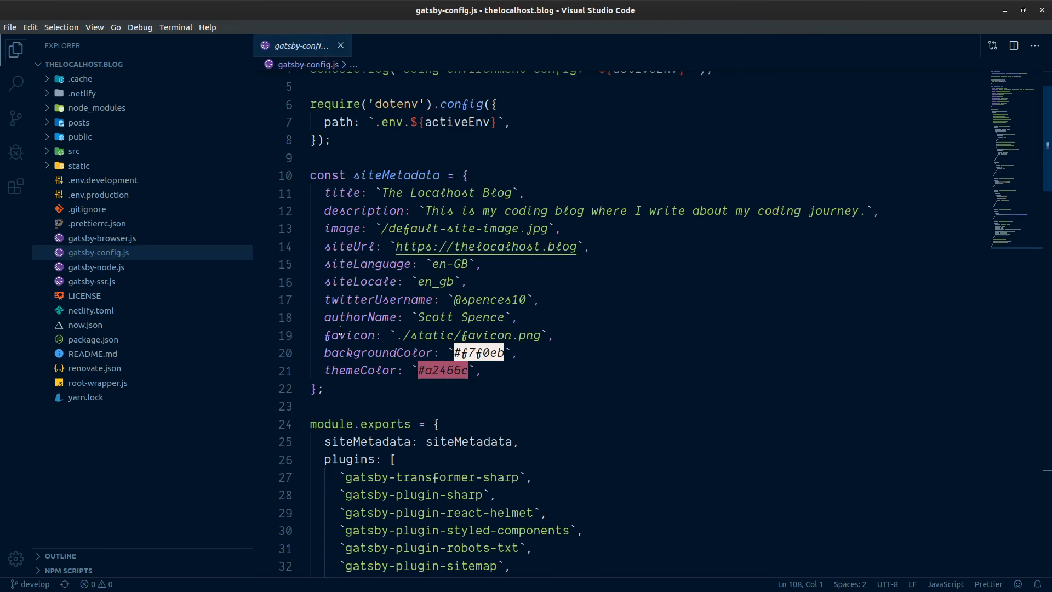
key("ctrl+p")
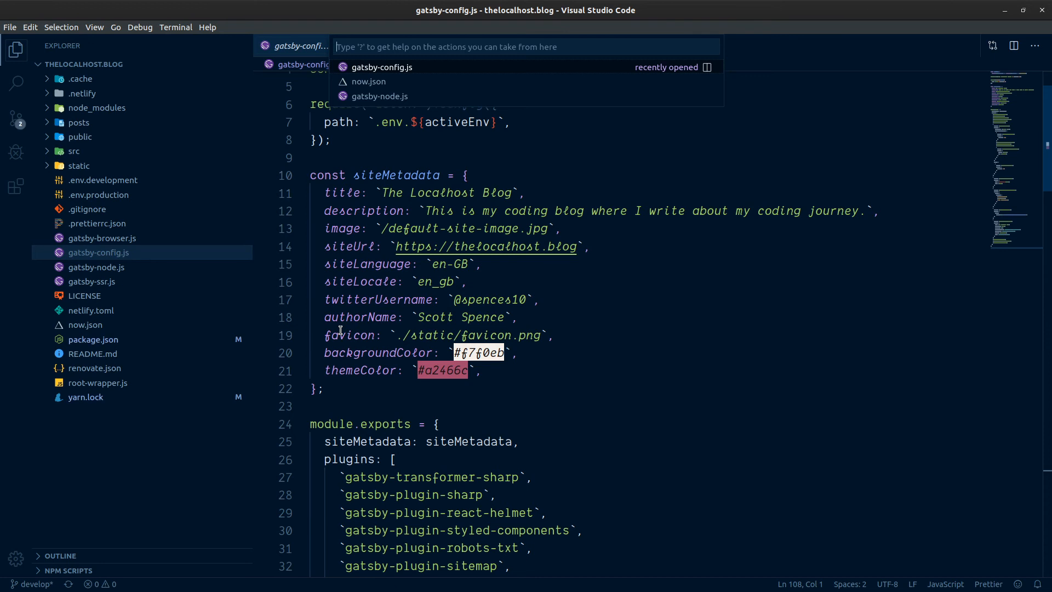
type("conf")
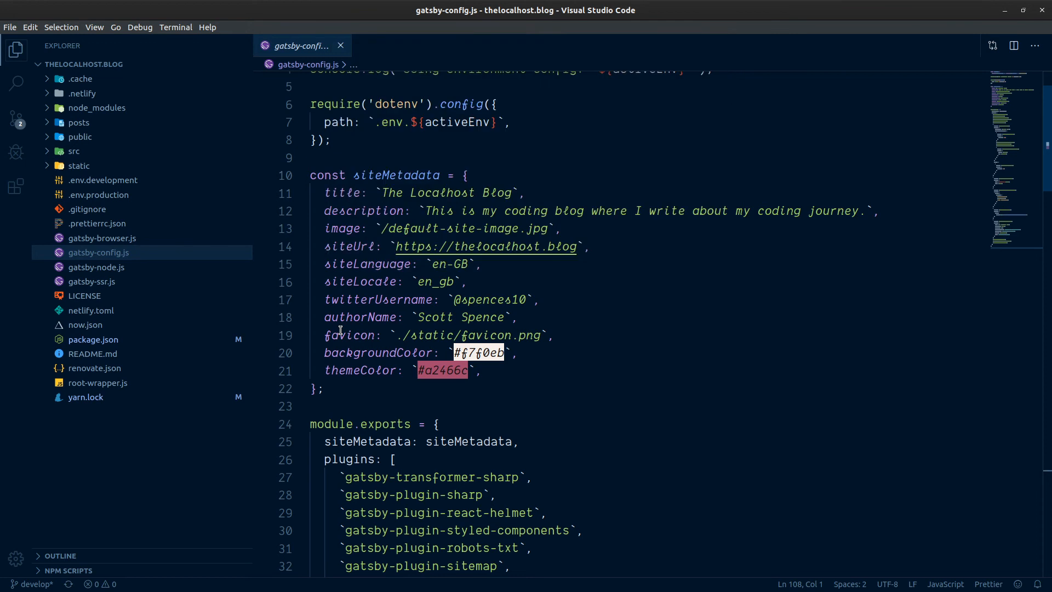
scroll("down", 3)
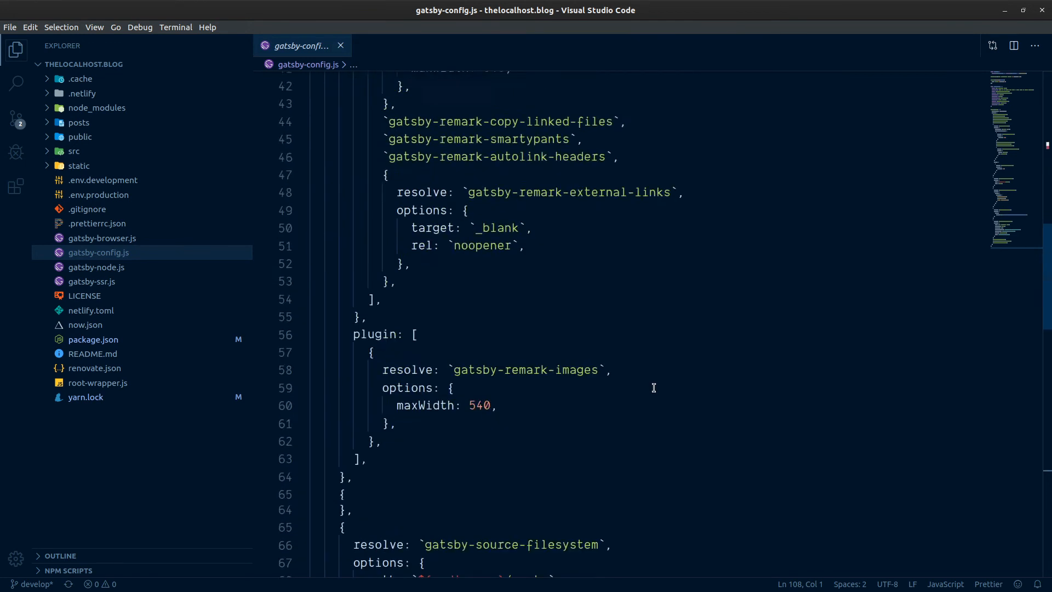
scroll("down", 3)
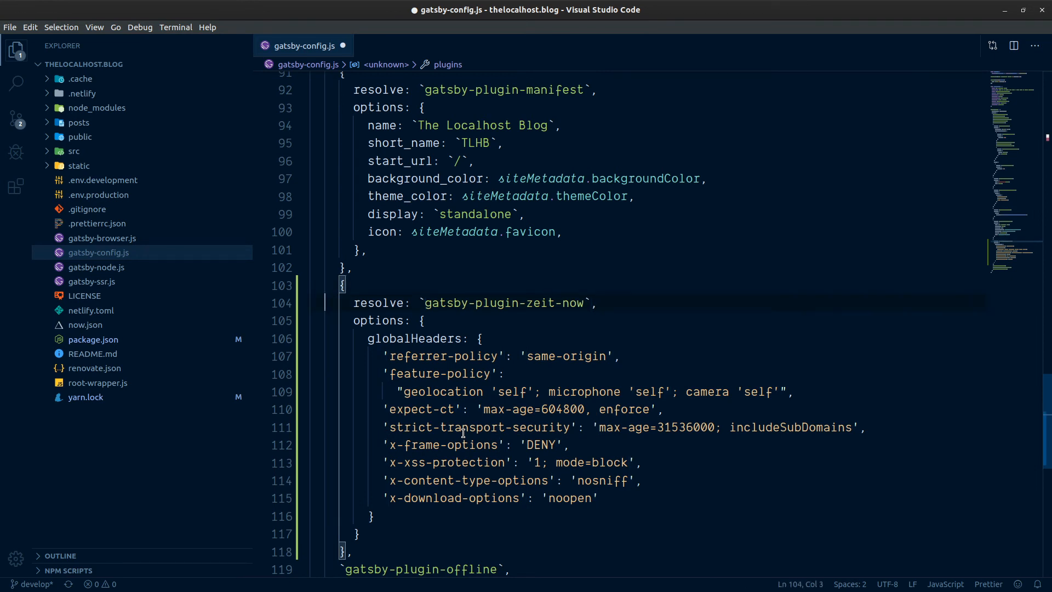
Step: Highlight the resolve keys and save gatsby-config.js so Prettier reformats the zeit-now headers block
double_click(378, 302)
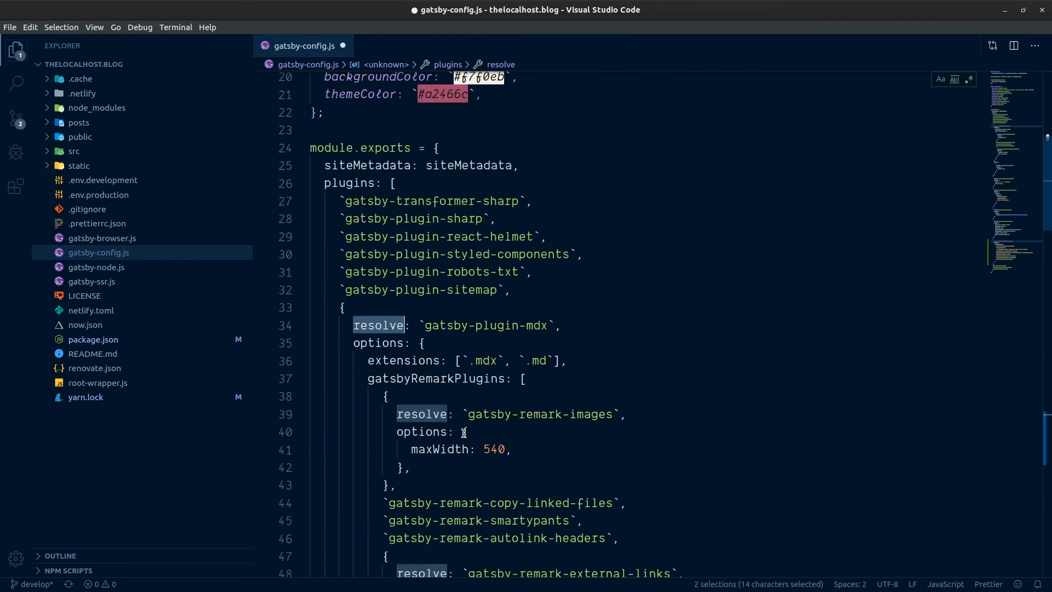
scroll("down", 3)
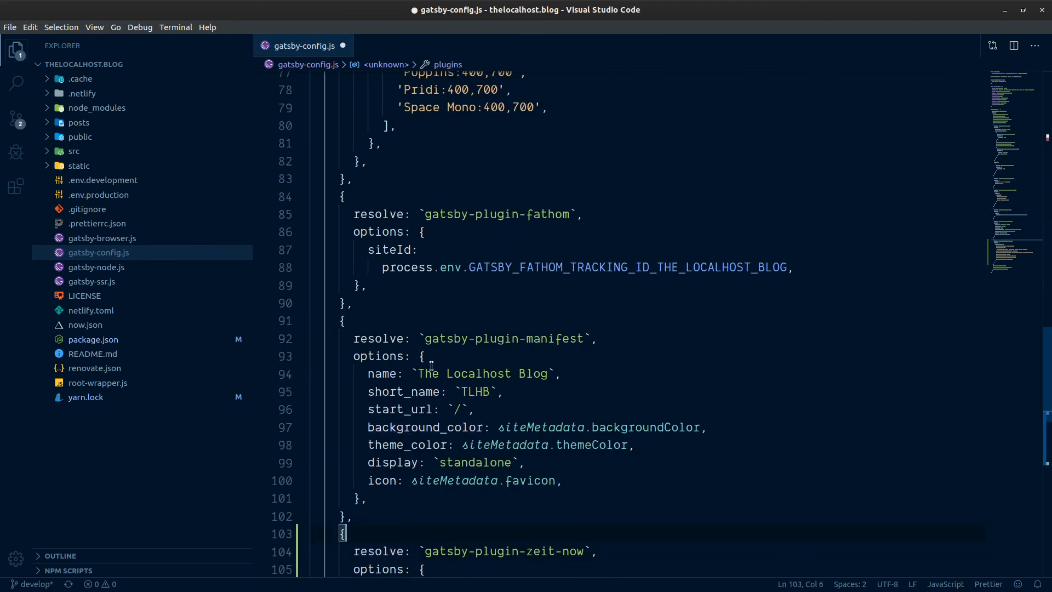
scroll("down", 3)
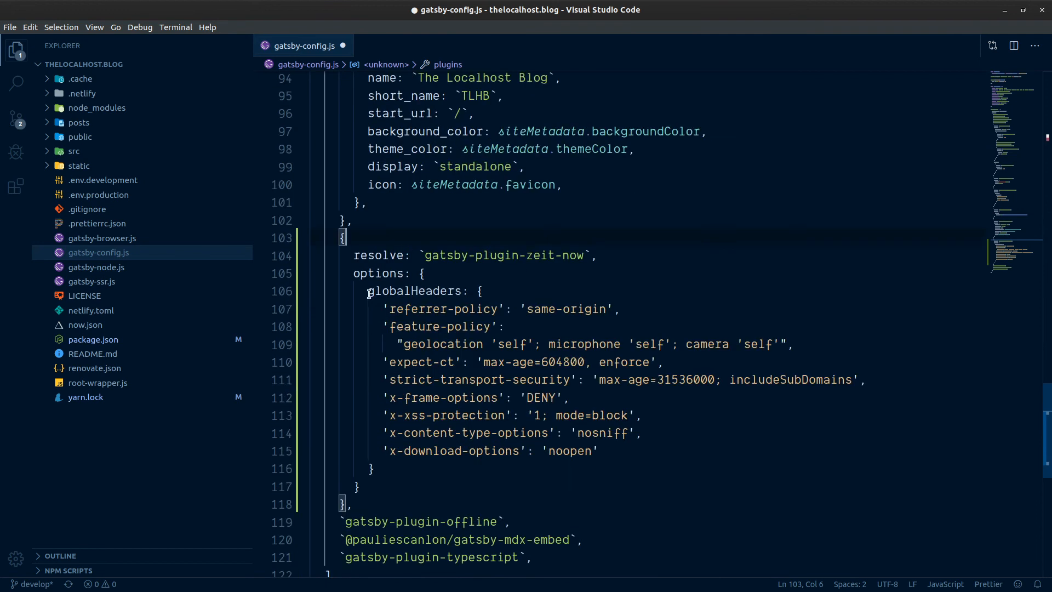
key("ctrl+s")
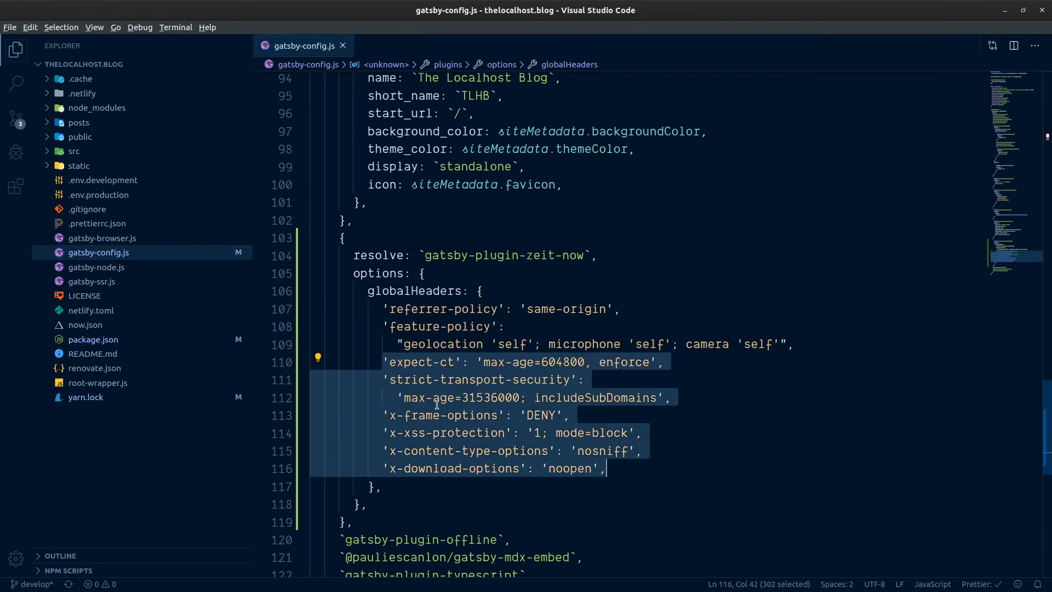
mouse_move(436, 407)
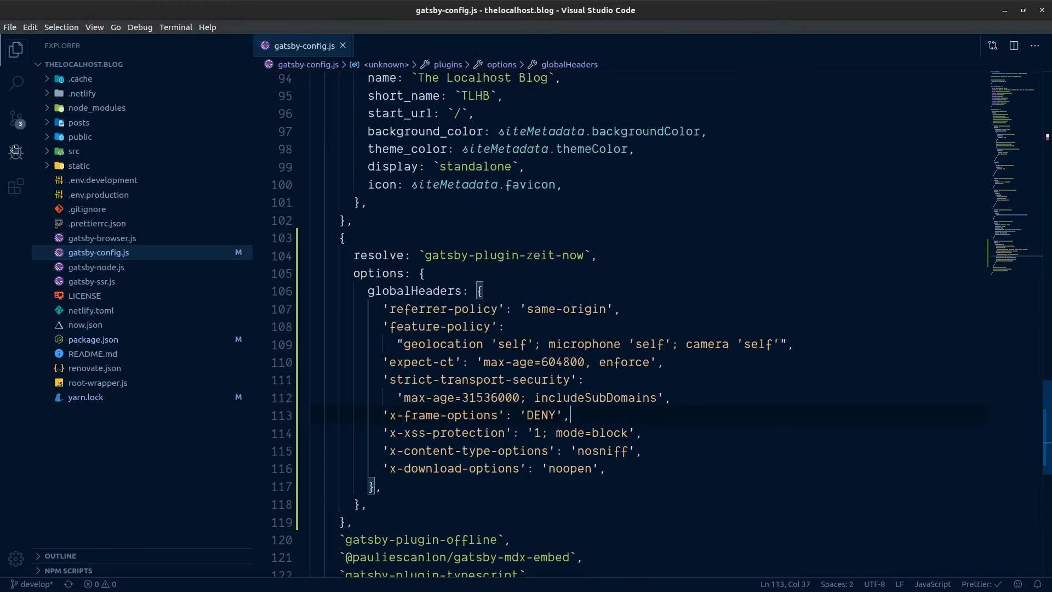
Step: Commit the gatsby-config.js, package.json and yarn.lock changes with message 'add and co…'
left_click(15, 120)
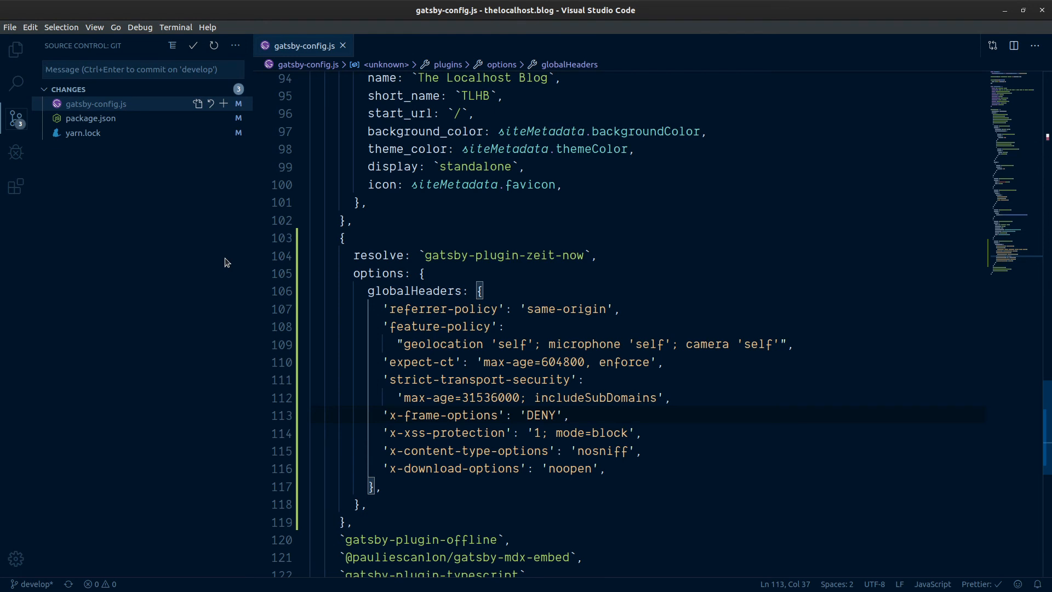
type("add and co")
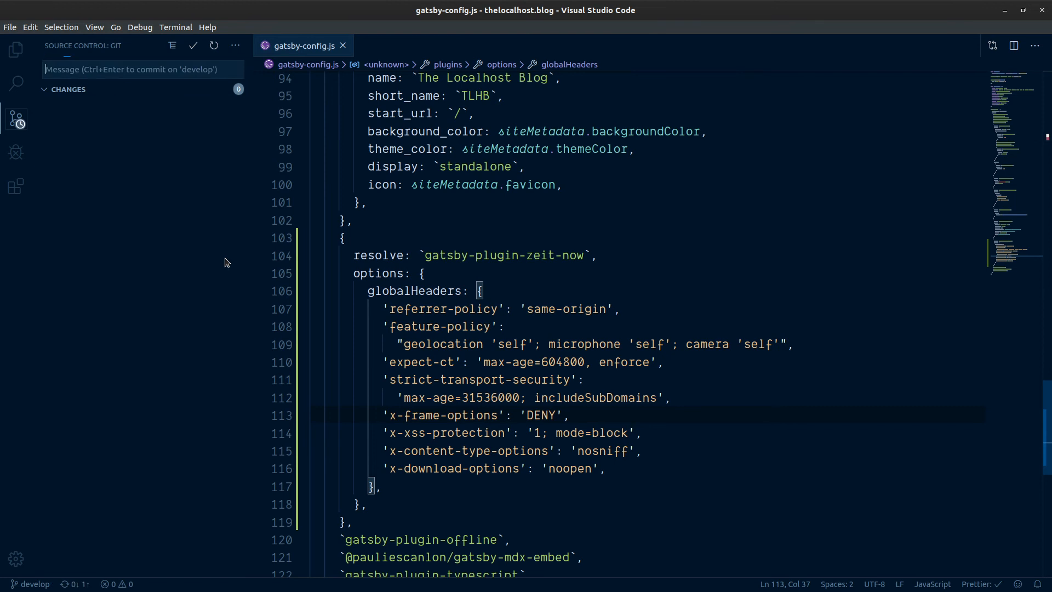
mouse_move(146, 578)
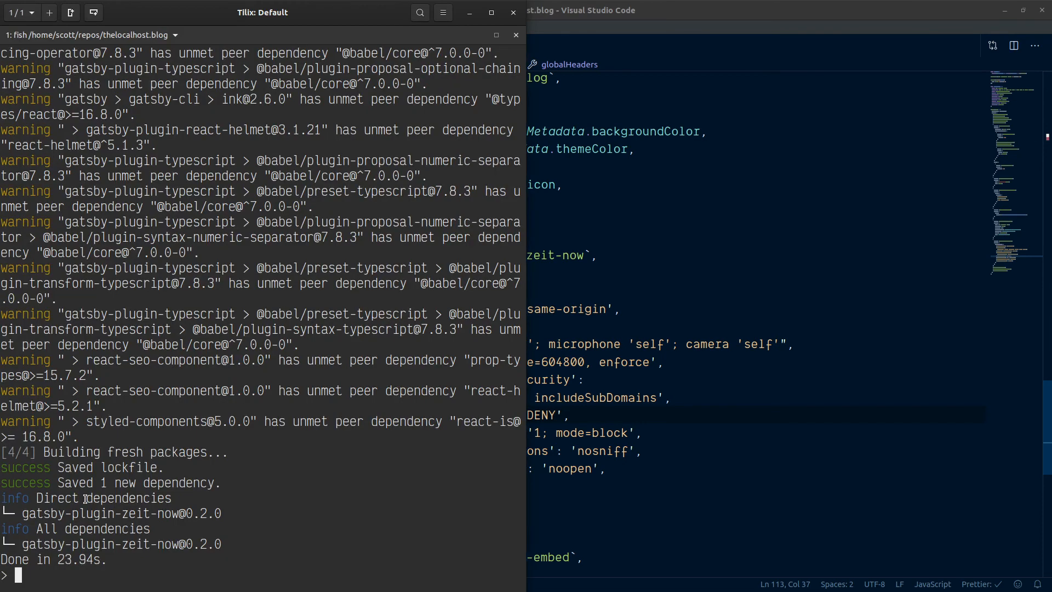
Step: Run 'hub browse' to show the blog's GitHub repository in Firefox
type("hub browse")
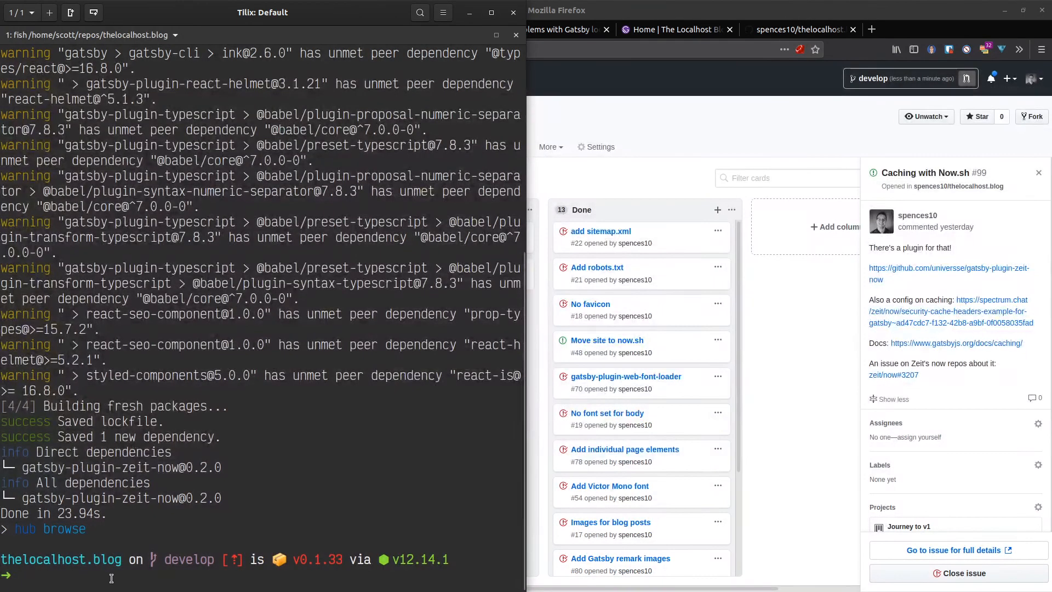
Step: Attempt 'g pull-request -b master', then push develop with 'pp' after it aborts
type("g pull-request -b master")
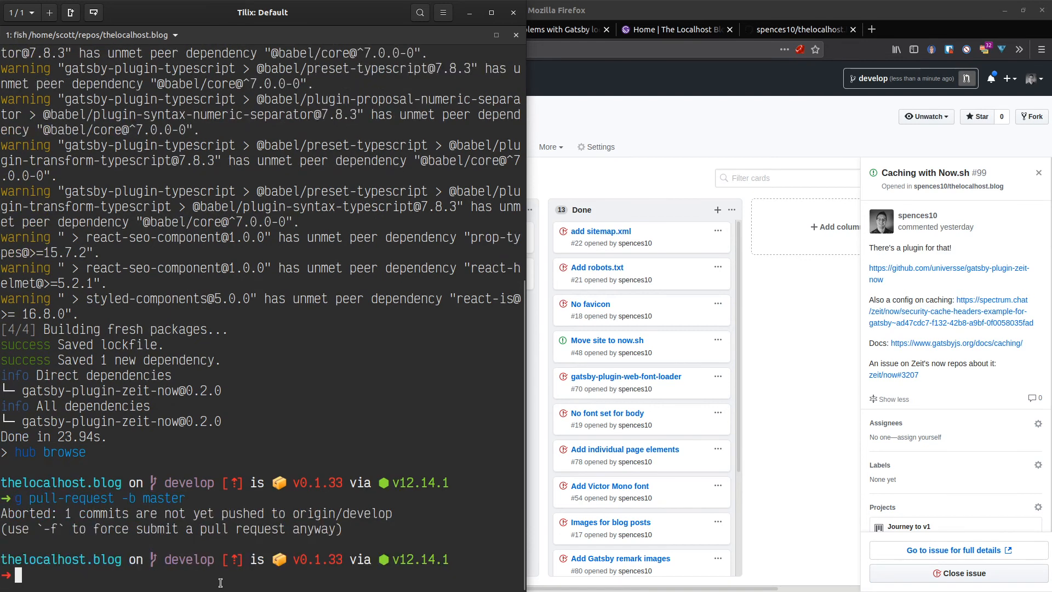
type("pp")
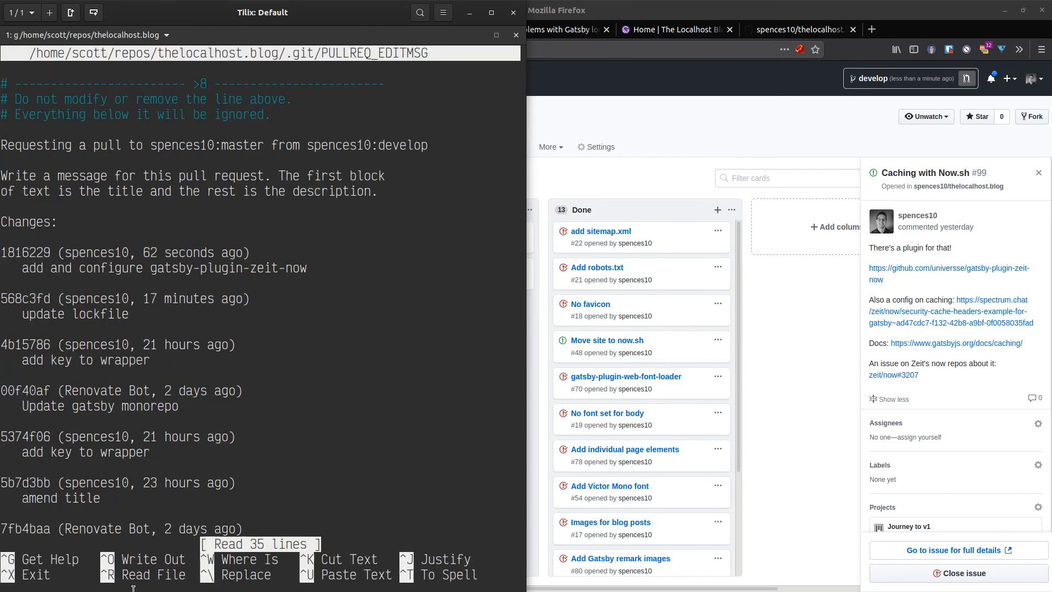
Step: Title the pull request 'Add and configure gatsby-plugin-zeit-now', reusing the commit text
type("Add and co")
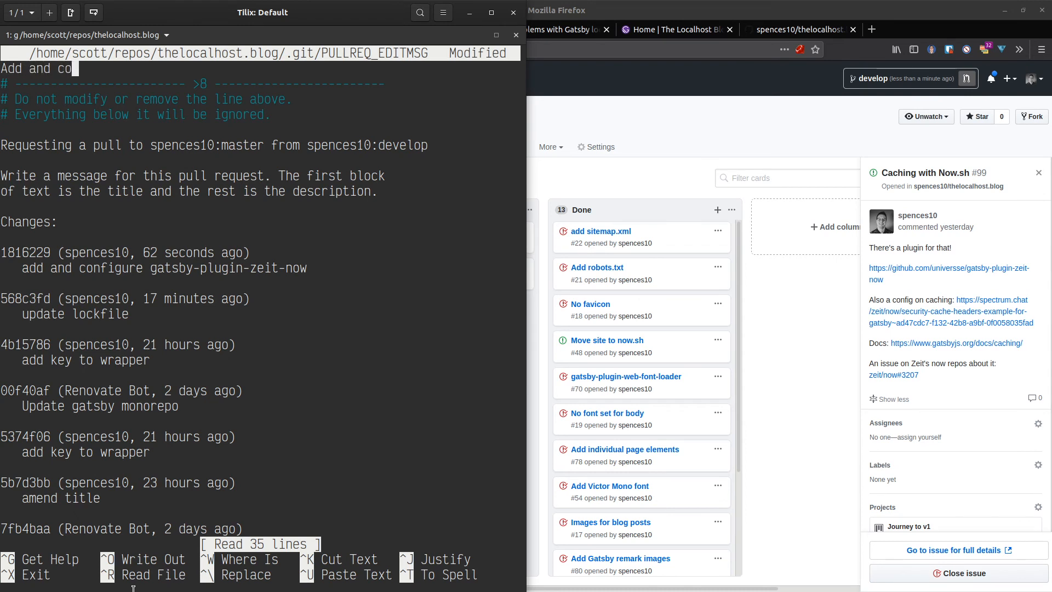
type("figure")
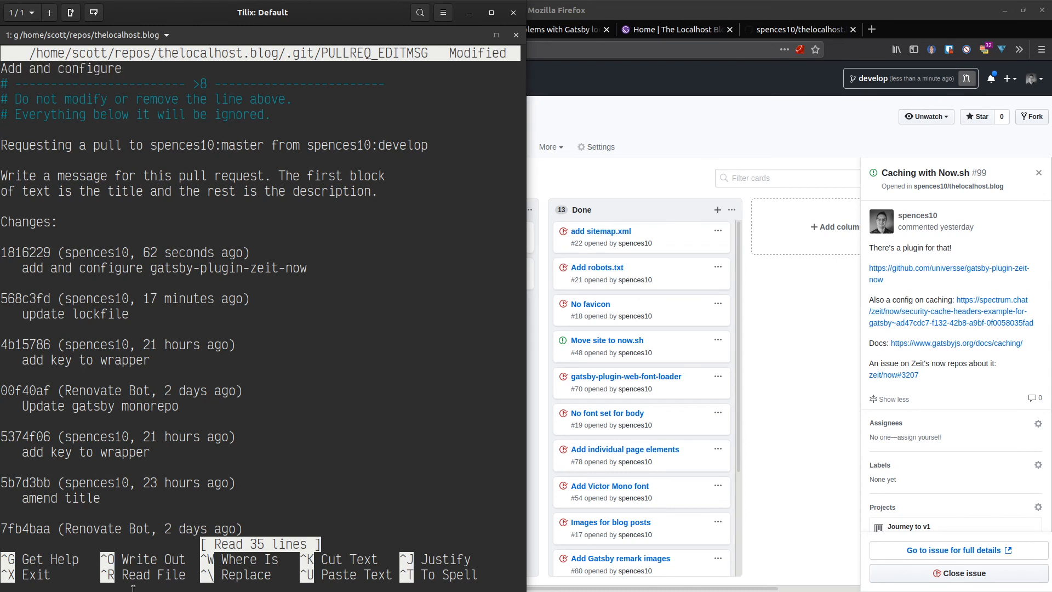
double_click(230, 269)
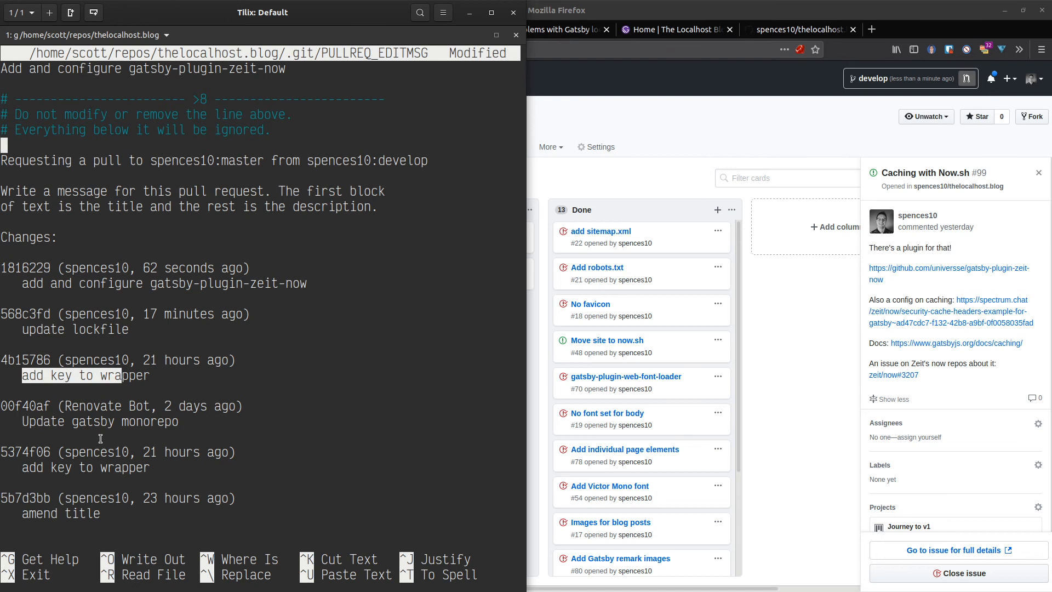
mouse_move(160, 308)
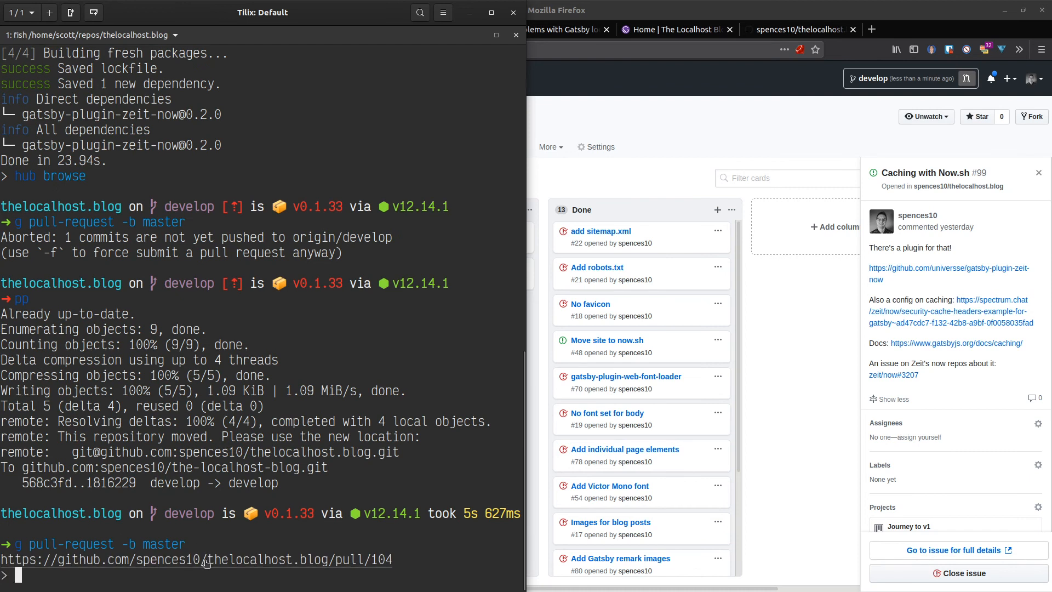
Step: Open pull request #104 from the terminal link and update its branch from master, which fails with Not Found
left_click(197, 559)
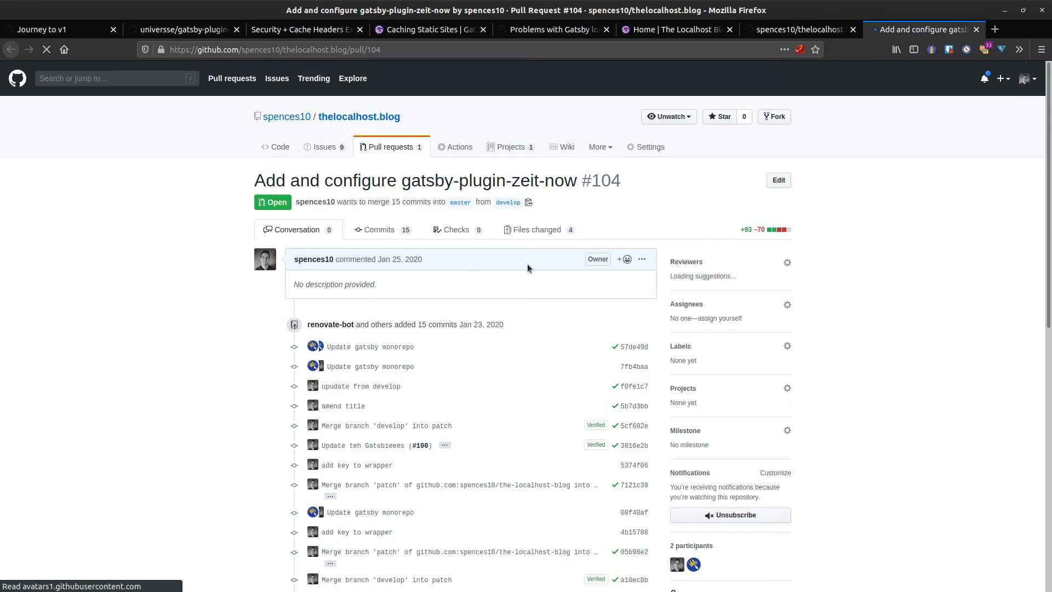
scroll("down", 3)
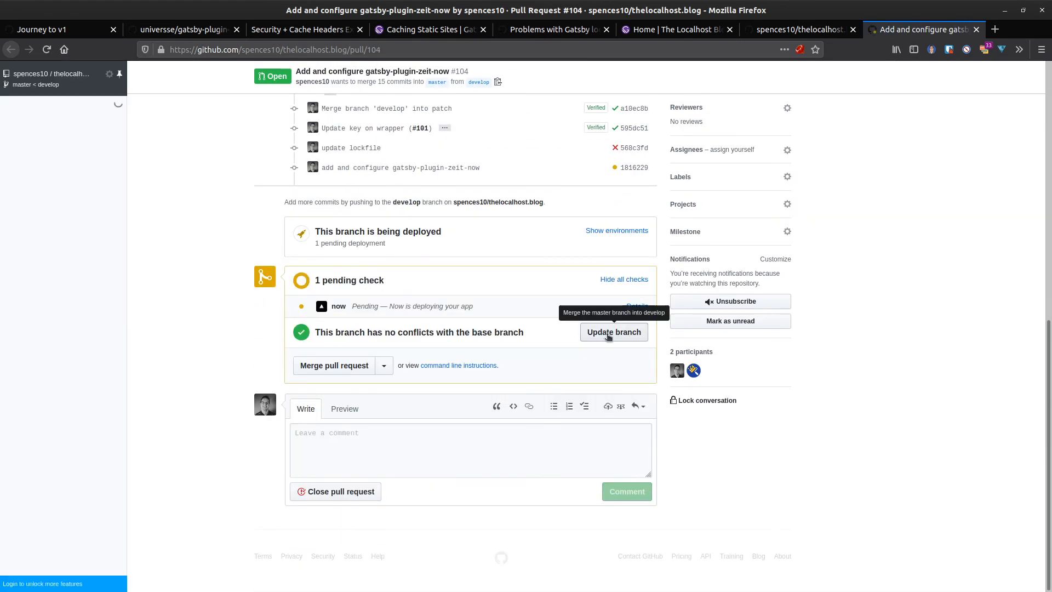
left_click(614, 331)
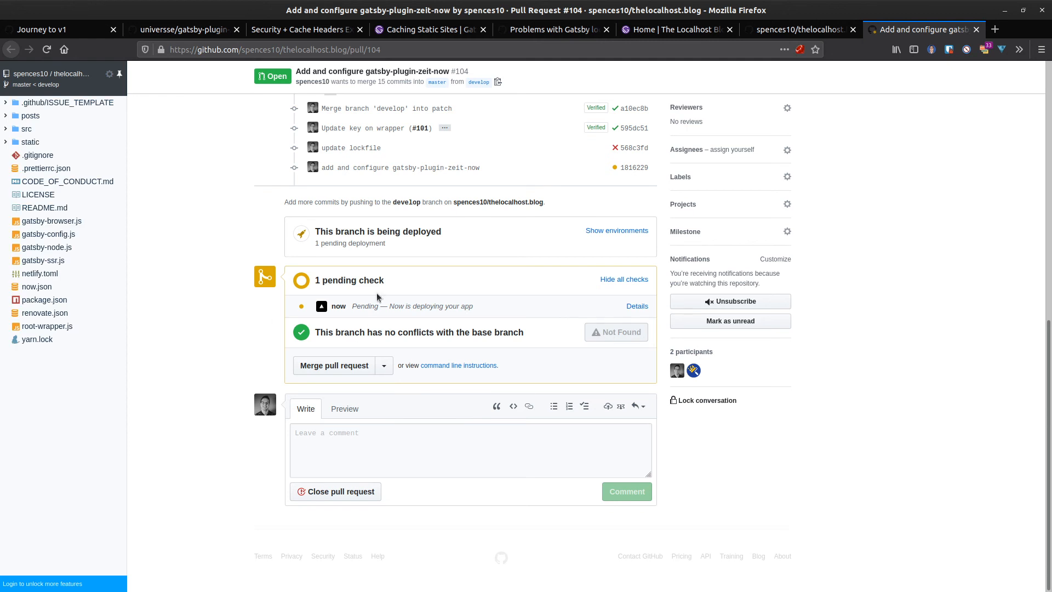
mouse_move(325, 325)
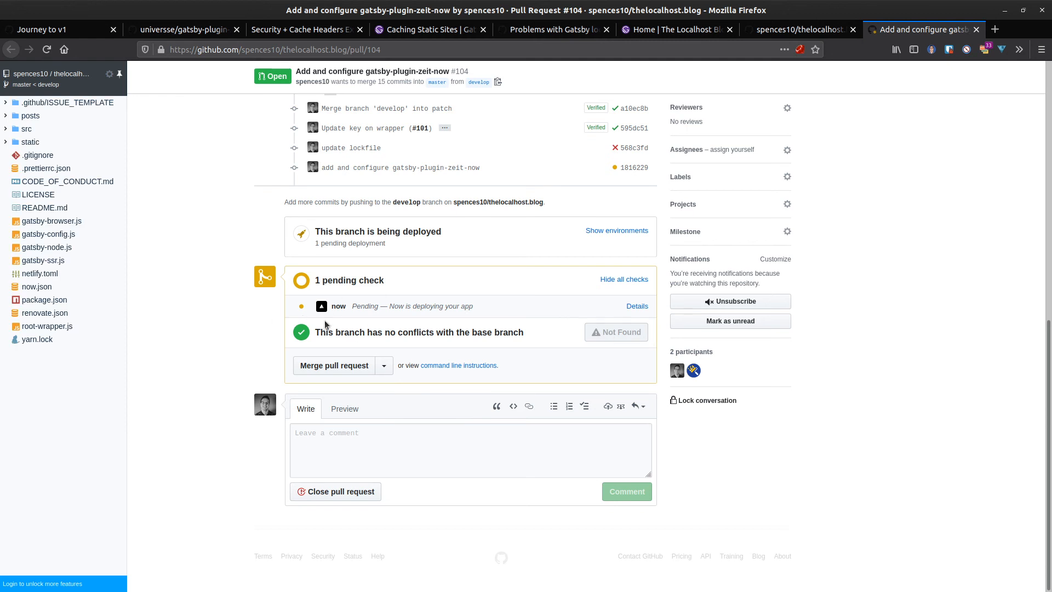
mouse_move(637, 306)
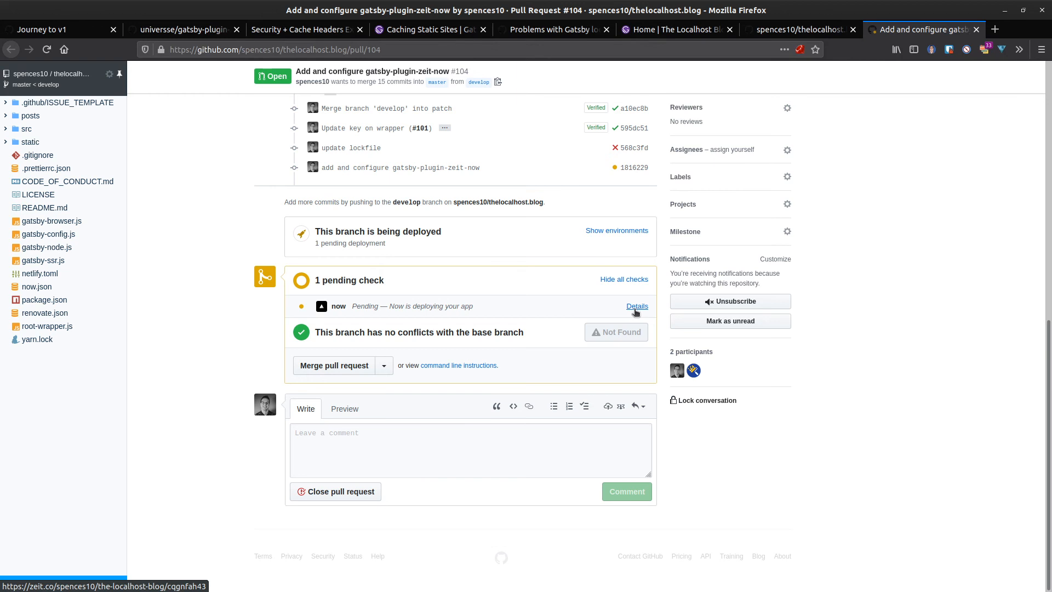
Step: Follow the pending Now check to the develop deployment's Overview and watch its Build log, then return to the code
left_click(636, 306)
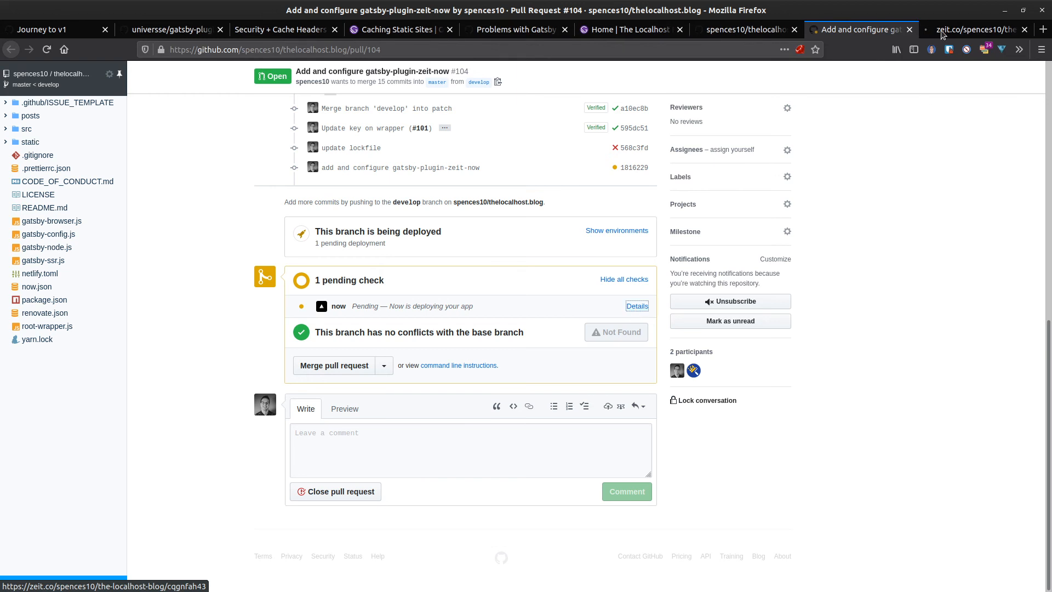
left_click(973, 29)
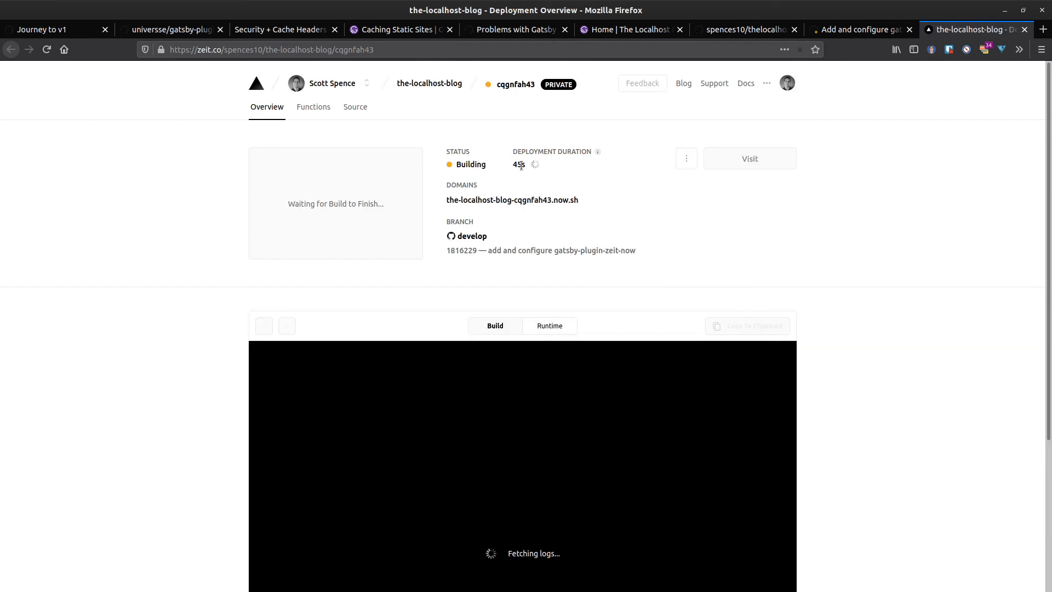
scroll("down", 3)
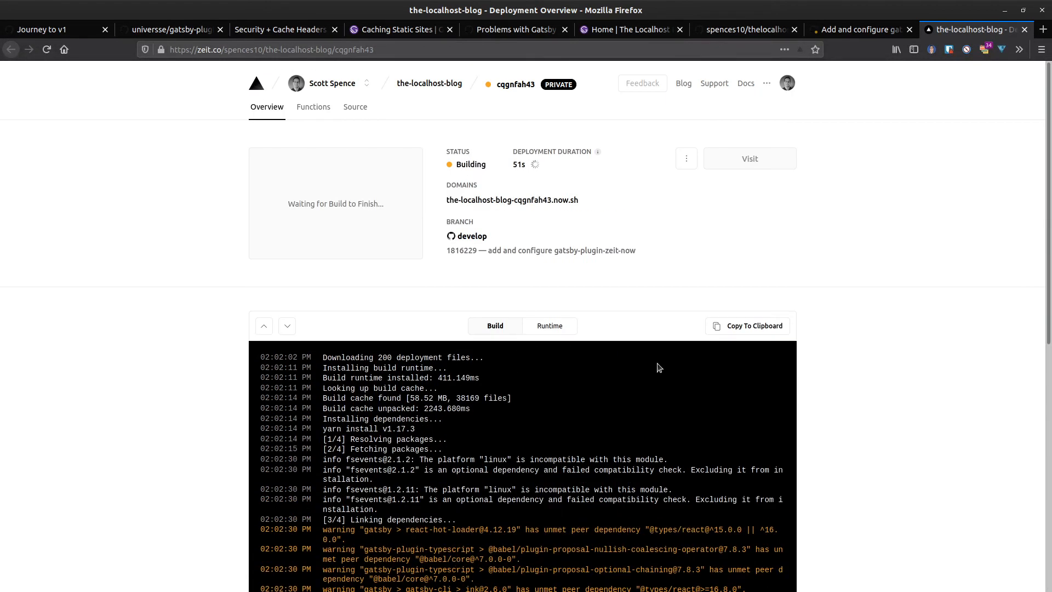
mouse_move(505, 112)
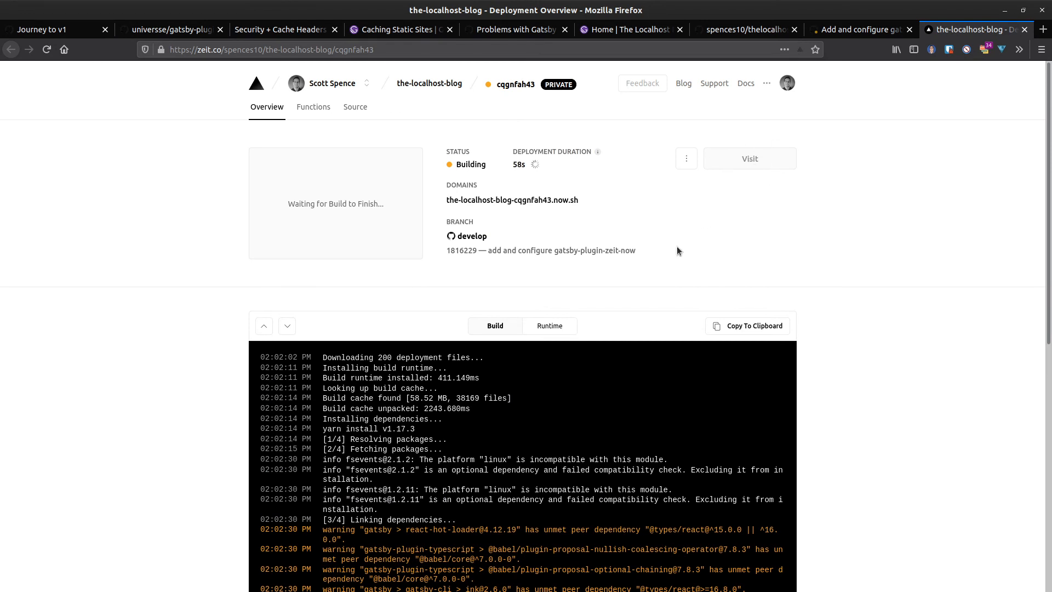
mouse_move(666, 219)
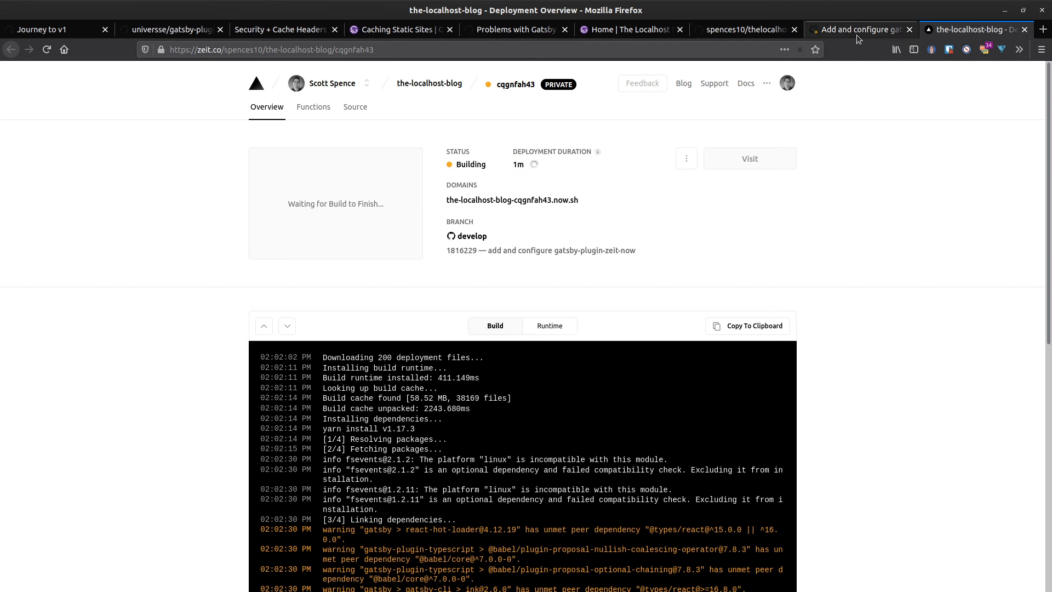
left_click(861, 28)
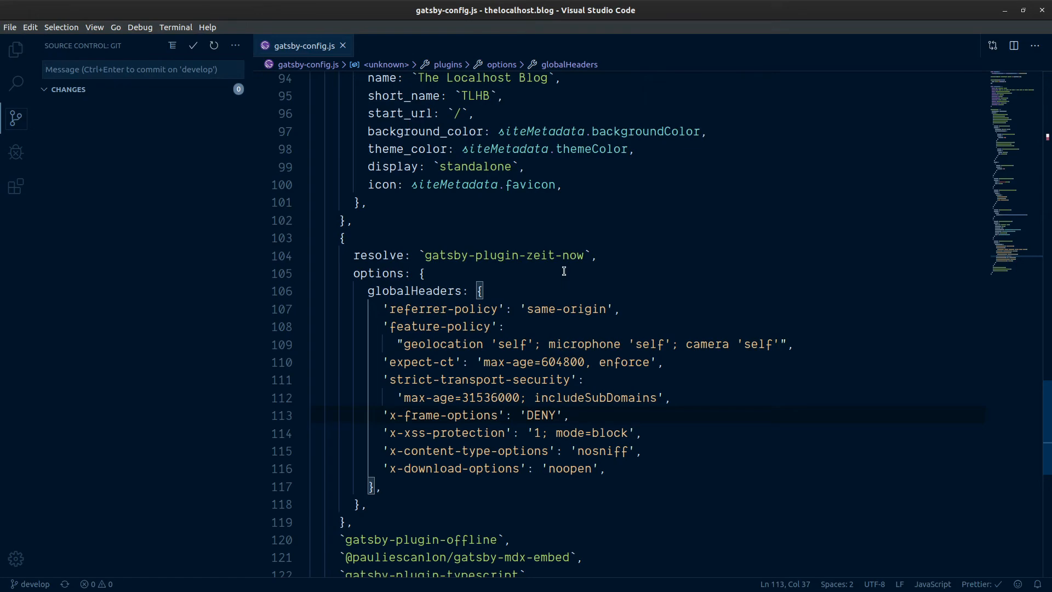
Step: Check in Source Control that gatsby-config.js and the repo have no uncommitted changes
scroll("down", 3)
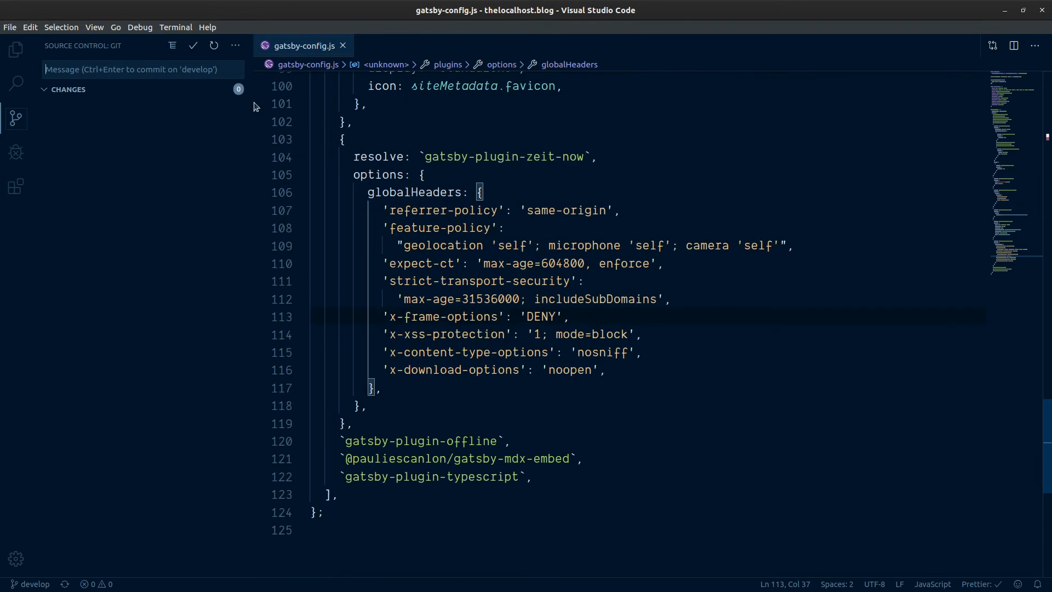
left_click(16, 48)
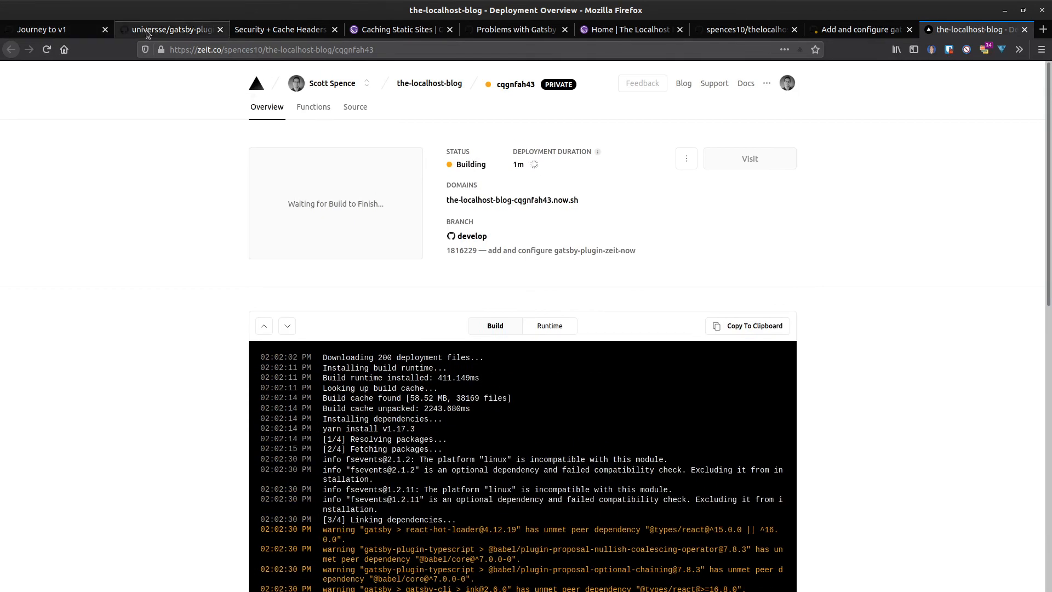
Step: Review the gatsby-plugin-zeit-now README and the Spectrum security/cache headers example, highlighting its routes headers block
left_click(171, 29)
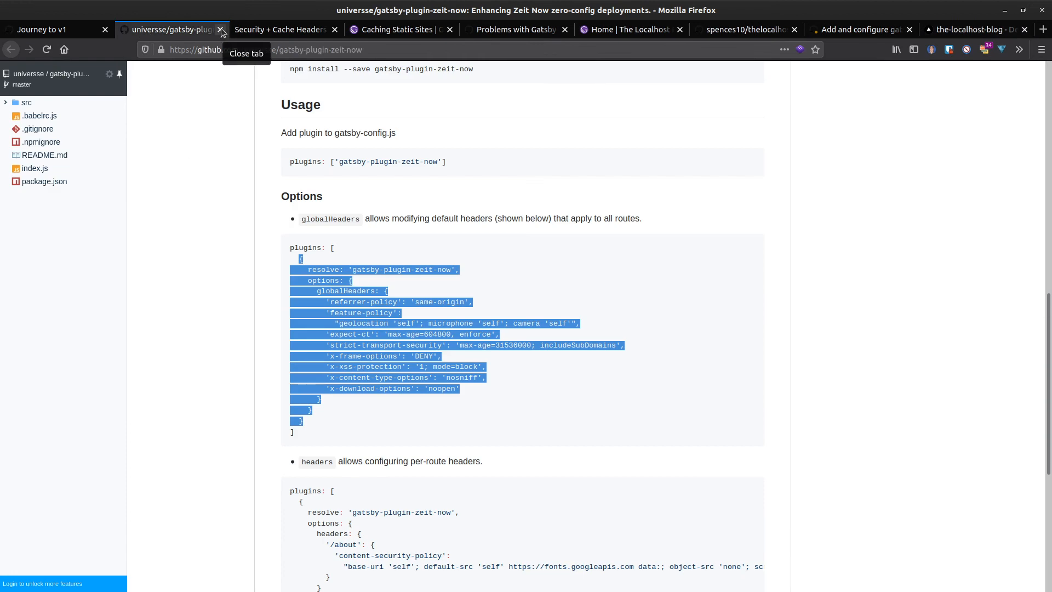
left_click(278, 28)
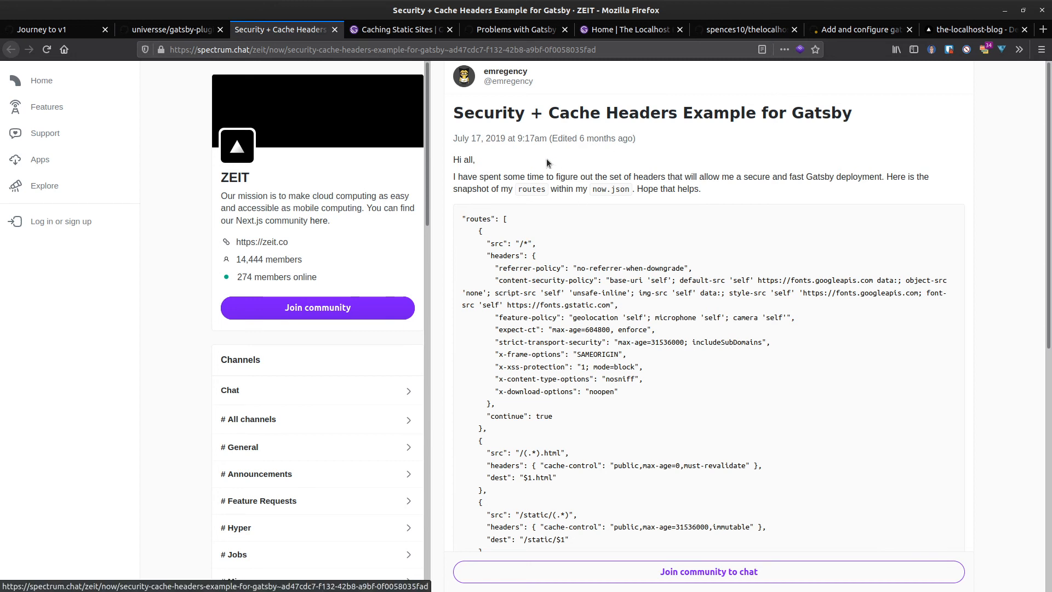
left_click_drag(461, 219, 623, 318)
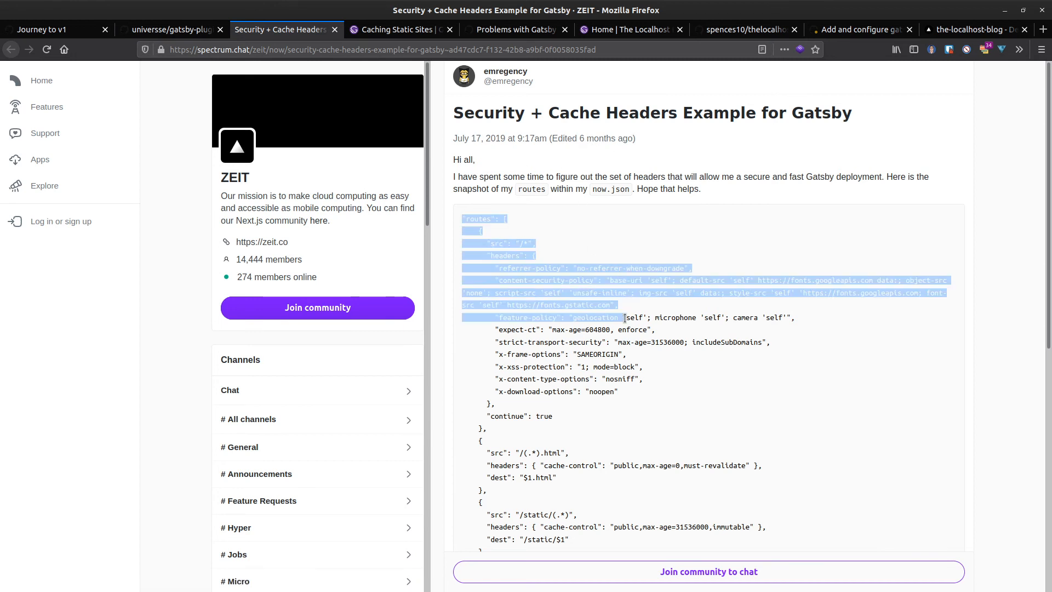
scroll("down", 3)
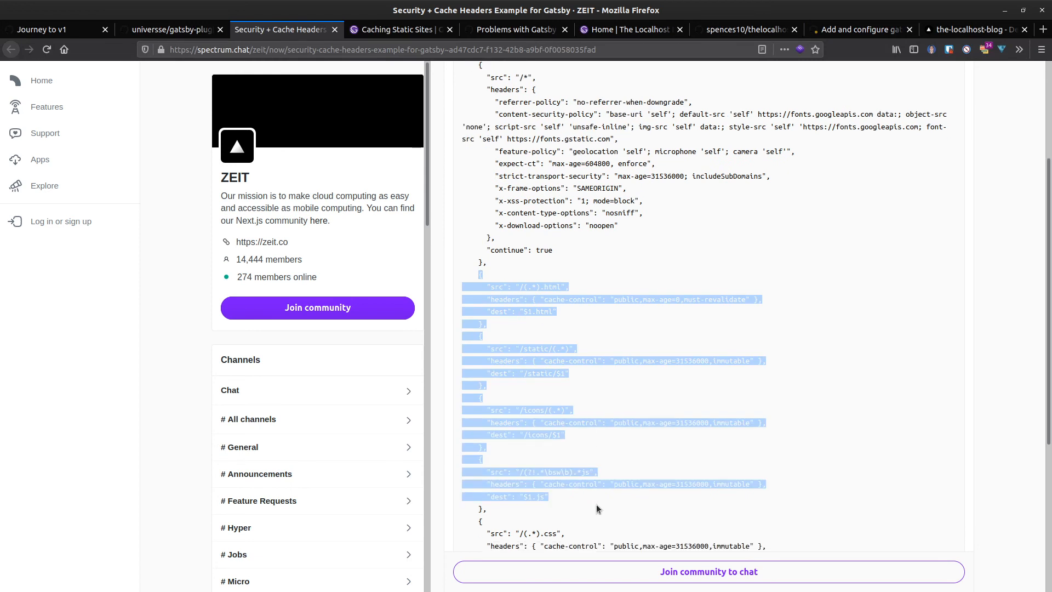
left_click(171, 28)
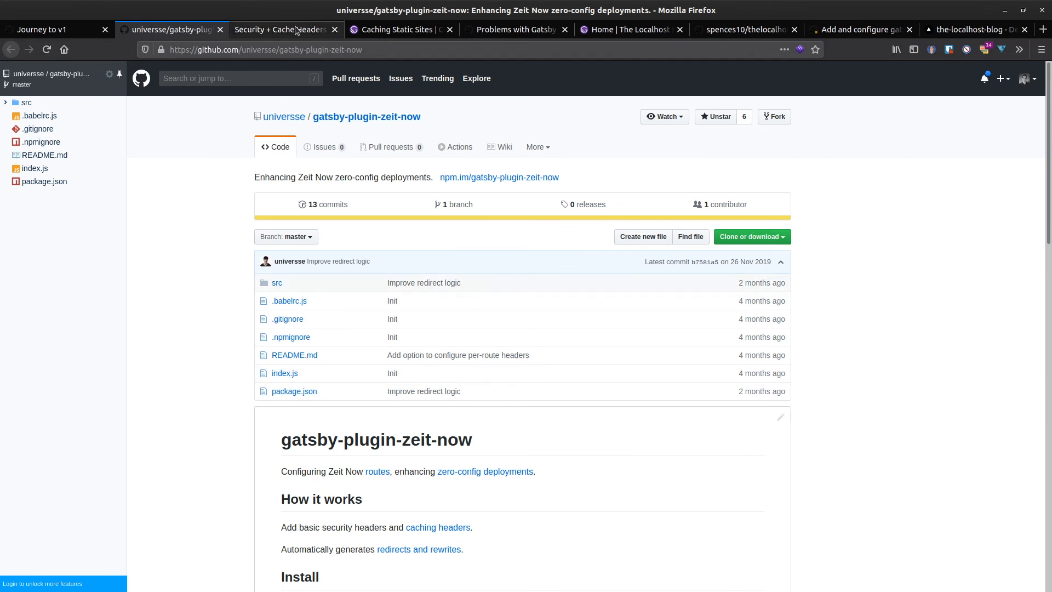
left_click(281, 28)
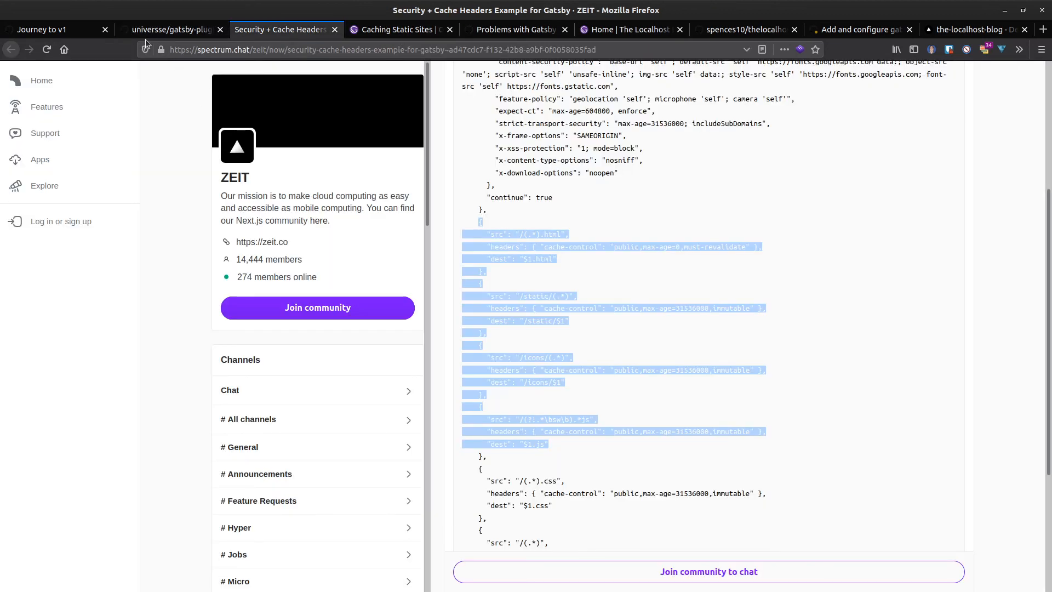
Step: Read the Gatsby caching docs and the localised 404 routing issue, then return to pull request #104
left_click(395, 29)
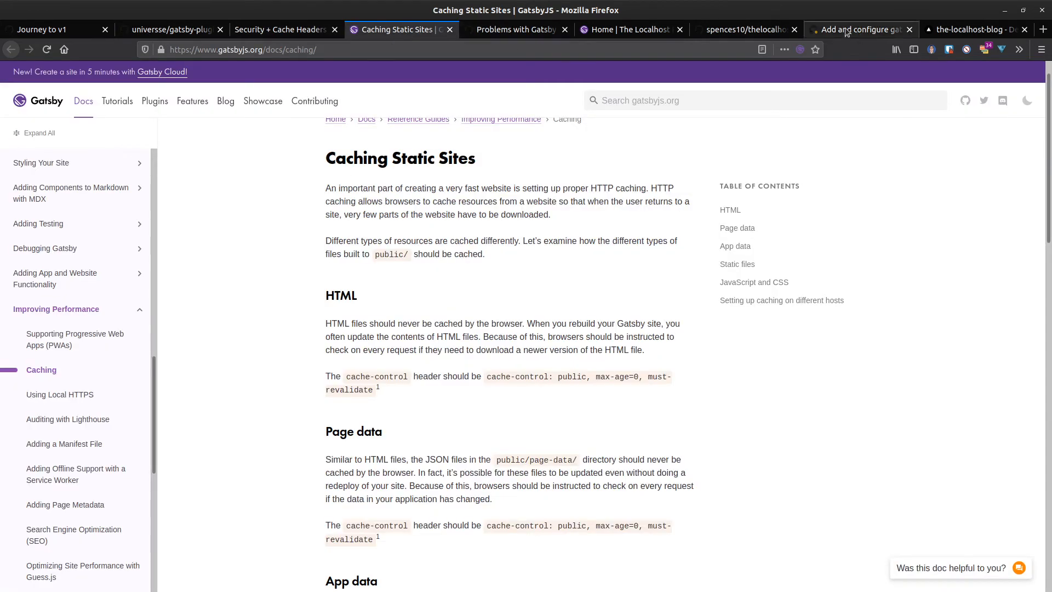
left_click(516, 29)
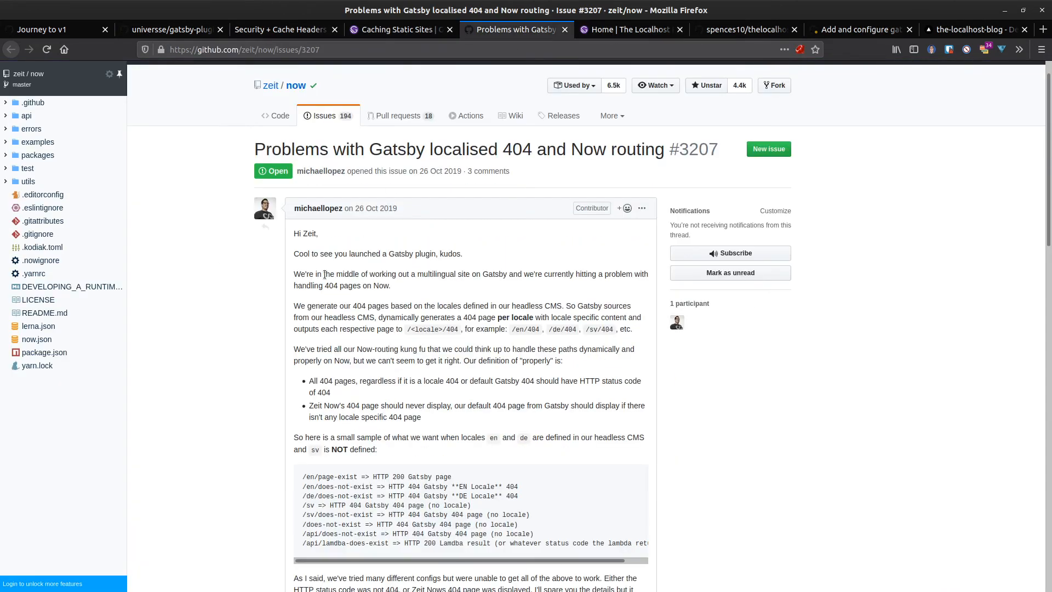
scroll("down", 3)
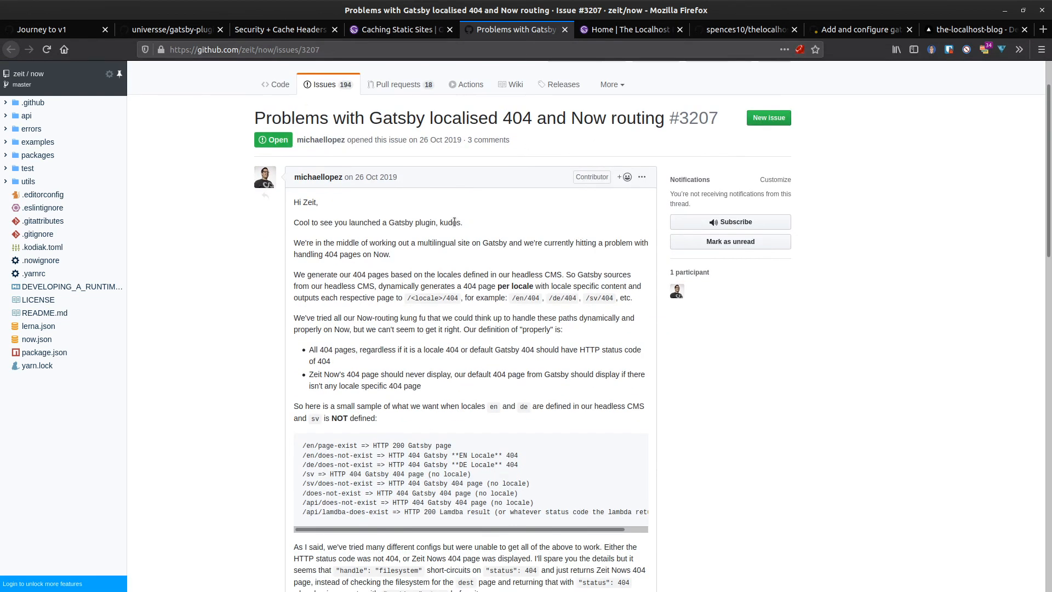
scroll("down", 3)
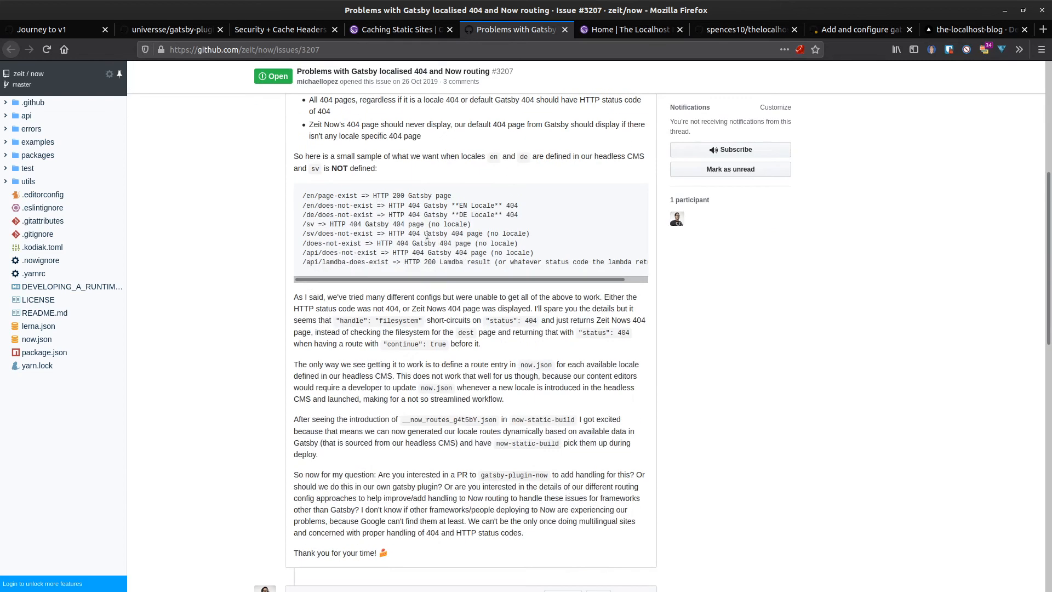
scroll("down", 3)
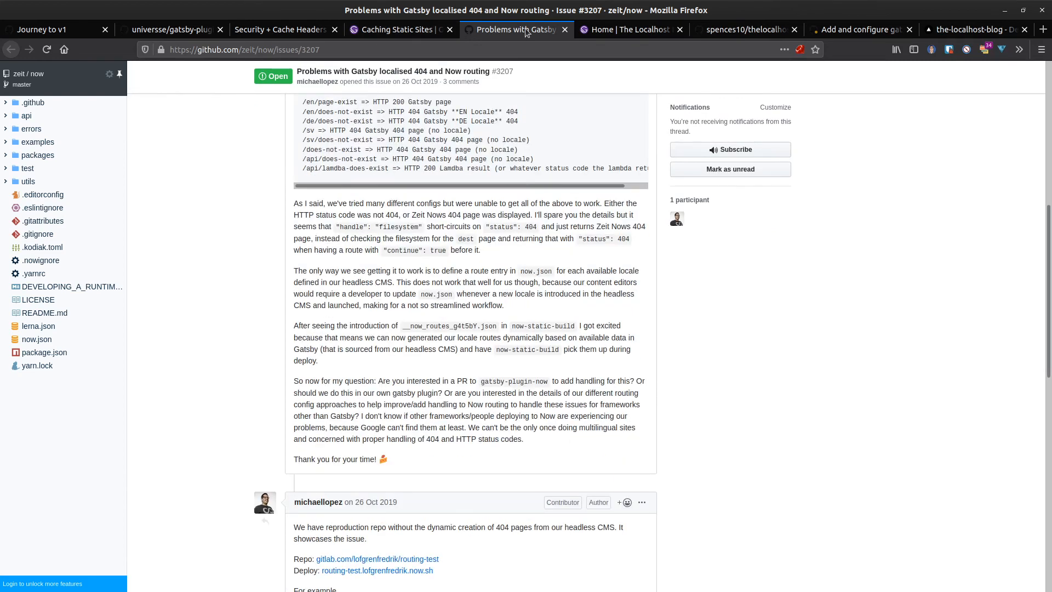
left_click(861, 29)
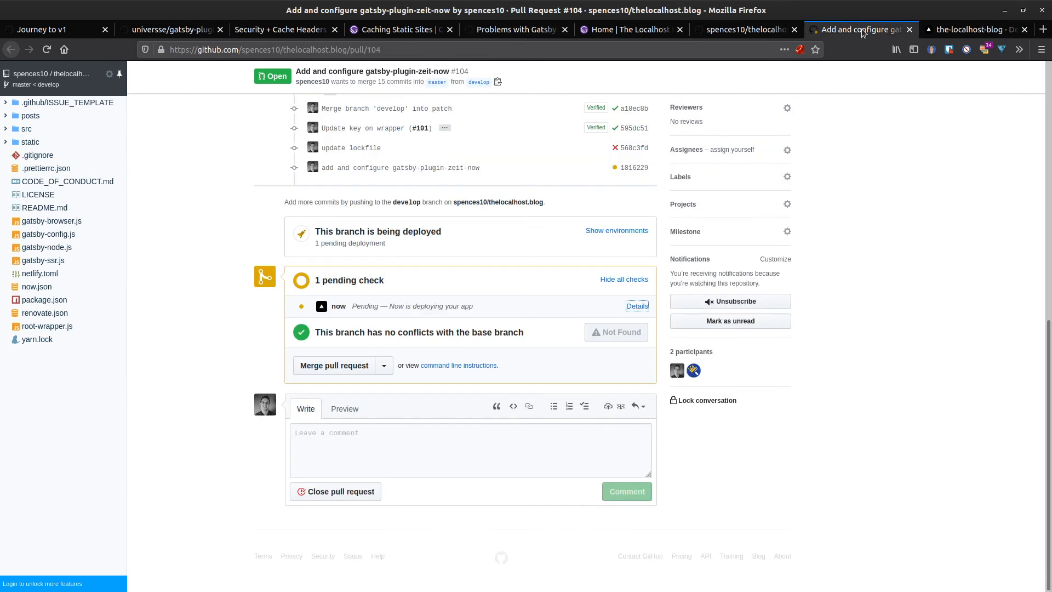
Step: Watch the develop deployment reach Ready and visit the deployed blog site
left_click(970, 28)
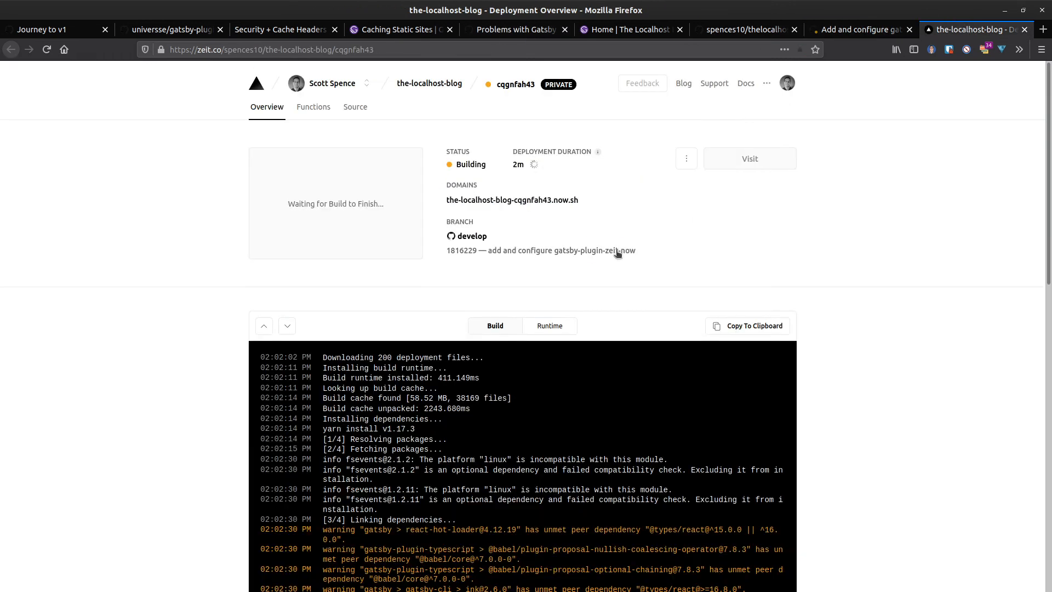
scroll("down", 3)
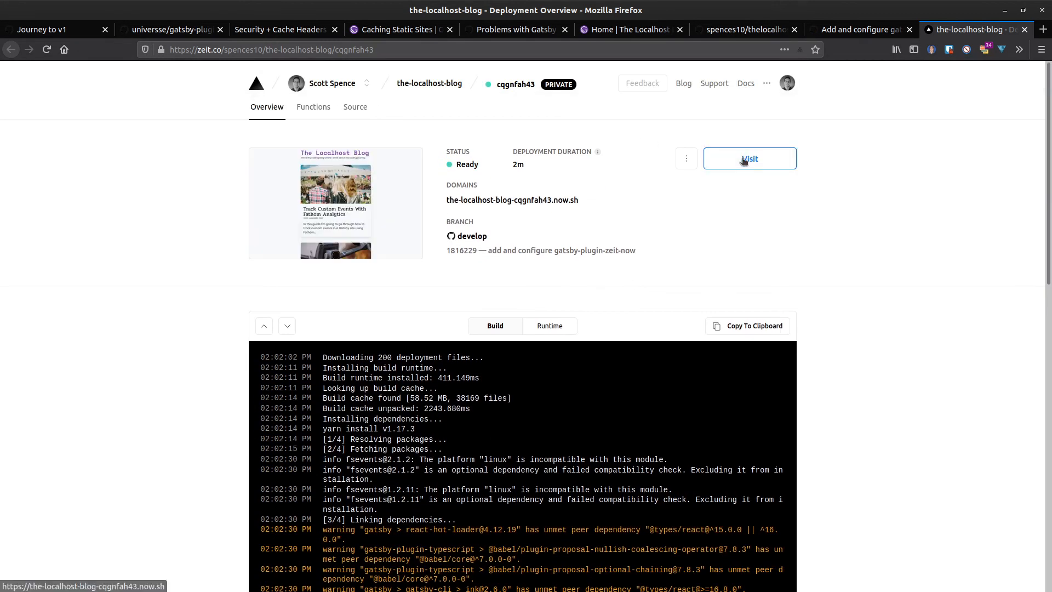
left_click(771, 29)
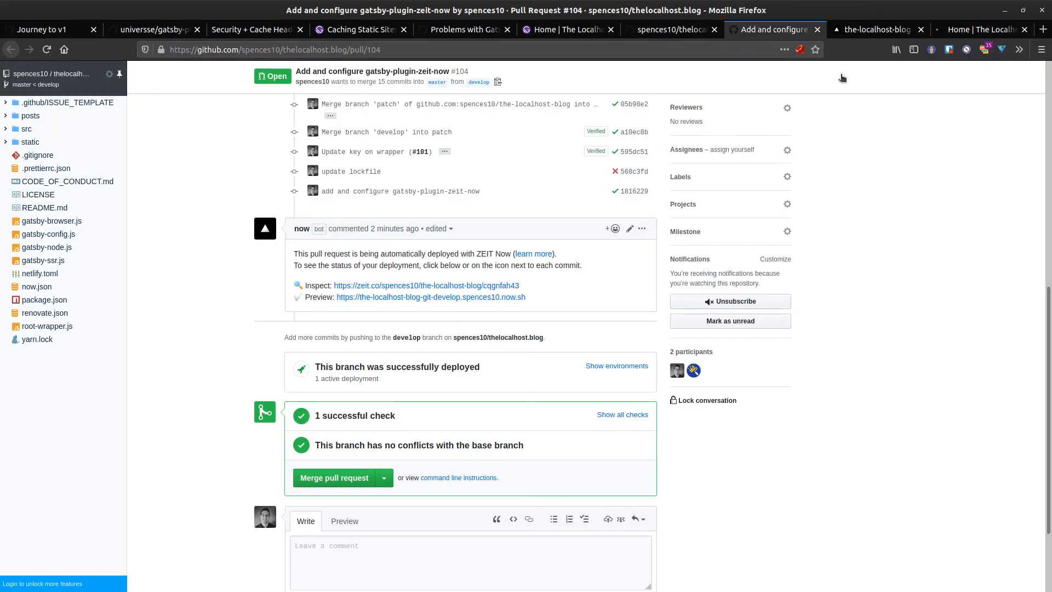
mouse_move(236, 478)
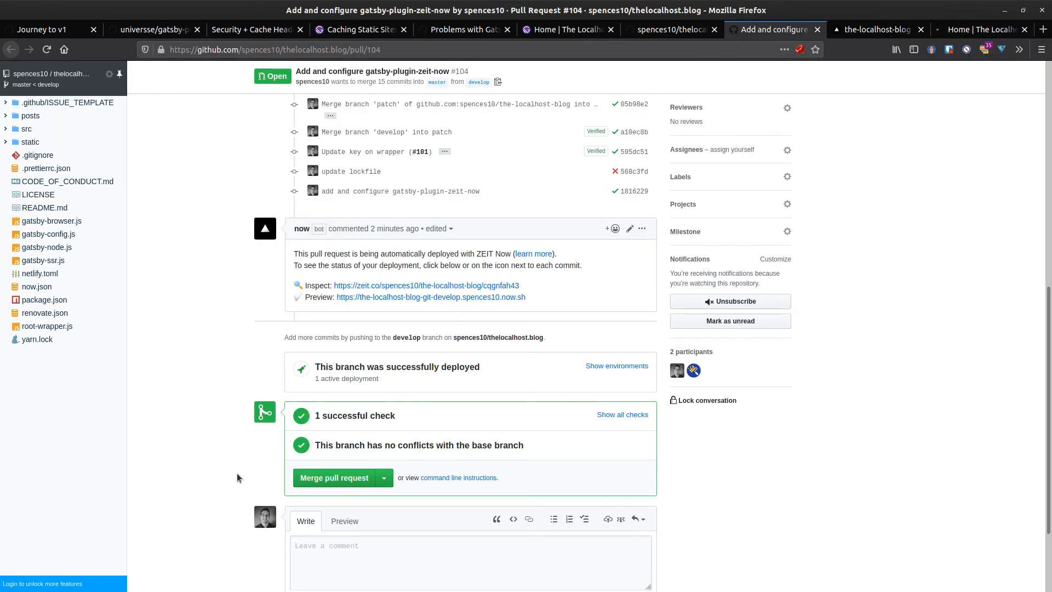
mouse_move(319, 477)
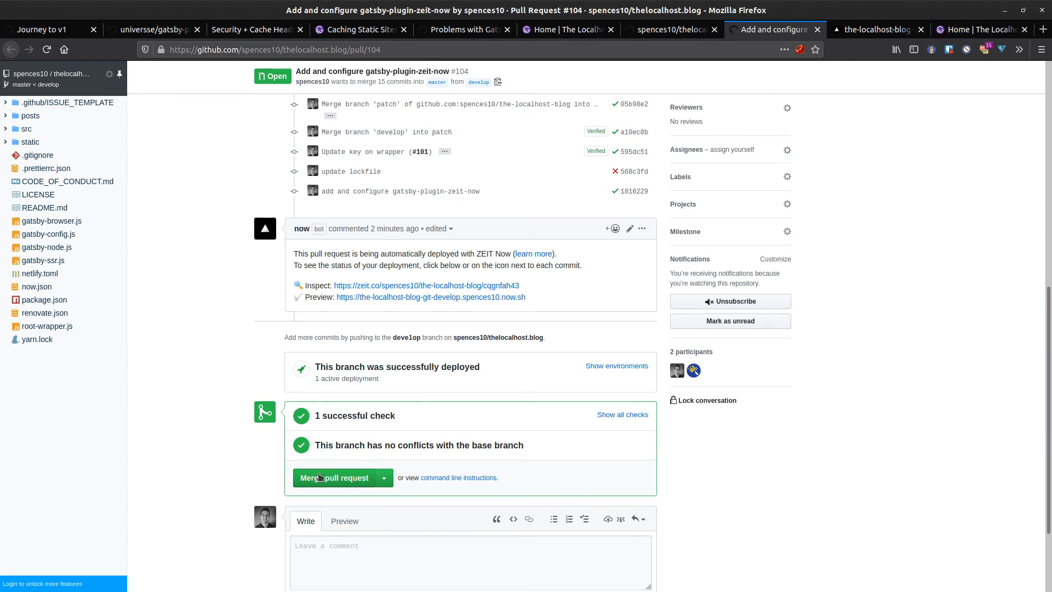
Step: Merge pull request #104 into master with Confirm merge, then view the deployed preview
left_click(338, 477)
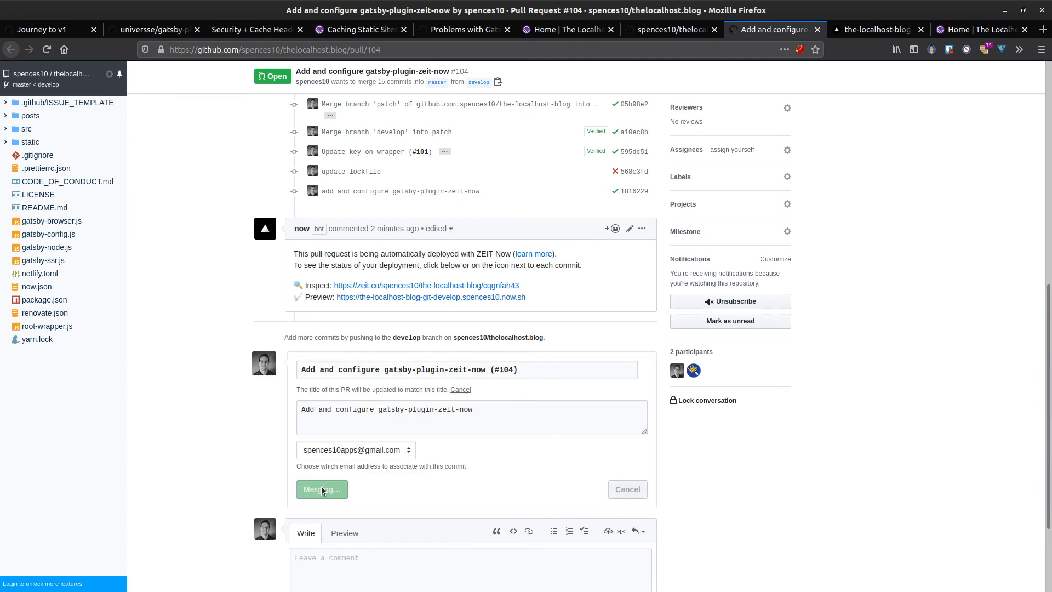
left_click(321, 489)
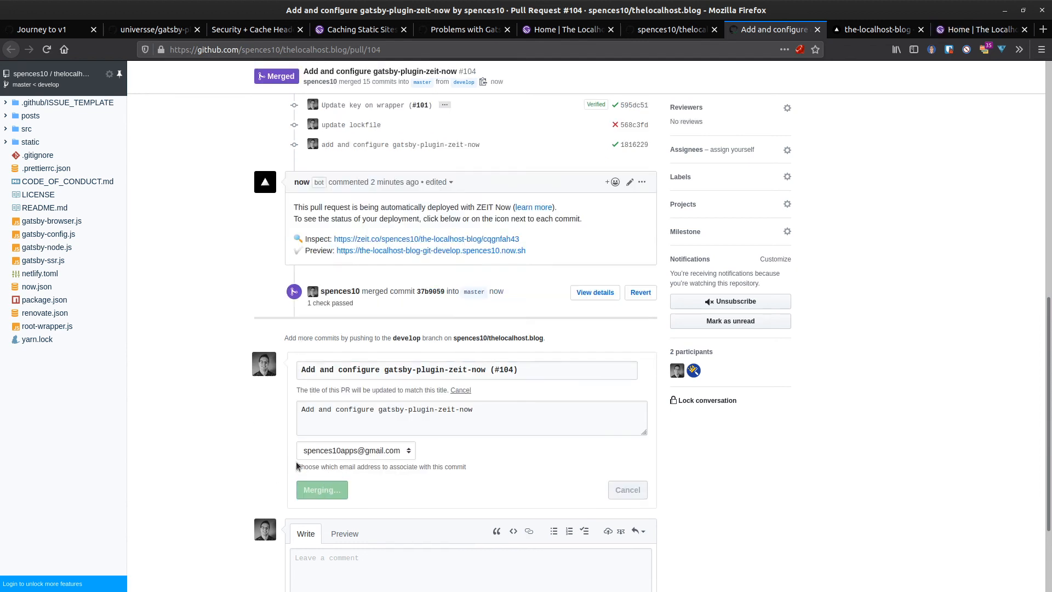
left_click(980, 29)
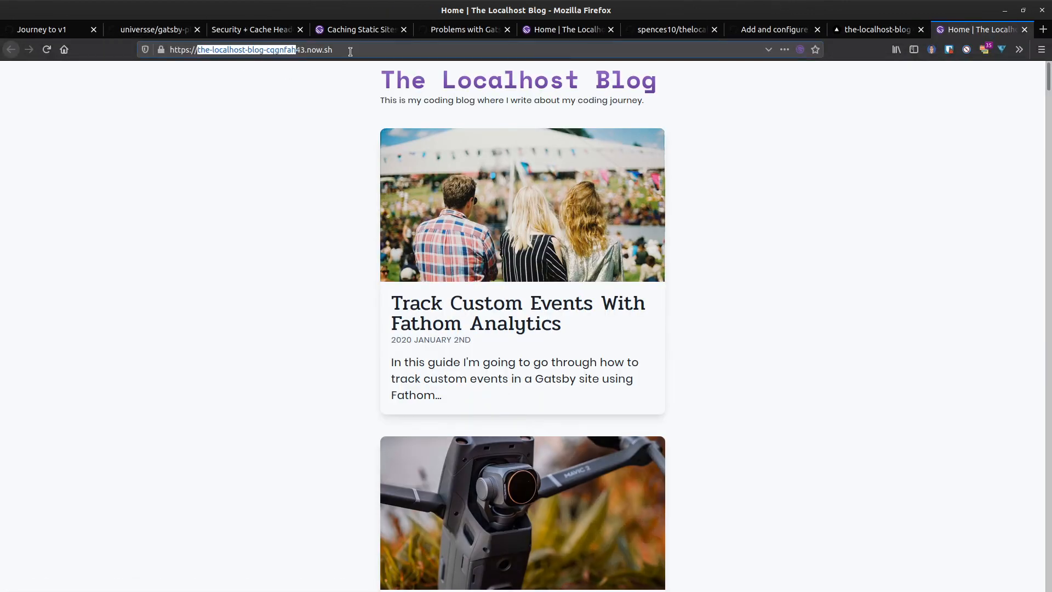
Step: Append a bogus '/g' path to the deployed Localhost Blog address to request a missing page
type("/g")
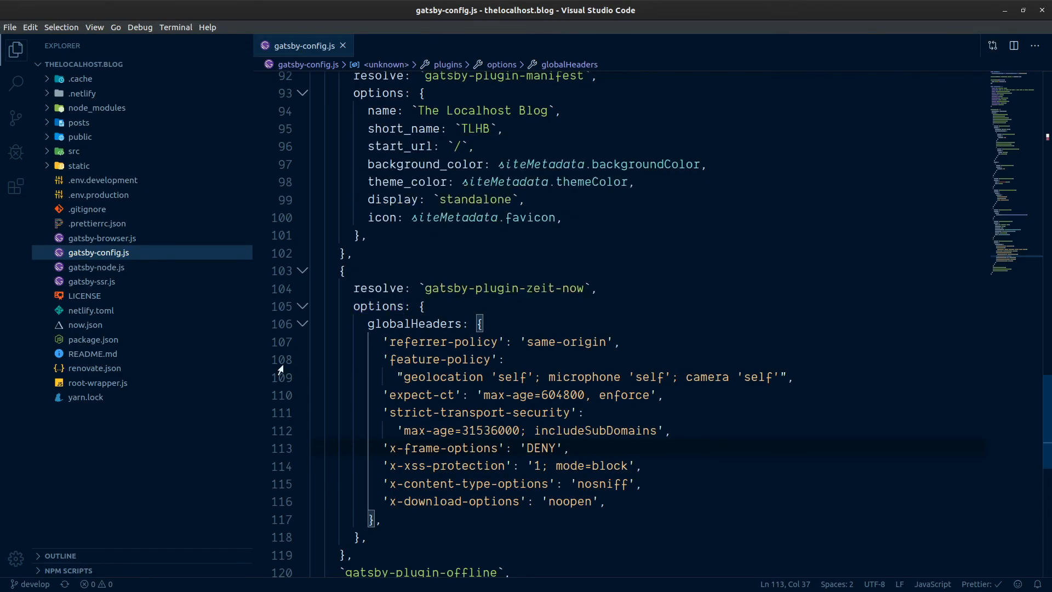
Step: Open src/pages/404.js from the Explorer
left_click(73, 151)
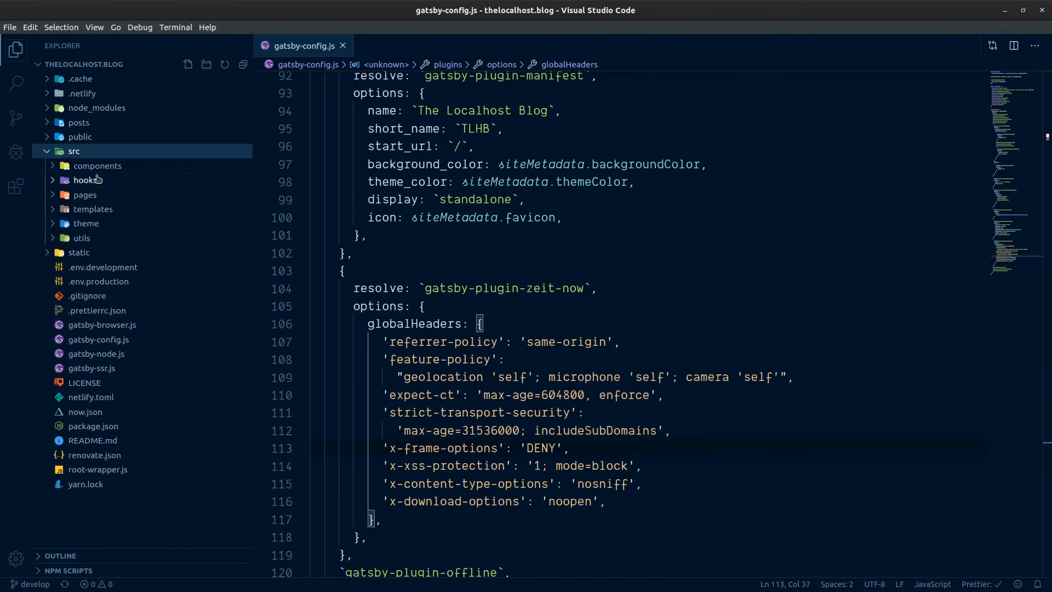
left_click(85, 208)
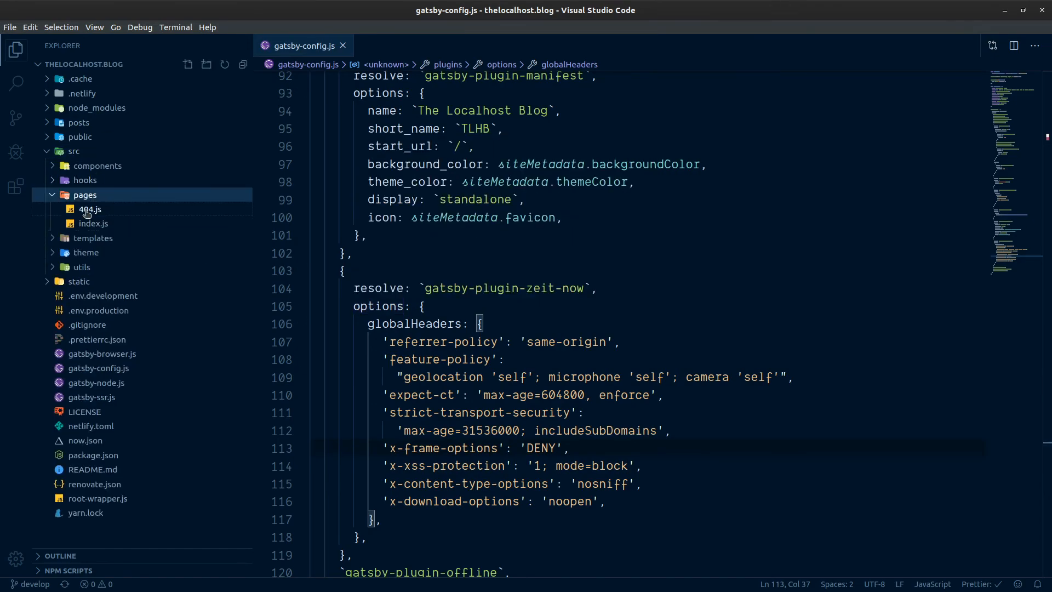
double_click(89, 208)
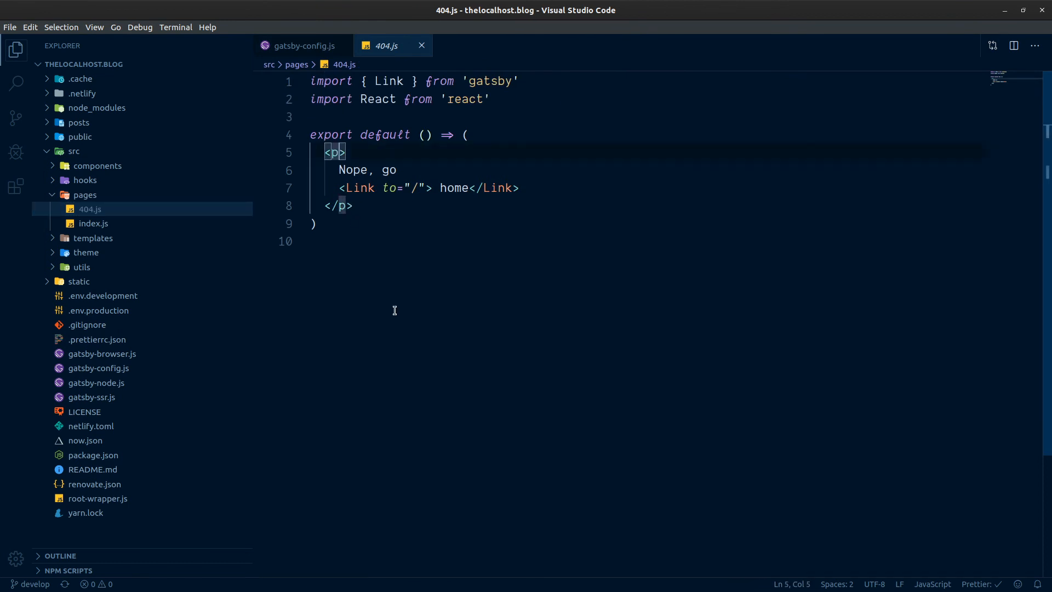
Step: Wrap the go-home link in <Layout>, add import { Layout } from '../components/layout', and save 404.js
type("Layout")
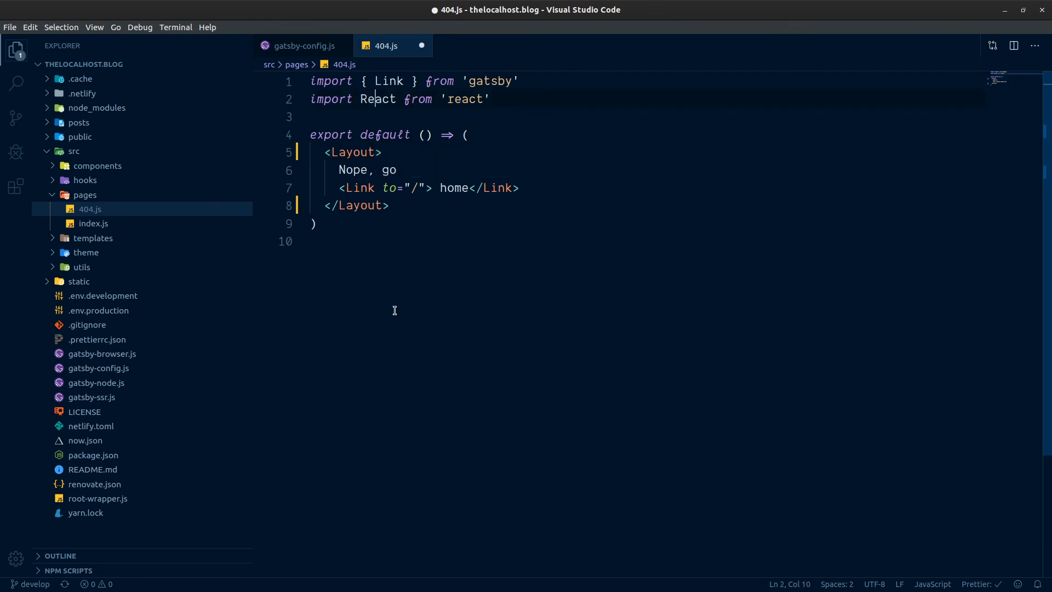
type("import")
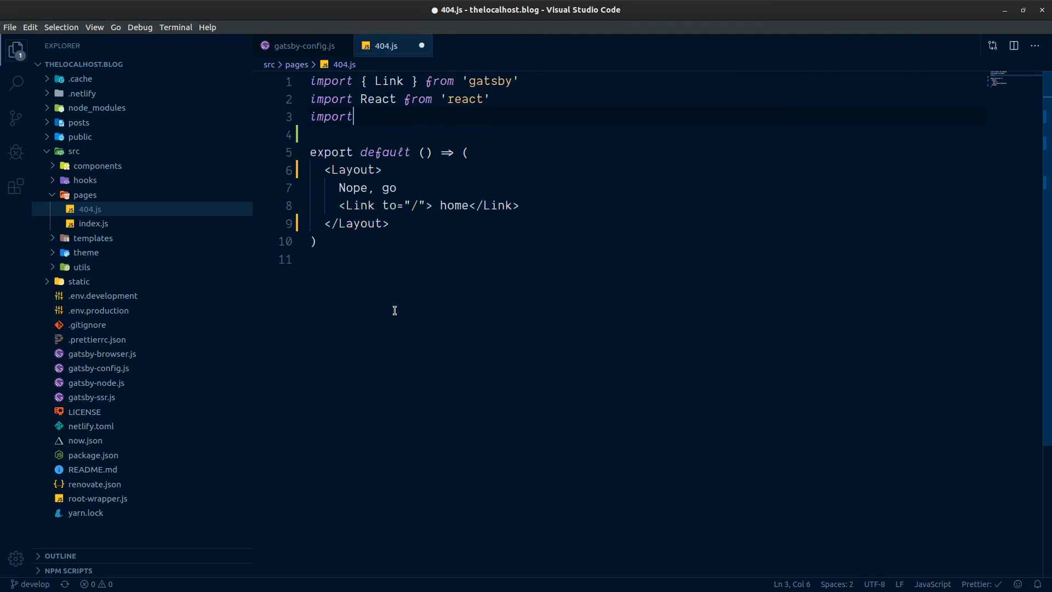
type("[]")
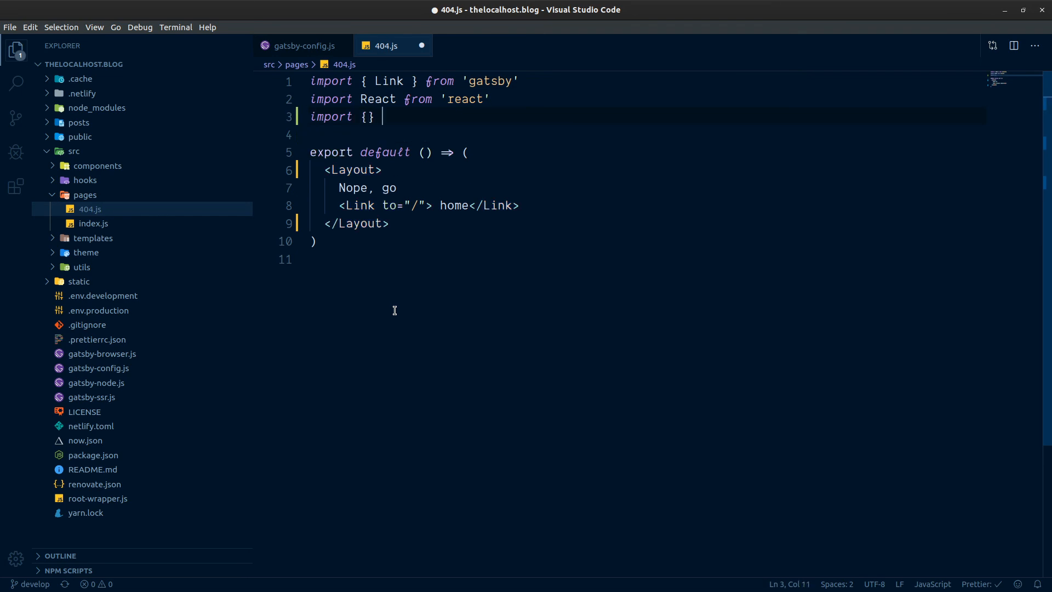
type("from '..'")
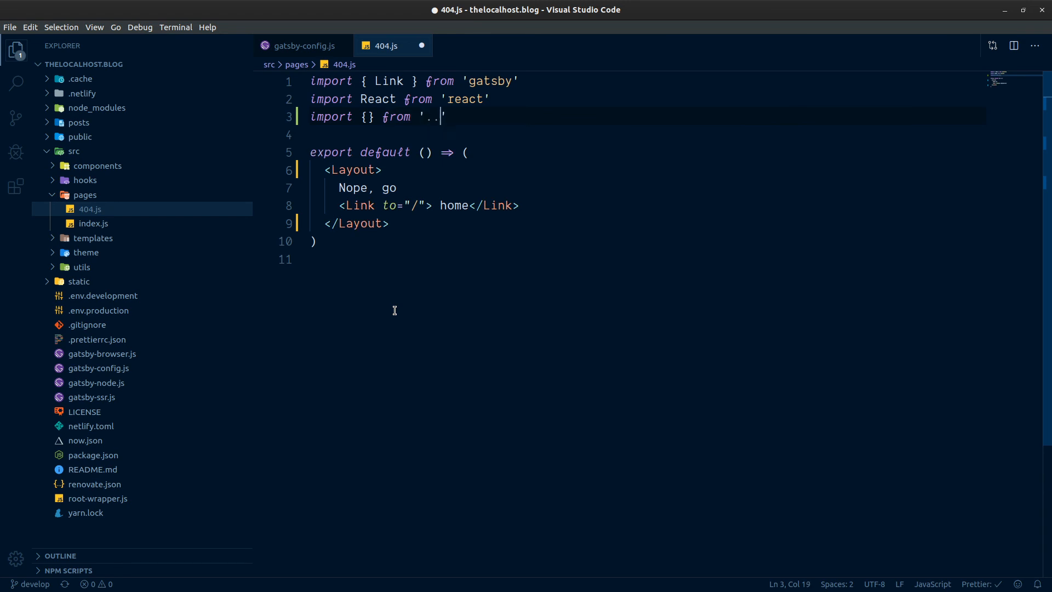
type("/components/")
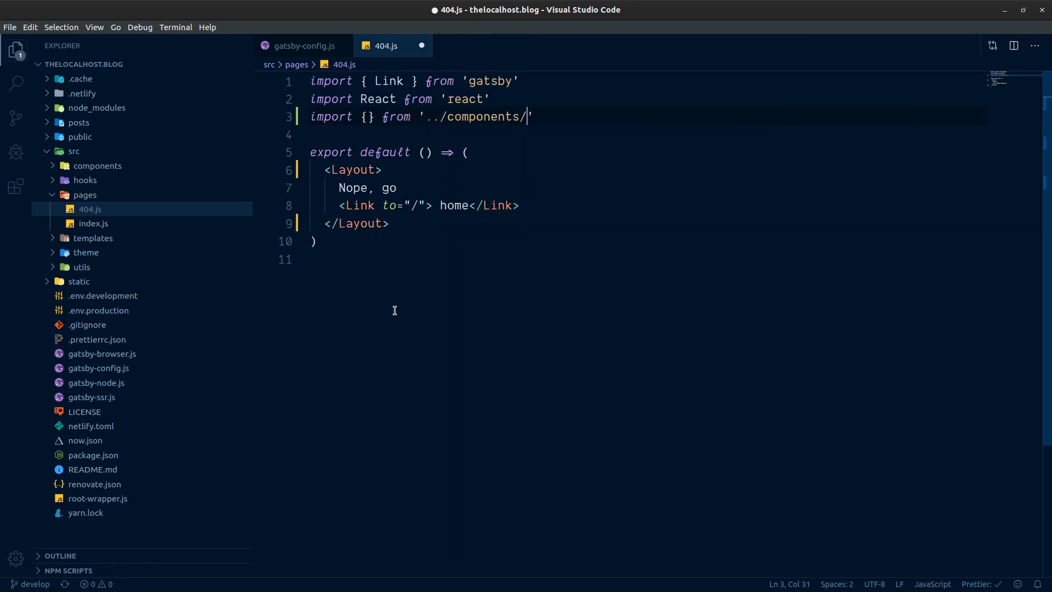
type("layout")
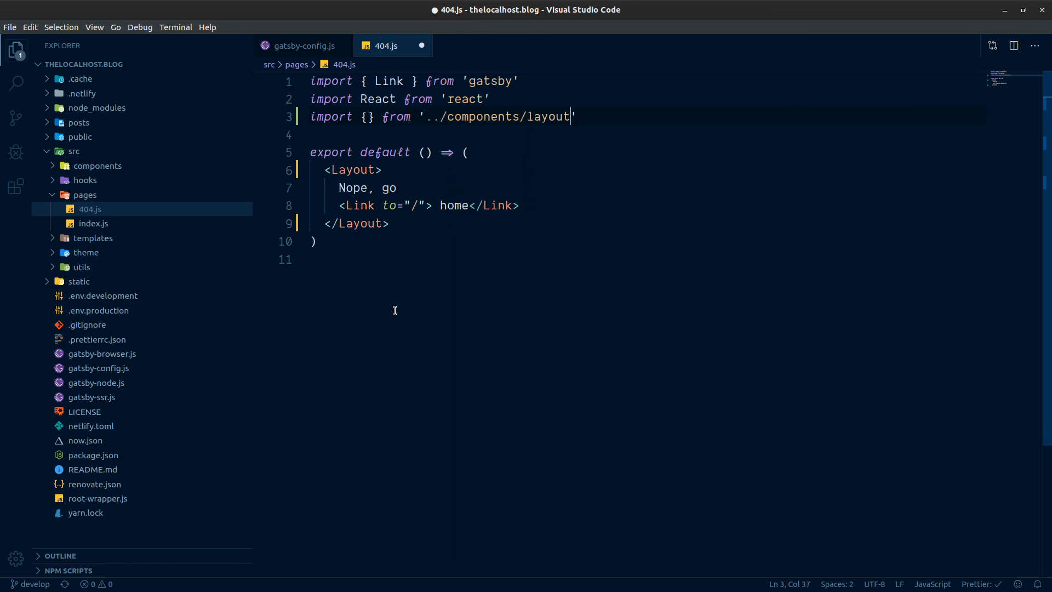
type("L")
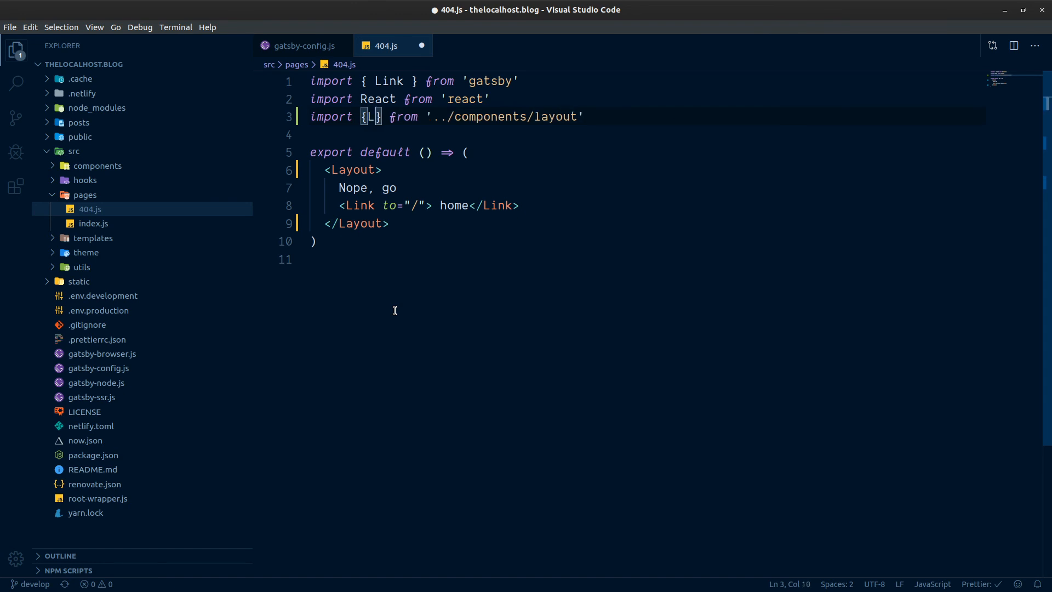
type("ayout")
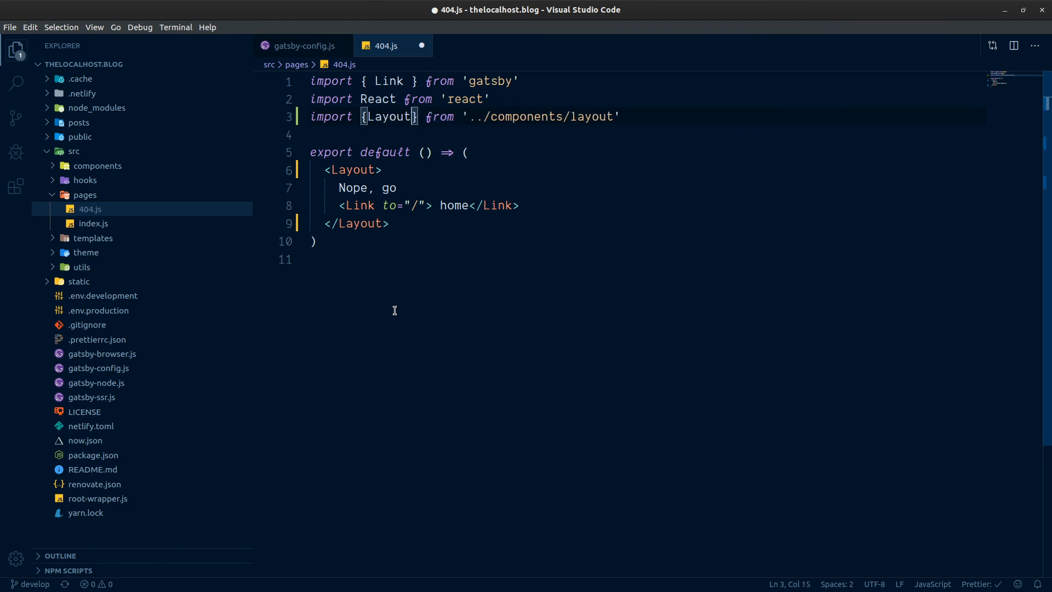
key("ctrl+s")
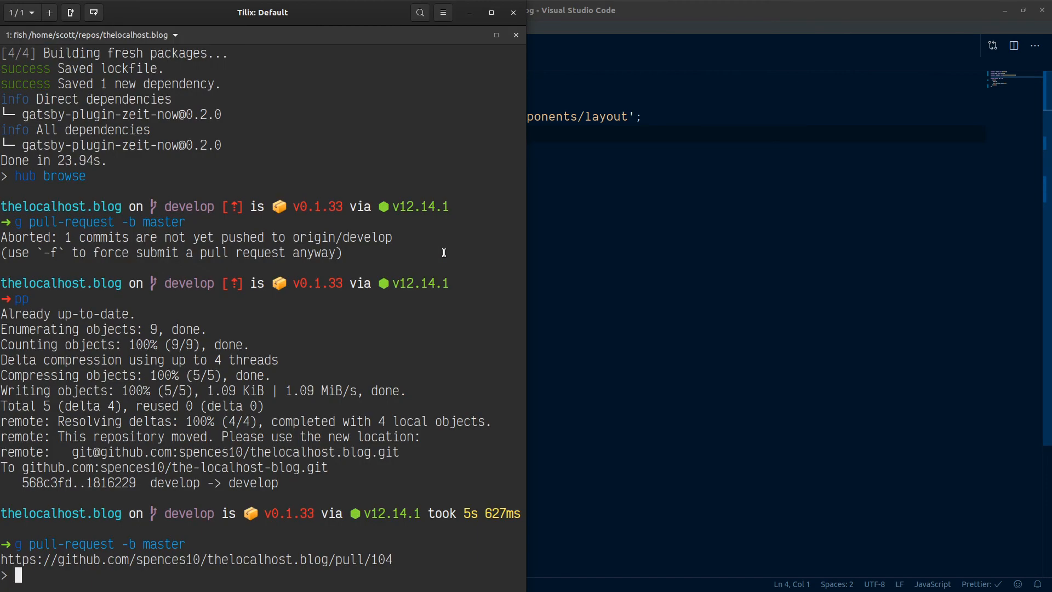
type("yd")
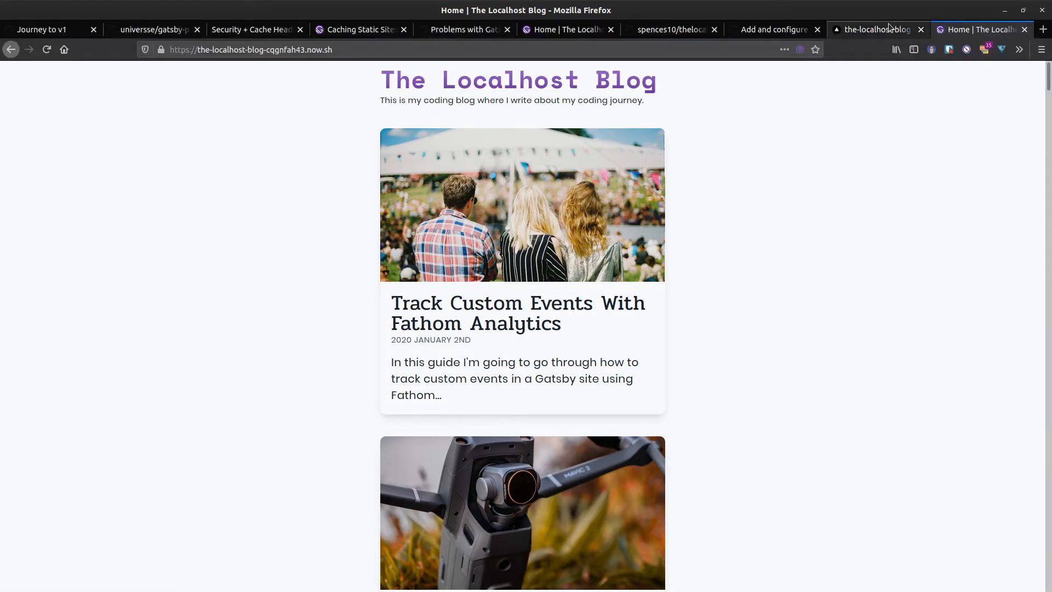
Step: From the avatar menu's Dashboard, open the the-localhost-blog project showing its production deployment in Error
left_click(876, 29)
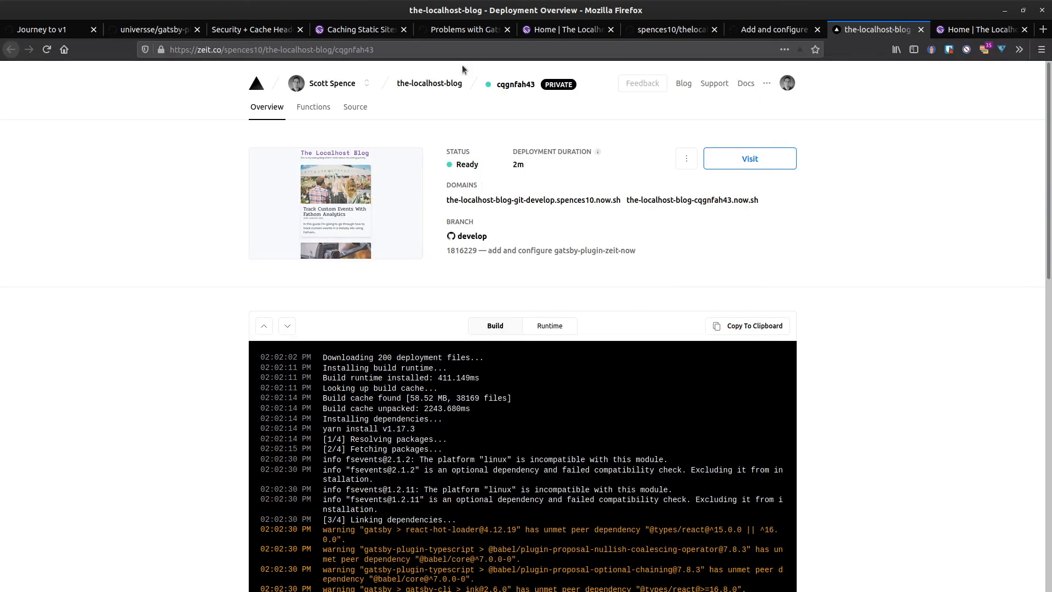
left_click(766, 82)
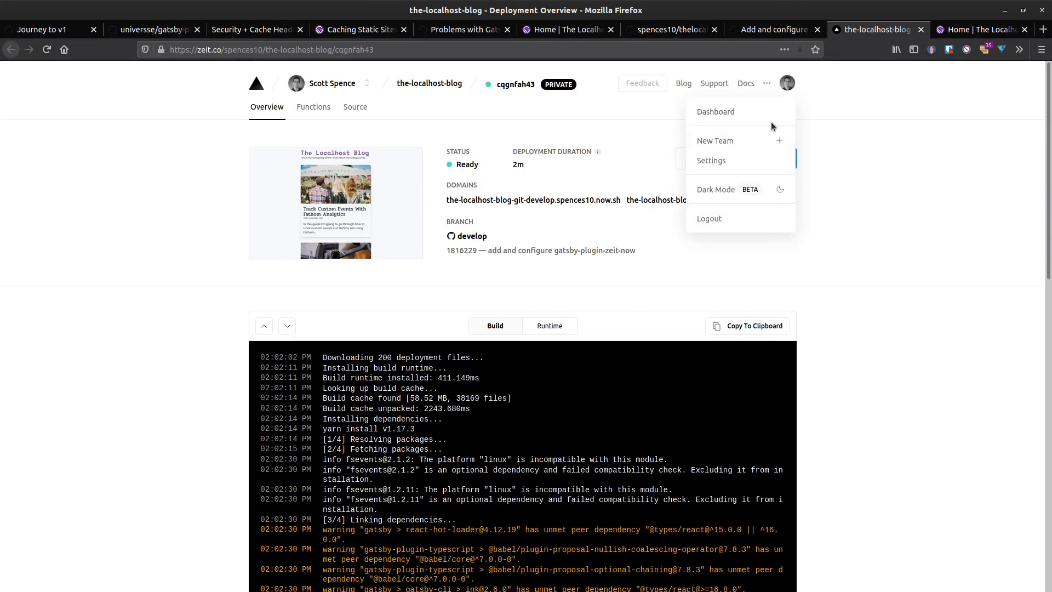
left_click(715, 111)
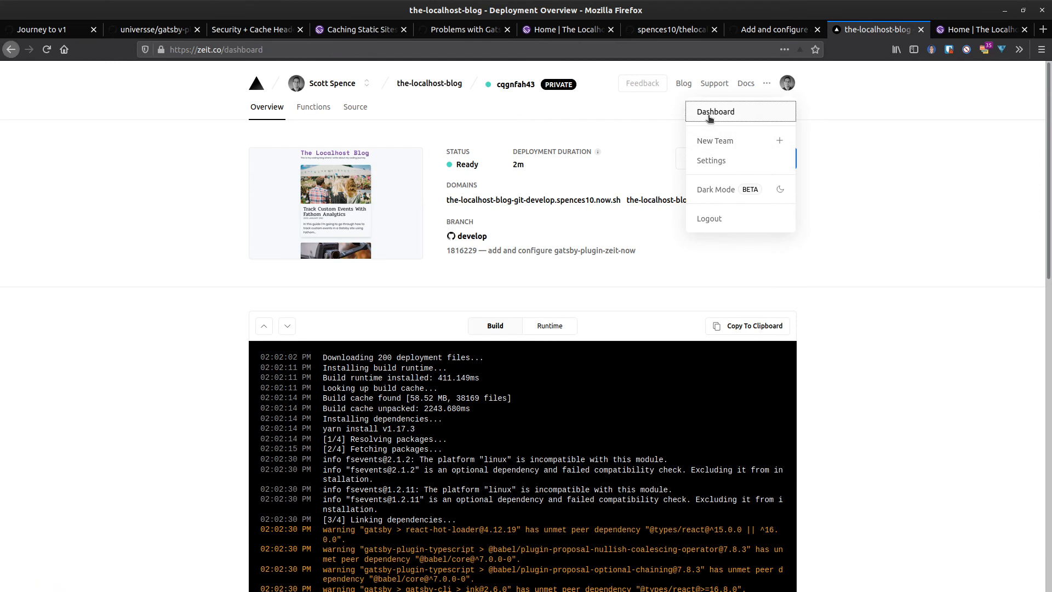
left_click(716, 111)
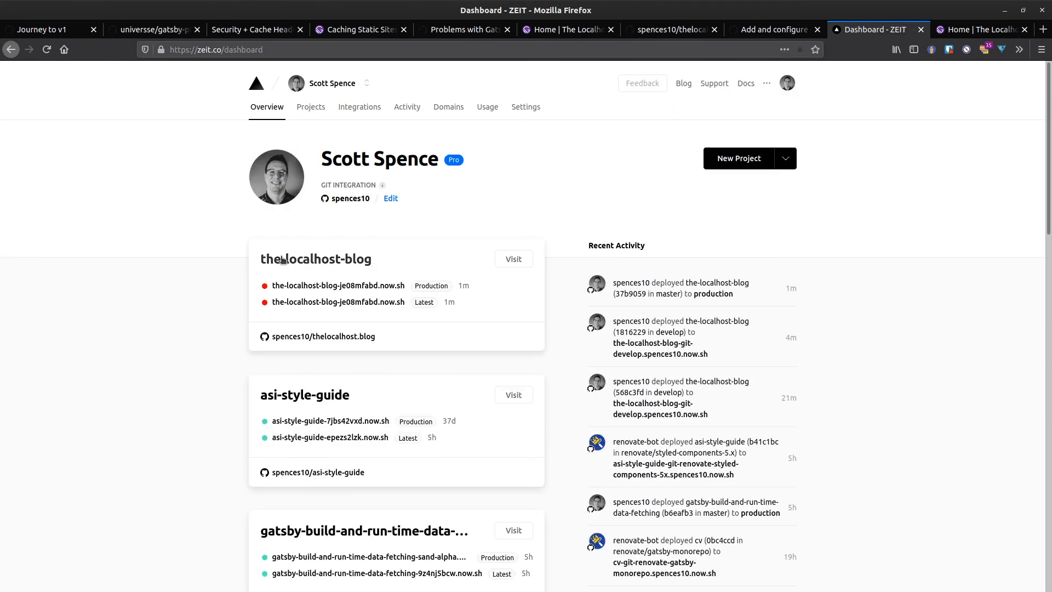
mouse_move(262, 285)
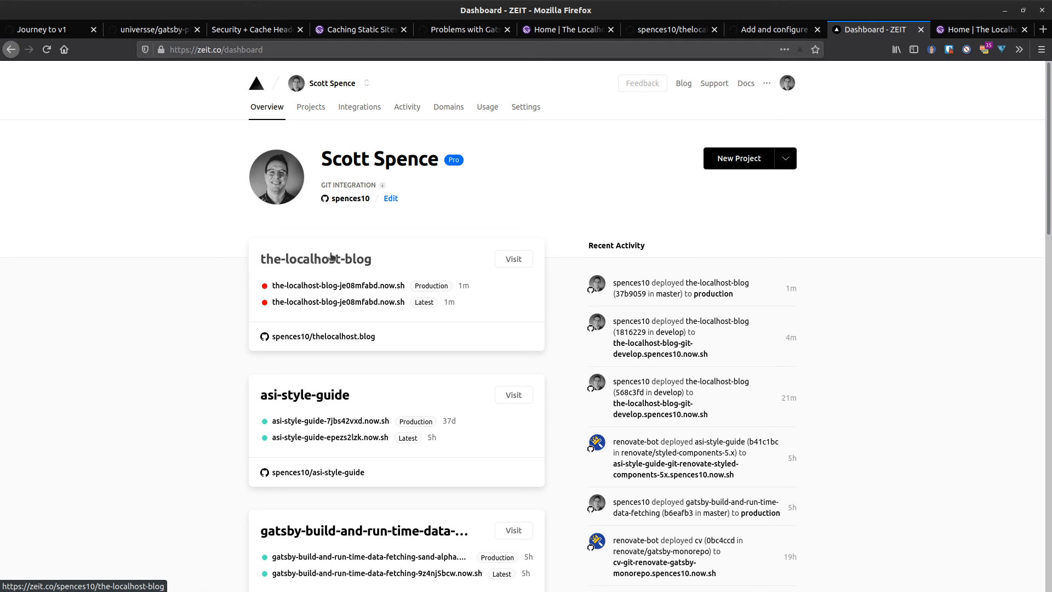
left_click(315, 259)
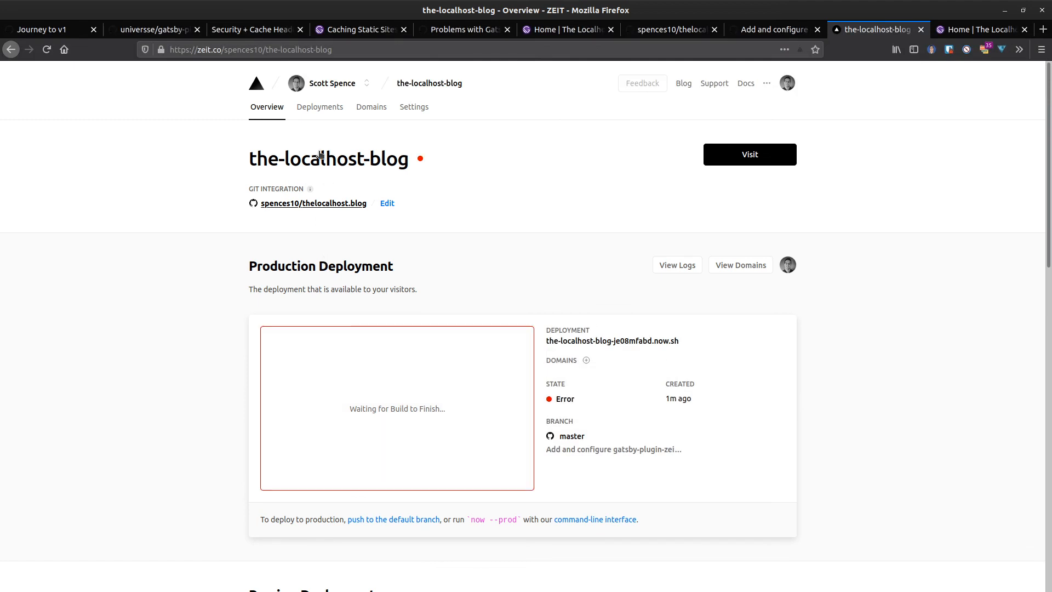
Step: Check the project's domain settings and return to the Overview with the failed production deployment
scroll("down", 3)
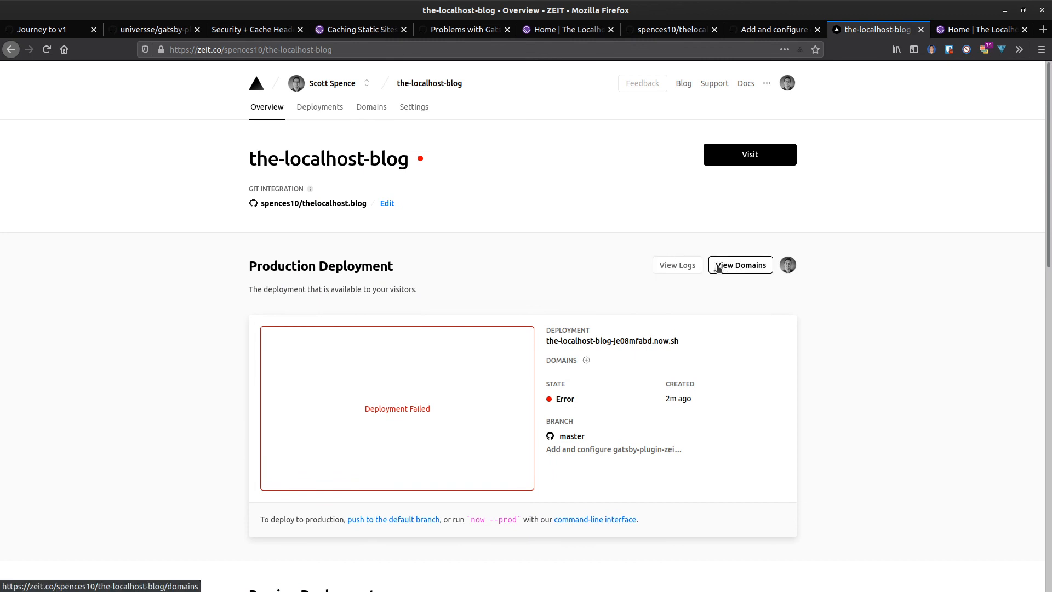
left_click(739, 264)
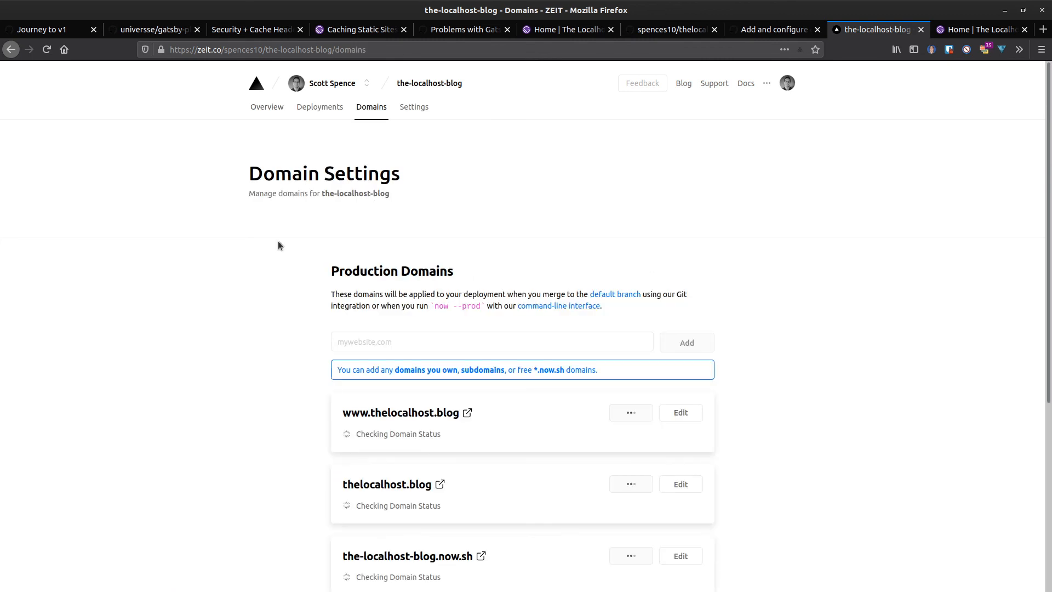
left_click(11, 50)
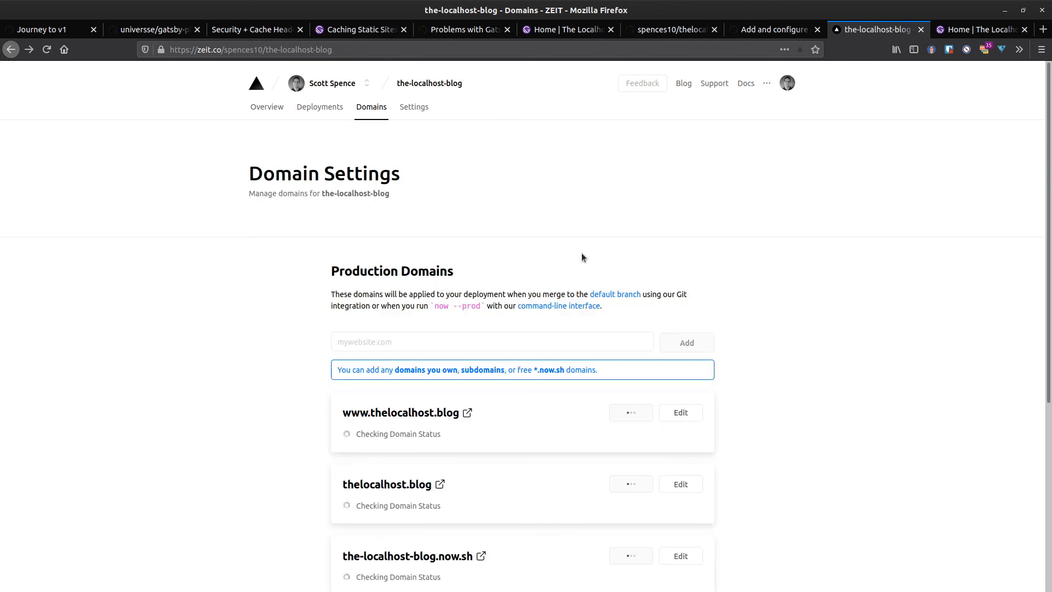
left_click(266, 106)
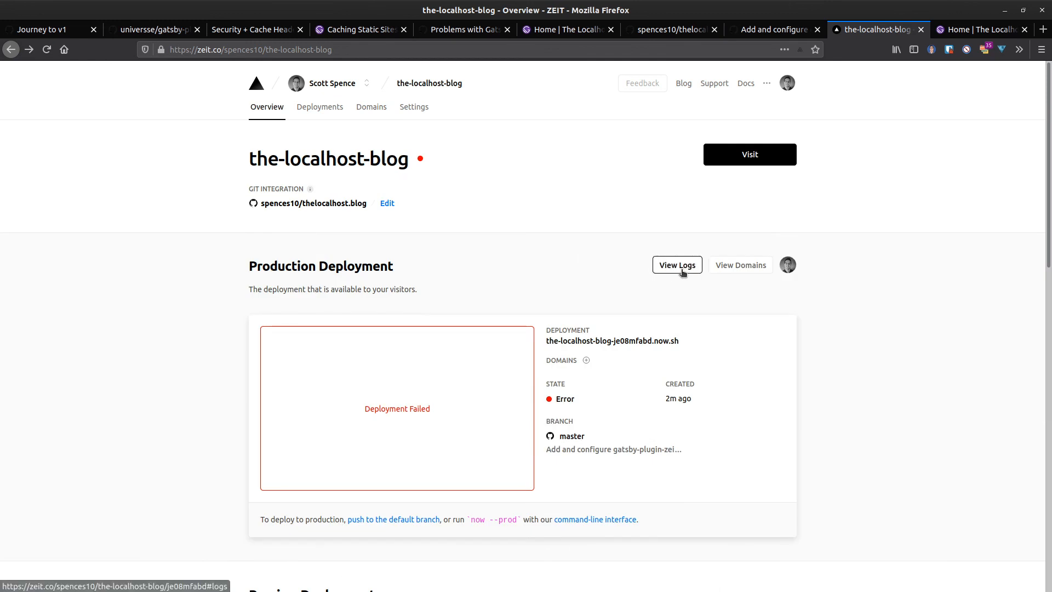
Step: View the build logs of the failed master production deployment
scroll("down", 3)
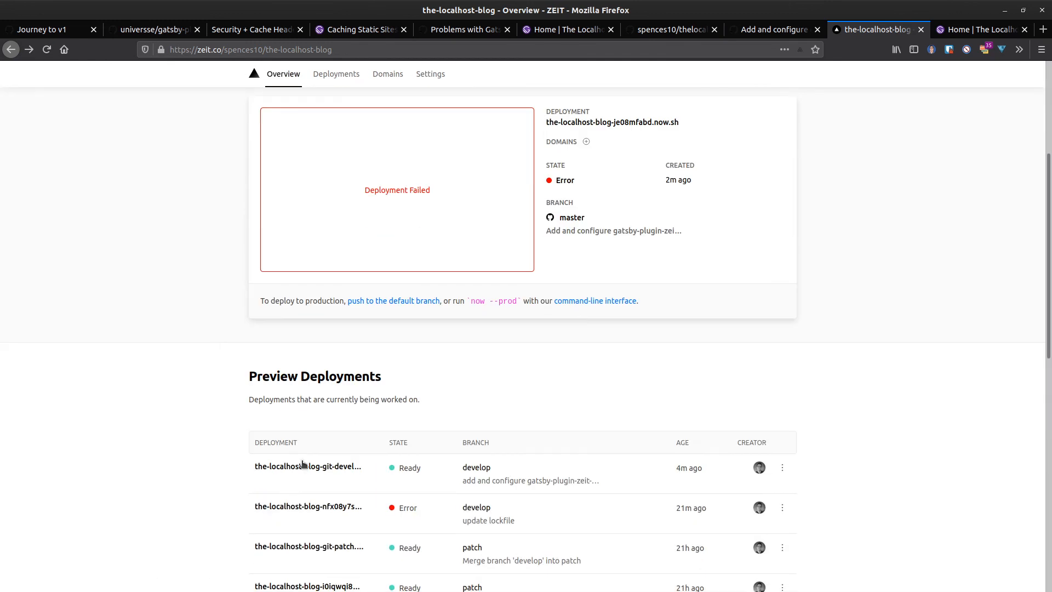
mouse_move(535, 450)
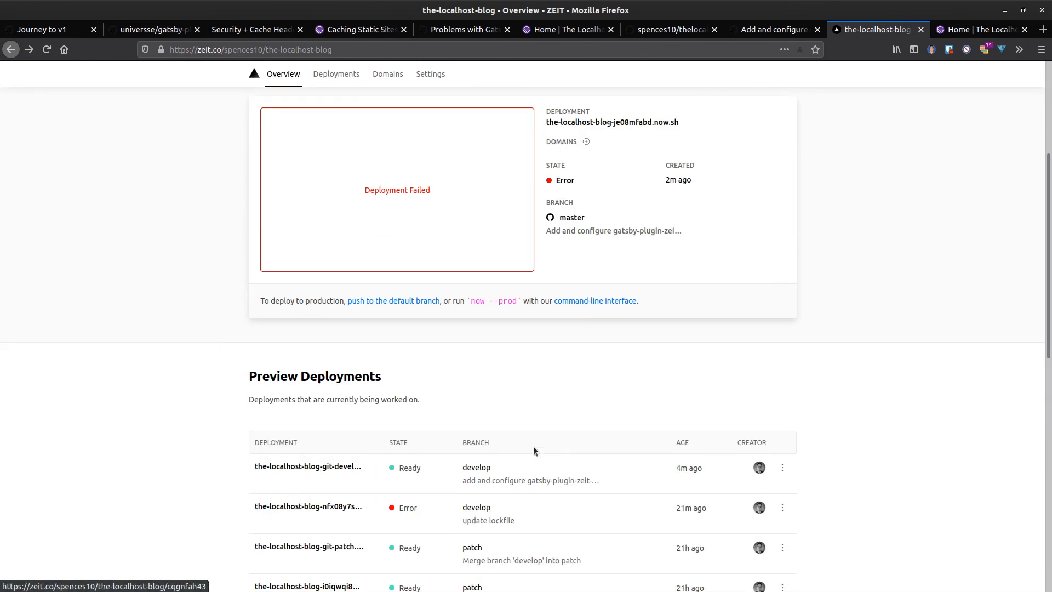
mouse_move(567, 454)
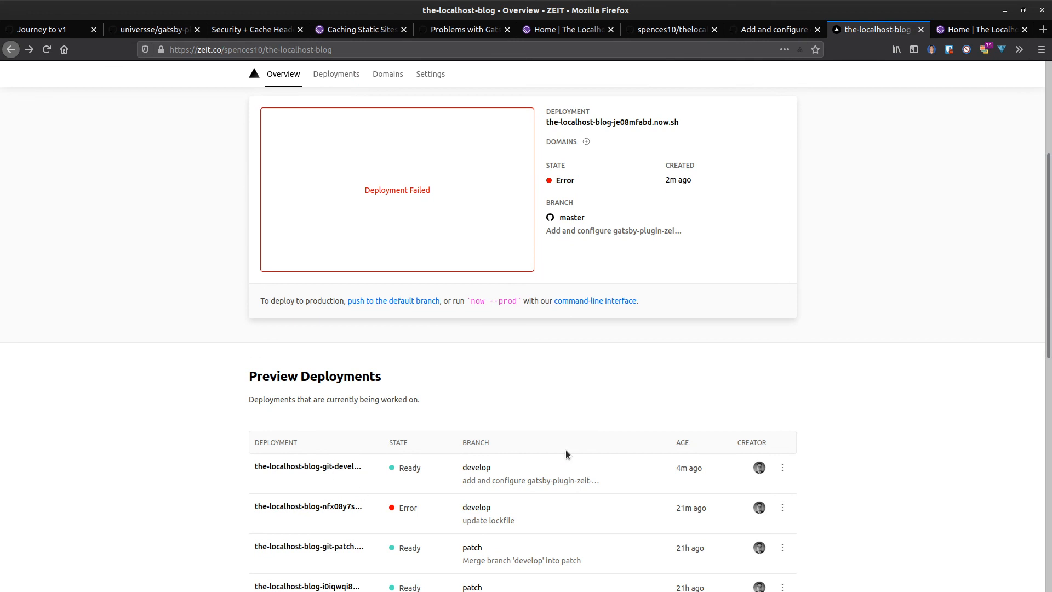
mouse_move(357, 477)
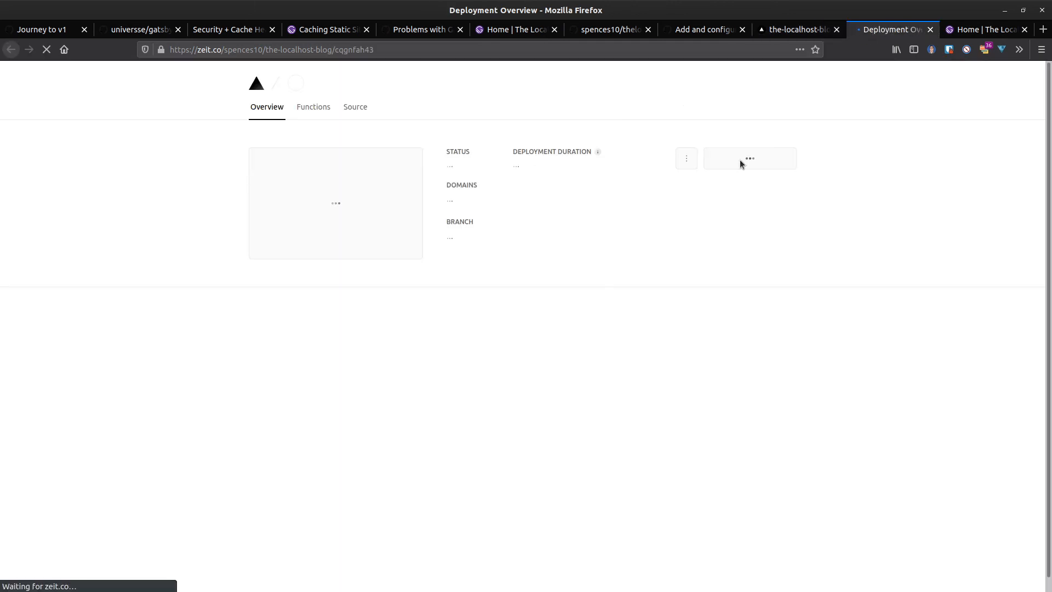
mouse_move(761, 158)
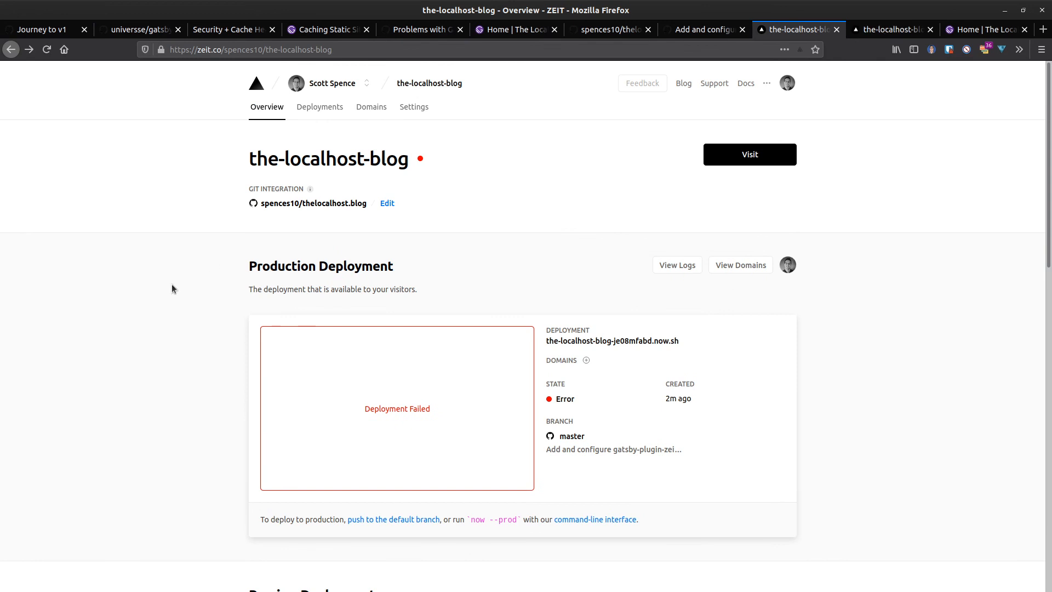
mouse_move(592, 290)
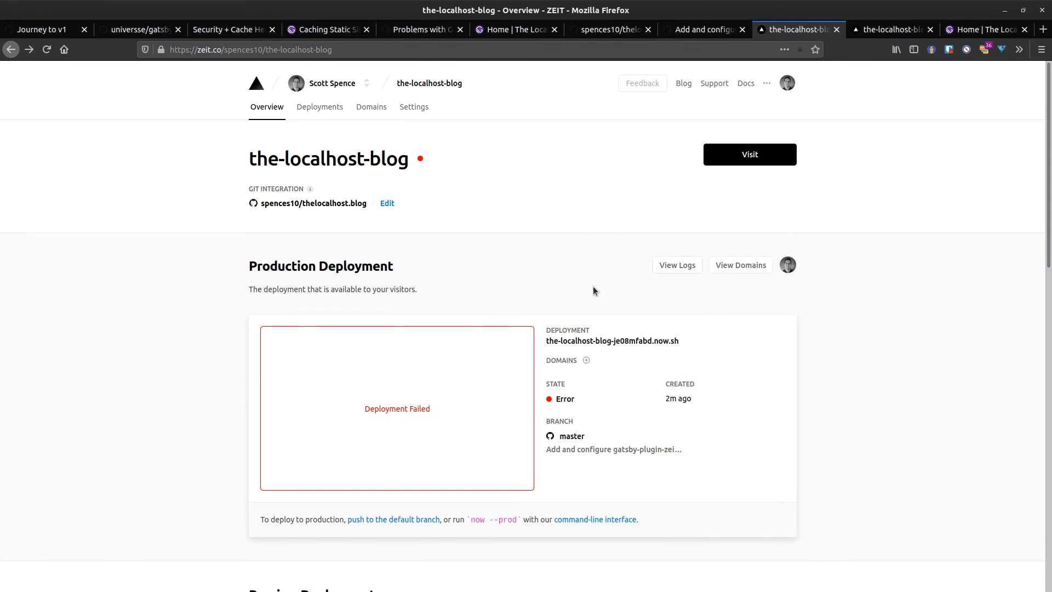
scroll("down", 3)
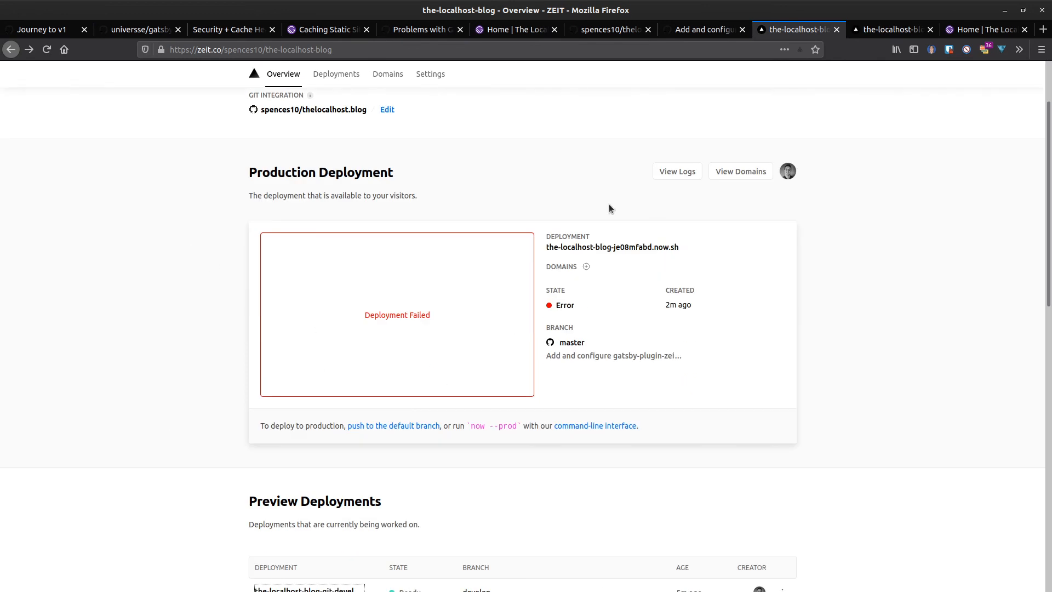
left_click(676, 171)
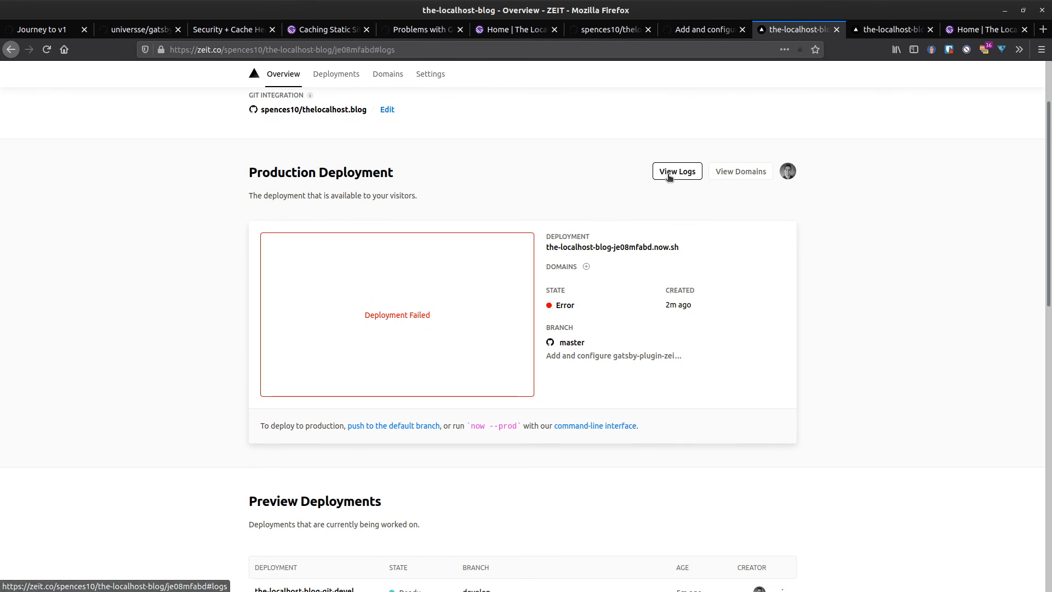
Step: Redeploy the failed master deployment and confirm promoting it to production
left_click(676, 171)
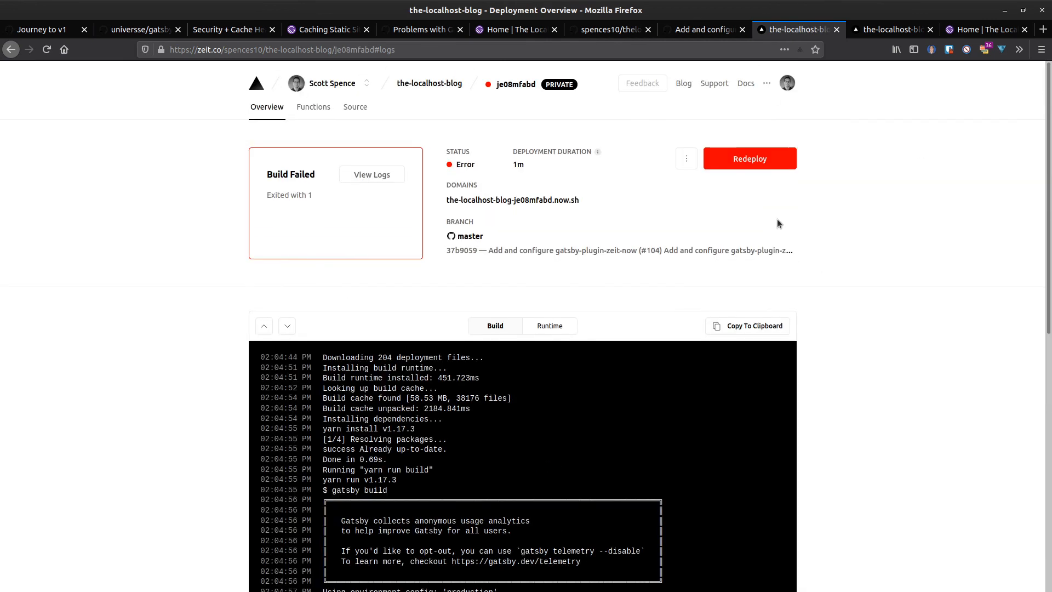
left_click(748, 157)
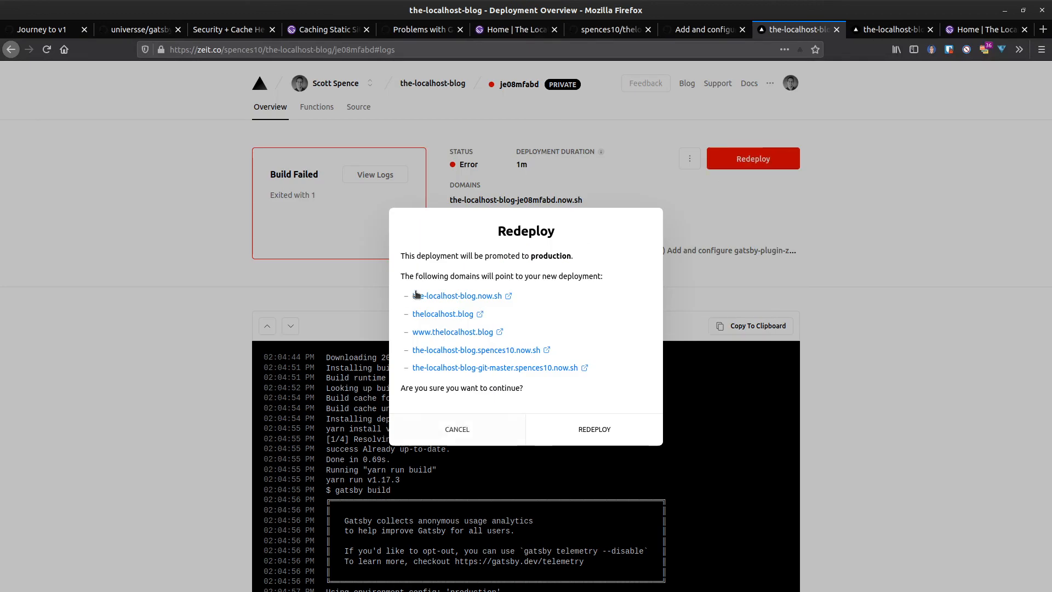
mouse_move(438, 413)
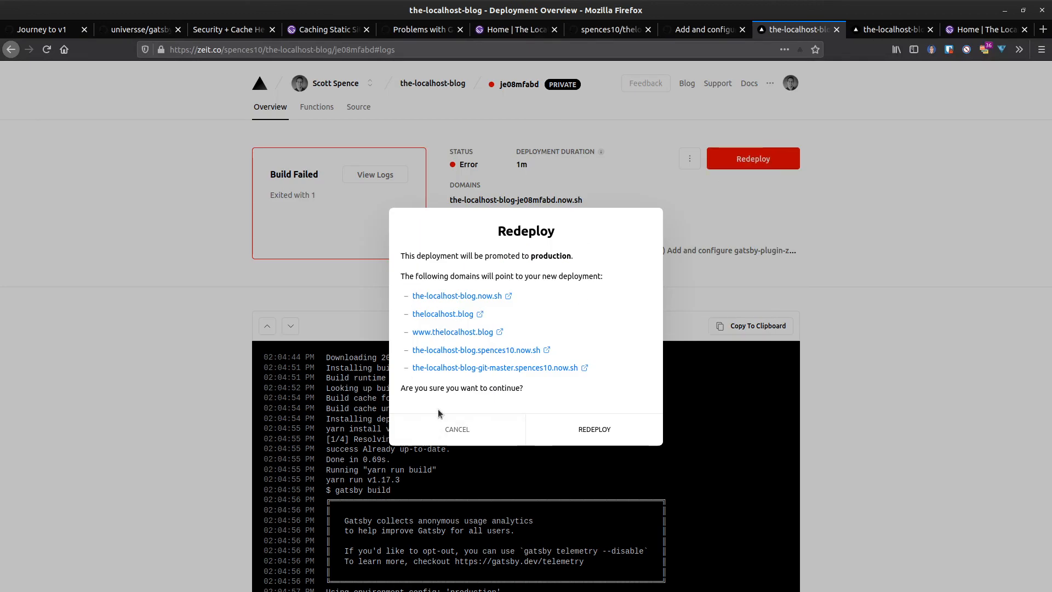
mouse_move(593, 430)
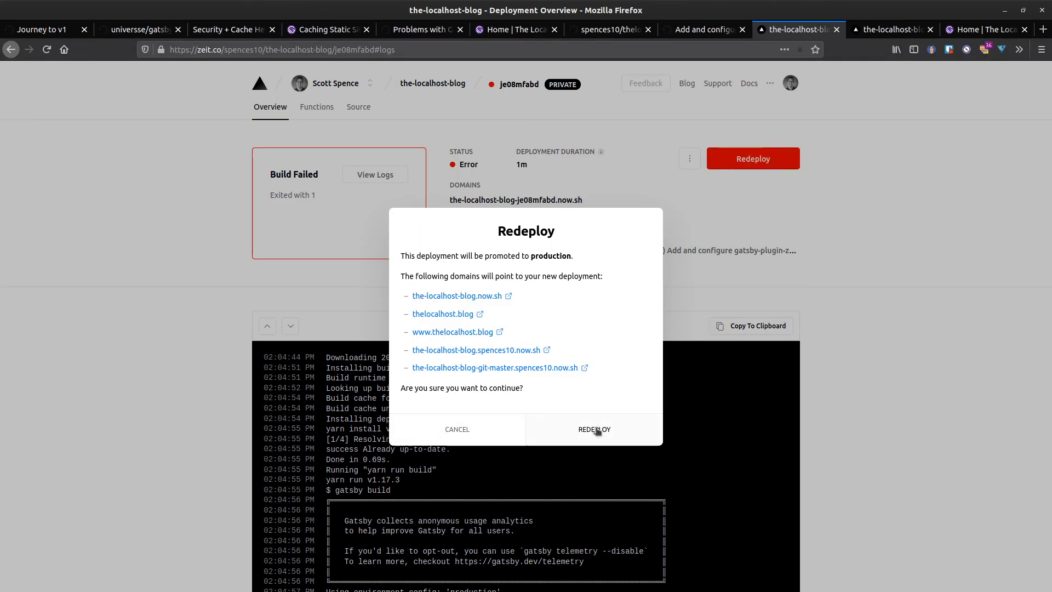
left_click(592, 428)
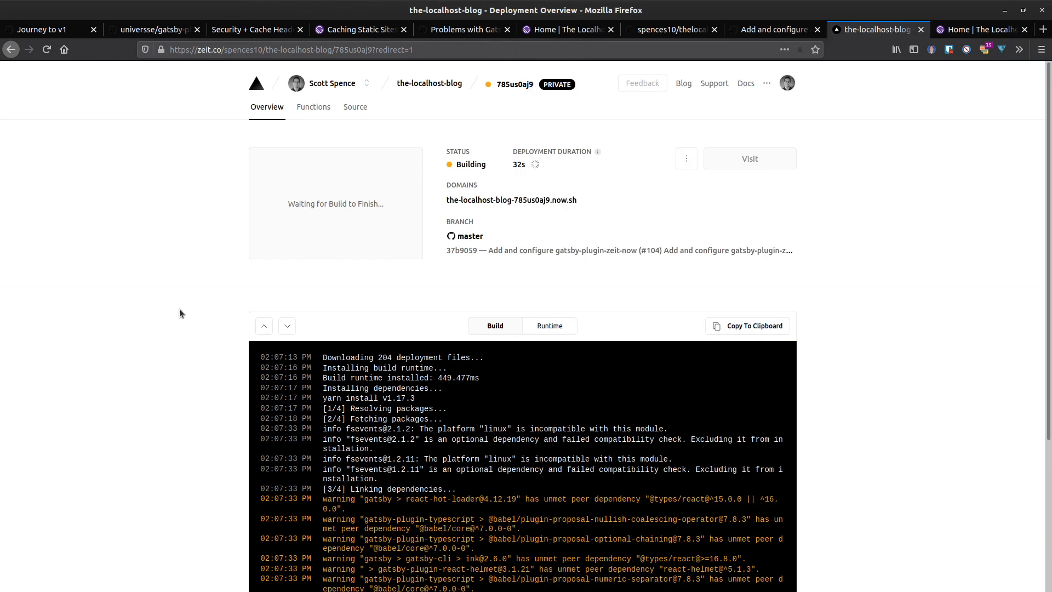
Step: Watch the new deployment's build log, peeking at the blog preview tab in between
scroll("down", 3)
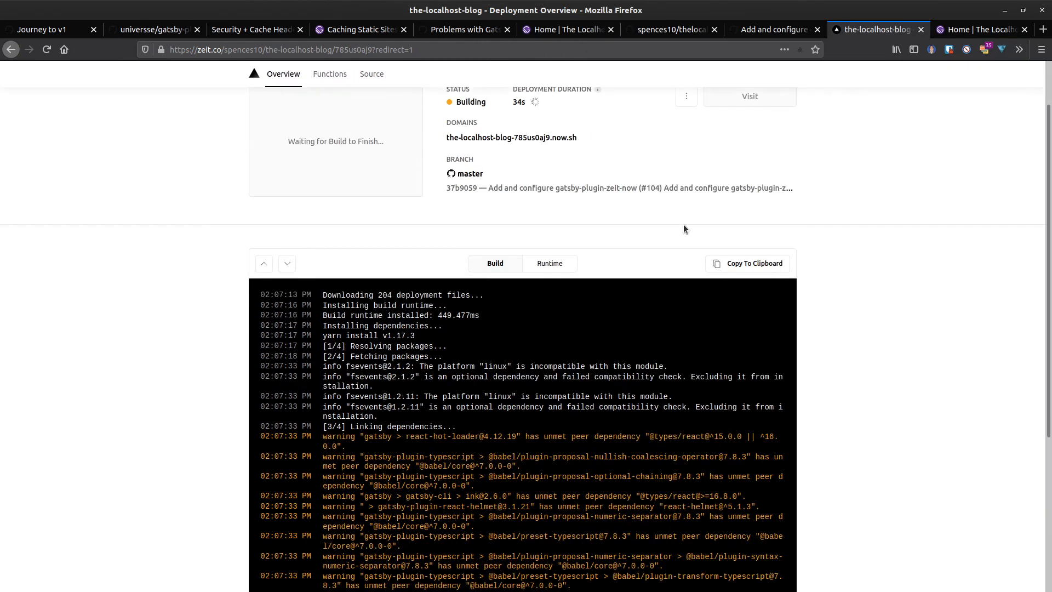
left_click(979, 28)
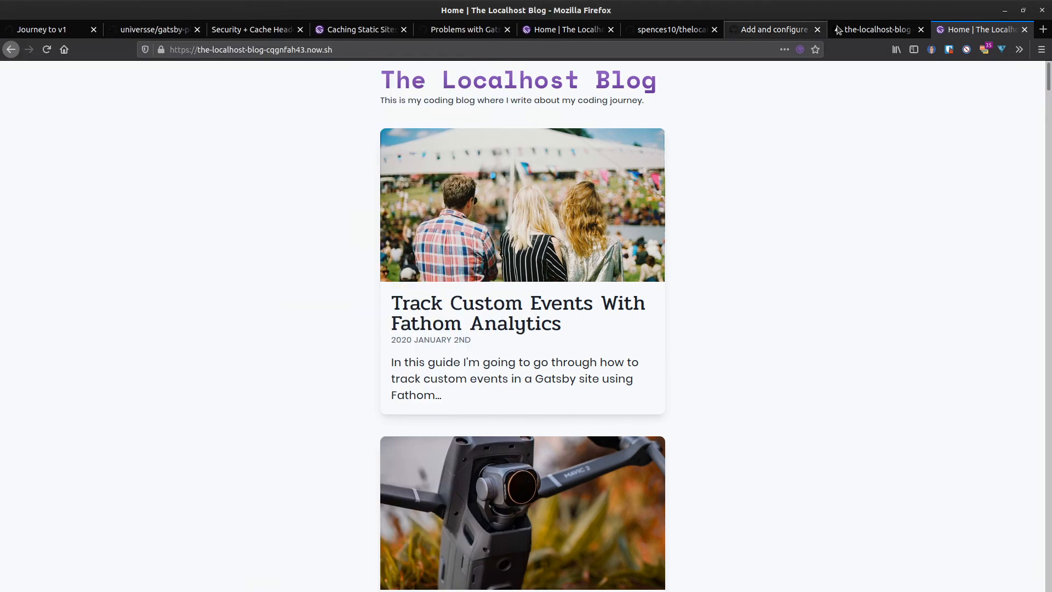
left_click(874, 28)
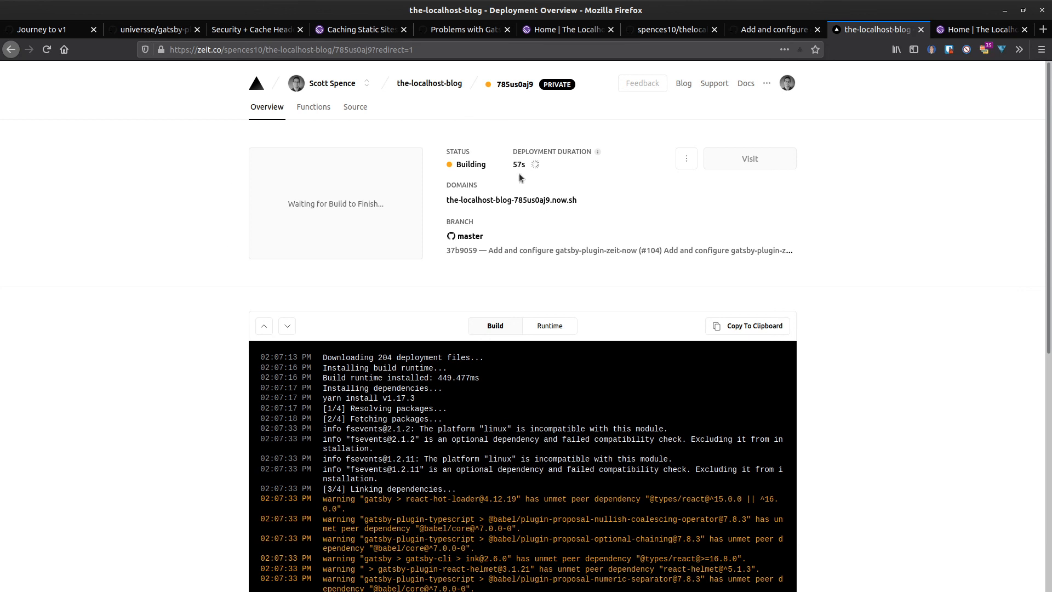
scroll("down", 3)
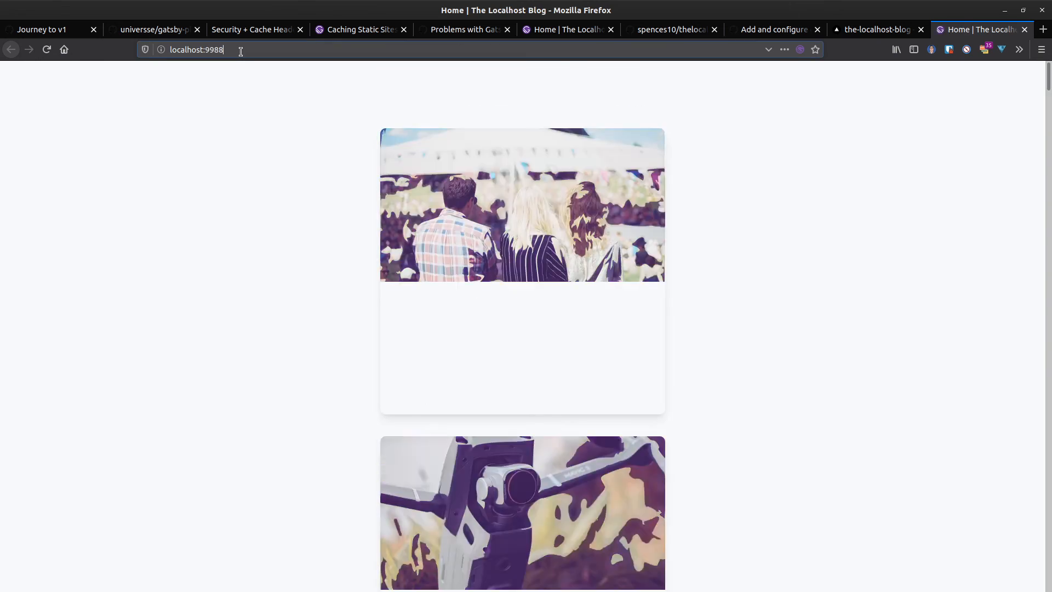
Step: Visit the nonexistent path 'klsdfksl' on localhost:9988 and confirm the custom /404/ page renders in the layout
left_click(195, 49)
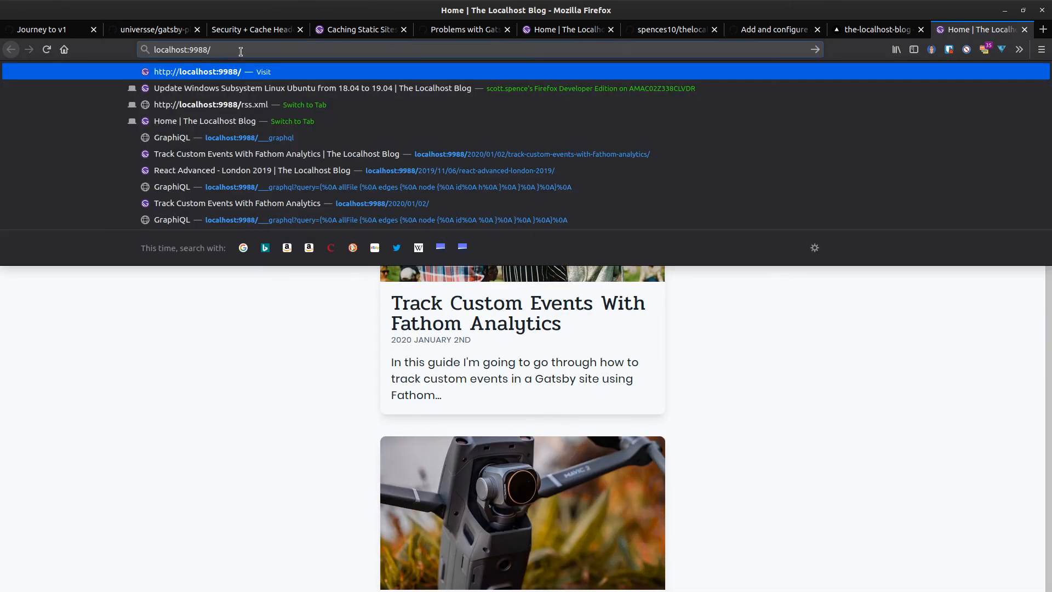
type("klsdfksl")
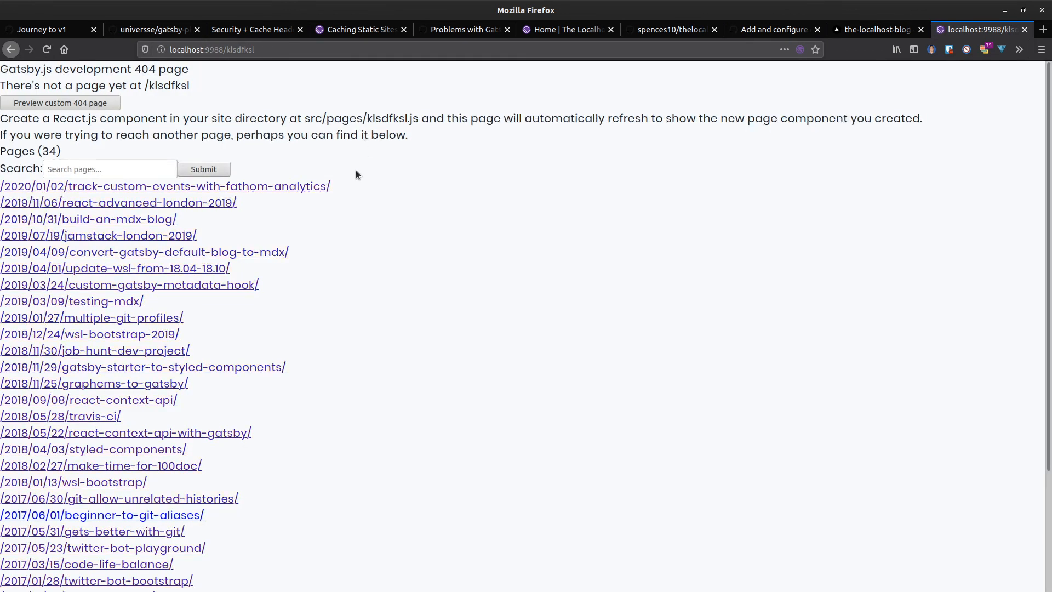
scroll("down", 3)
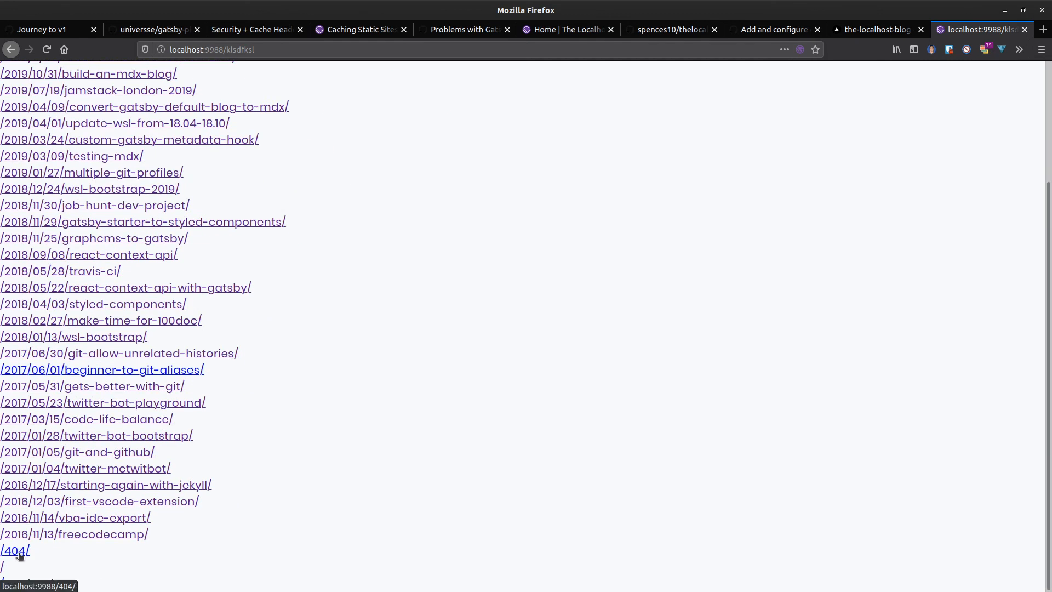
left_click(14, 550)
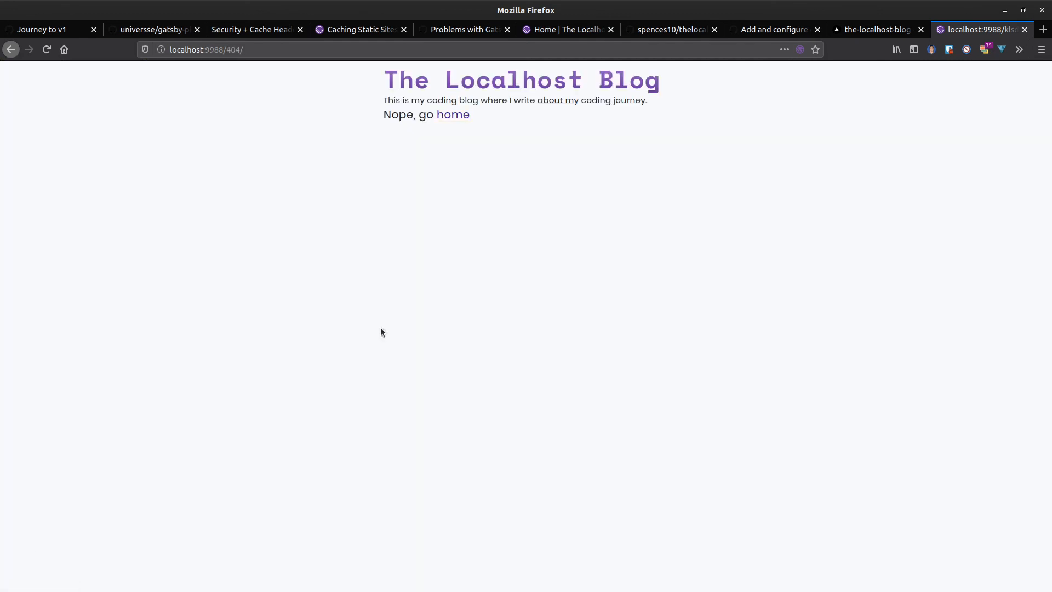
mouse_move(321, 101)
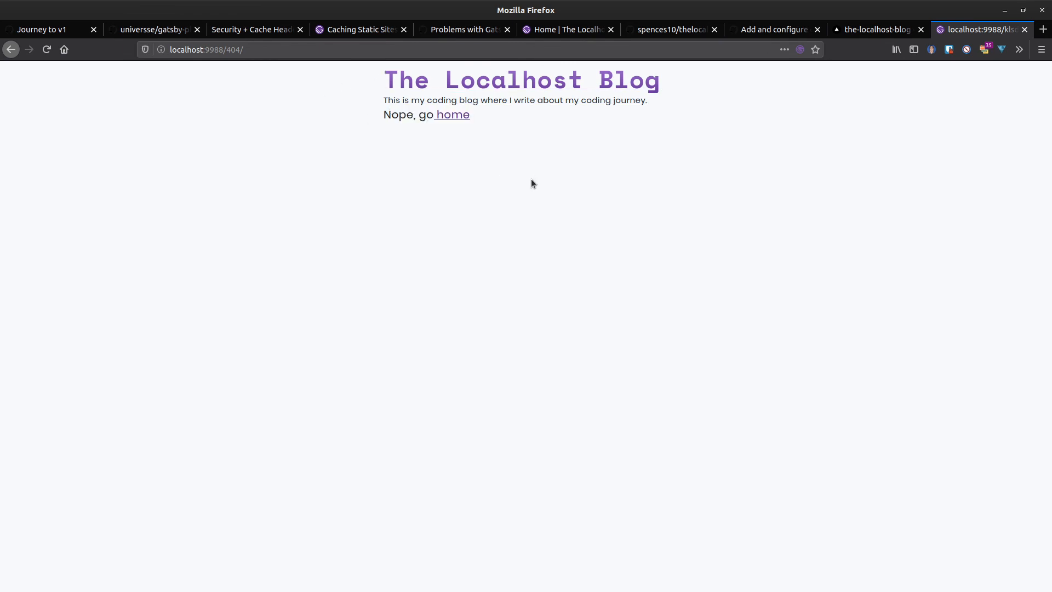
mouse_move(516, 187)
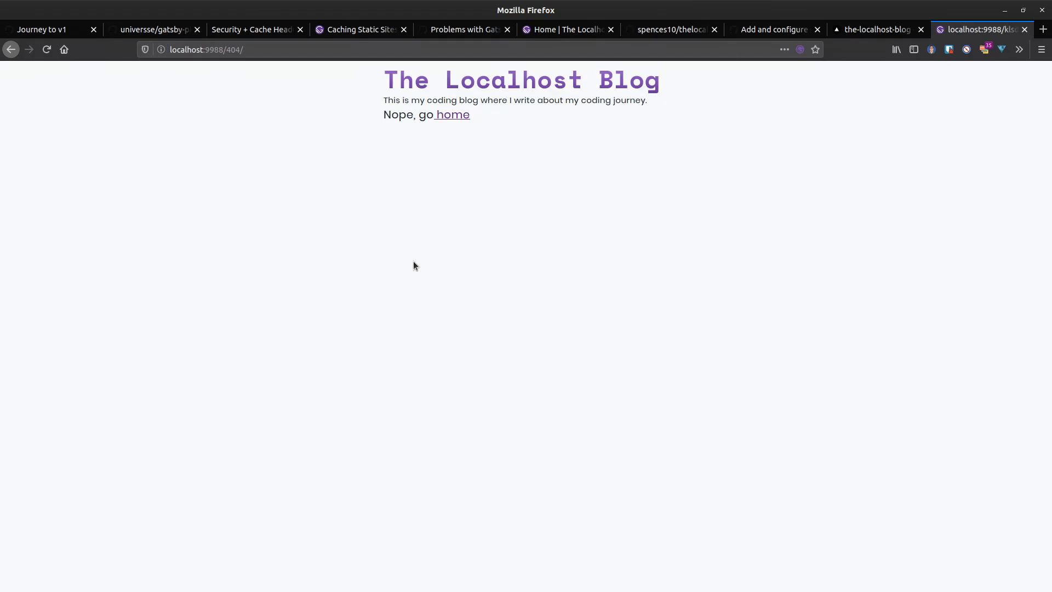
left_click(875, 28)
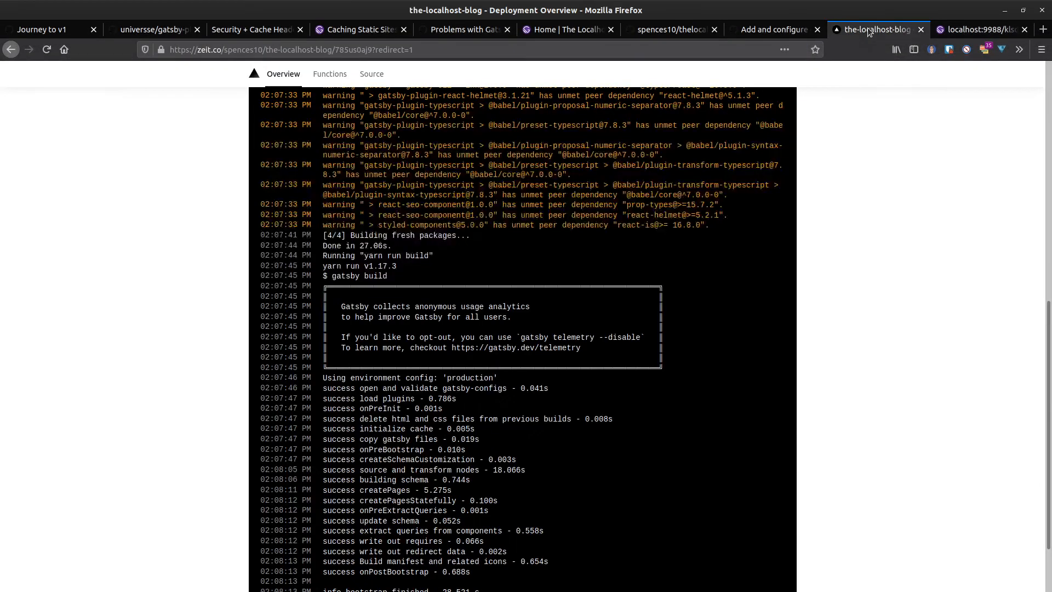
Step: Glance at the merged PR, see the deployment Ready, and visit its live now.sh site
left_click(772, 29)
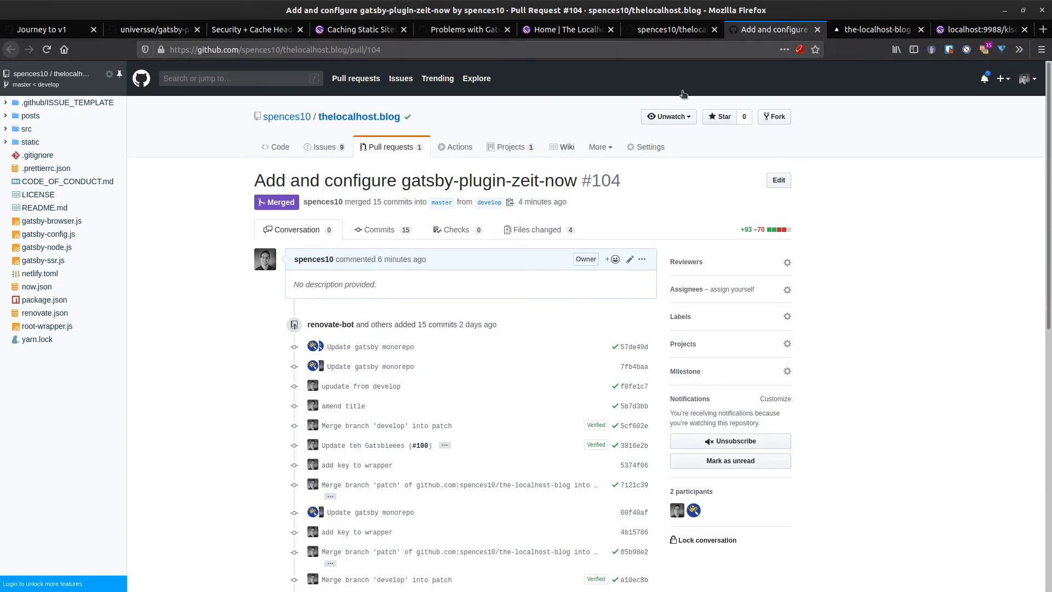
left_click(876, 28)
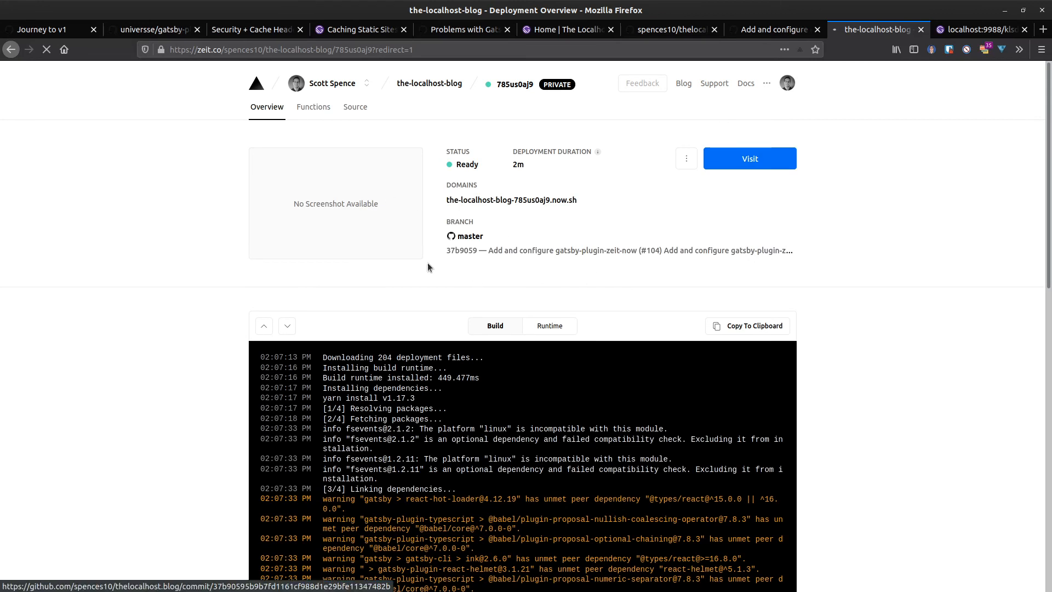
left_click(748, 158)
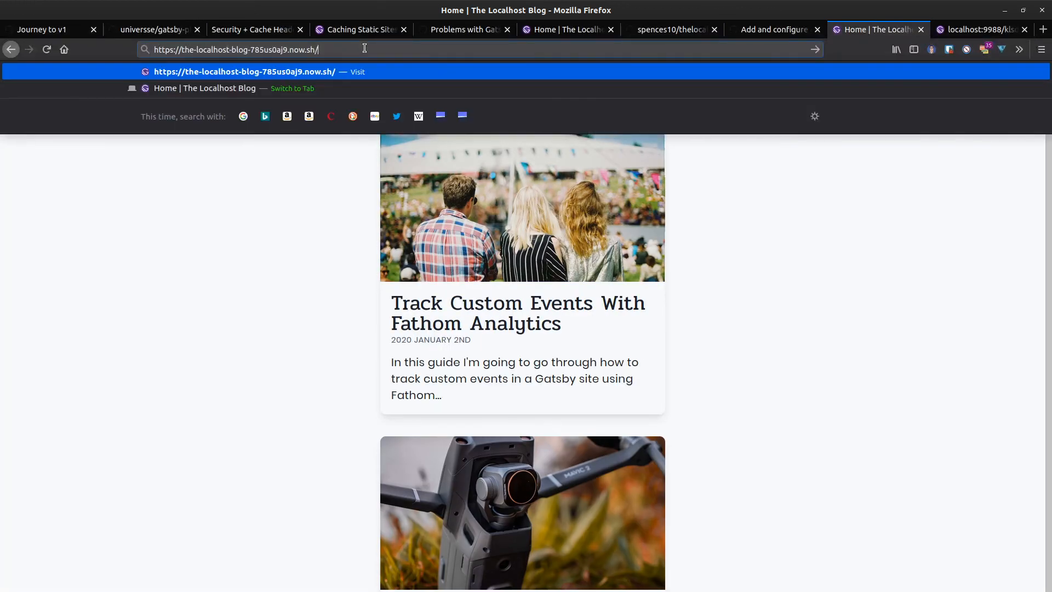
Step: Try the addresses 'klklkl' and 'thelocalhost.blog/' in the URL bar
type("klklkl")
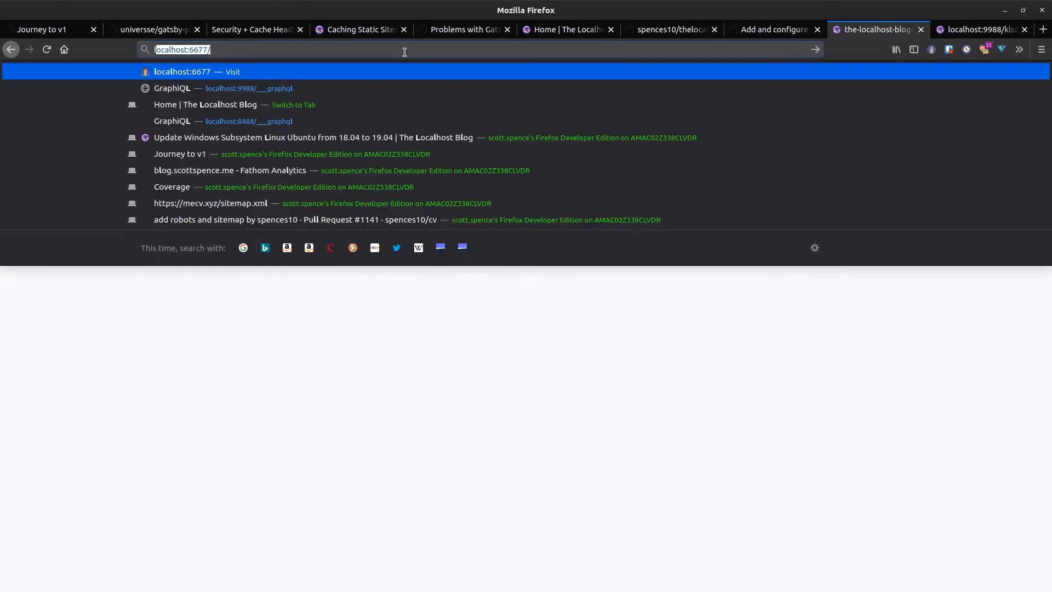
type("thelocalhost.blog/")
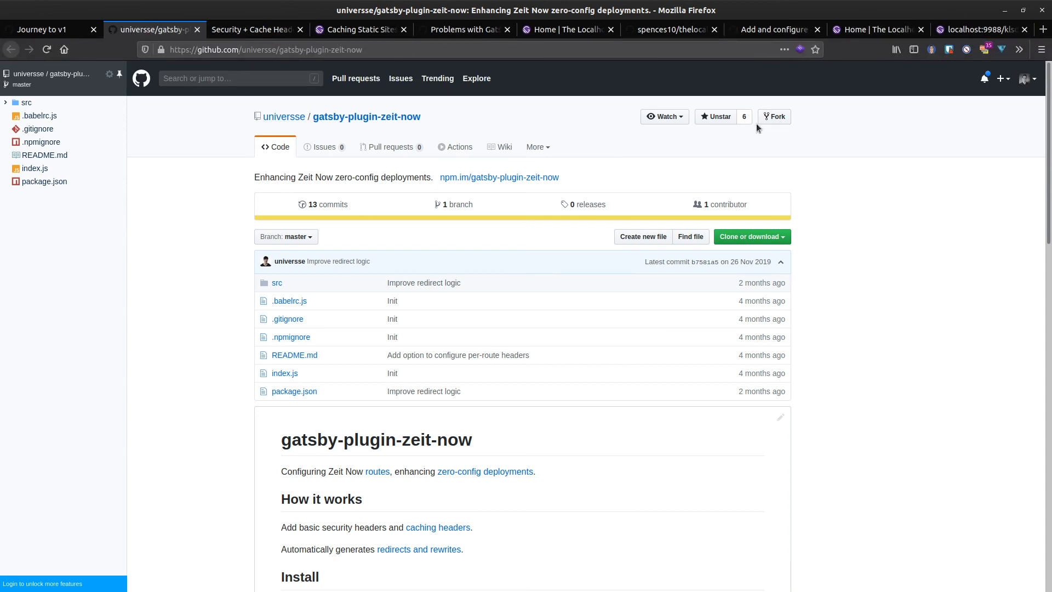
left_click(876, 29)
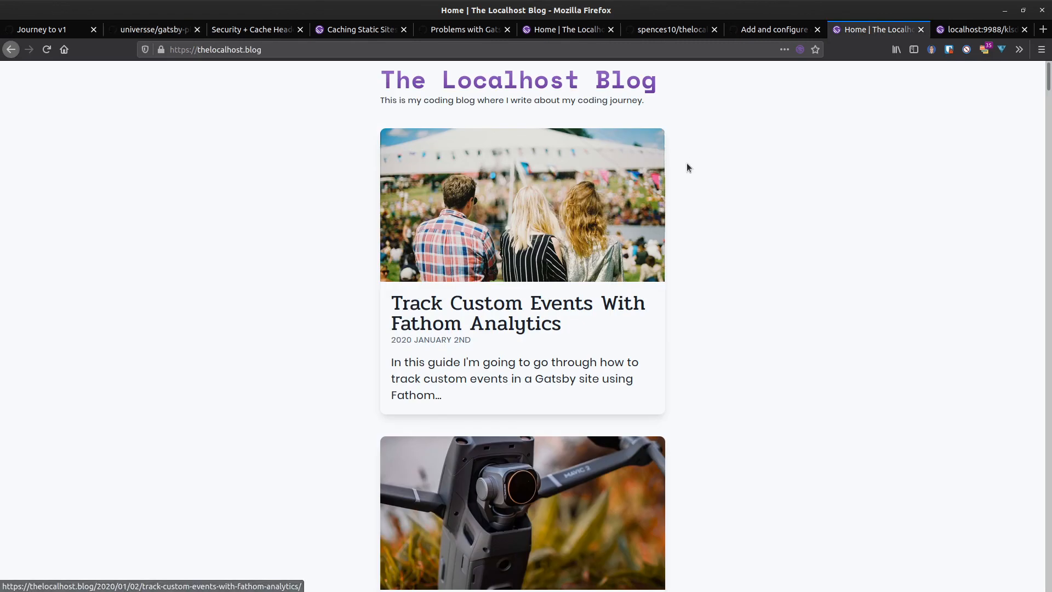
mouse_move(478, 221)
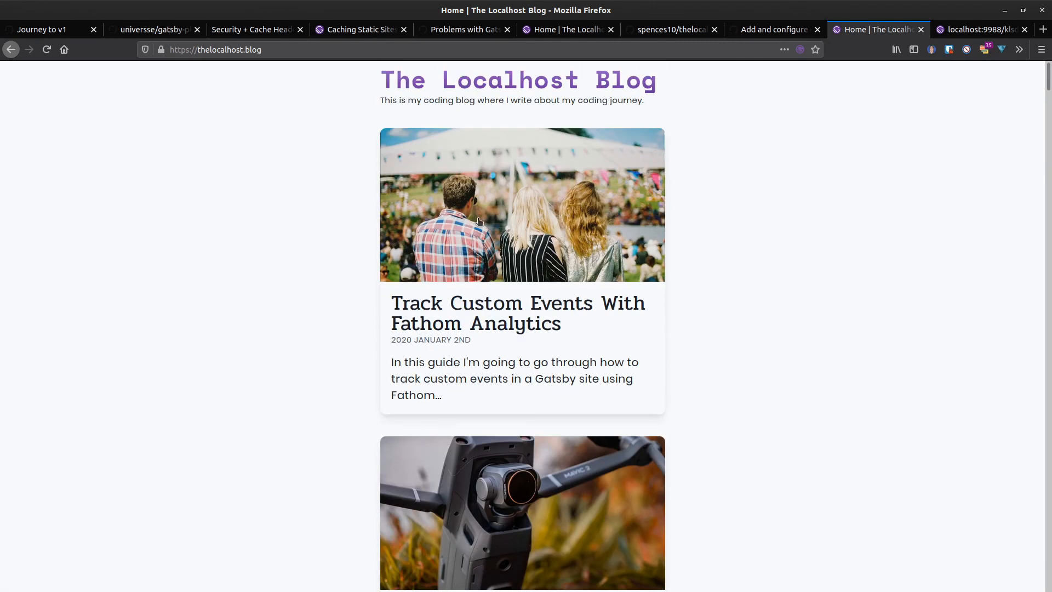
left_click(155, 29)
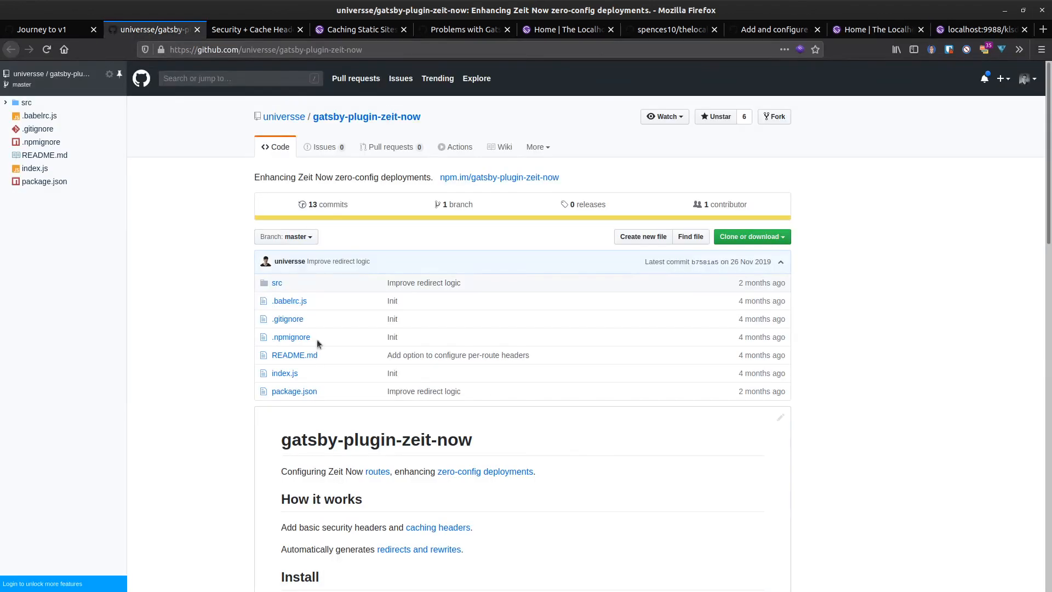